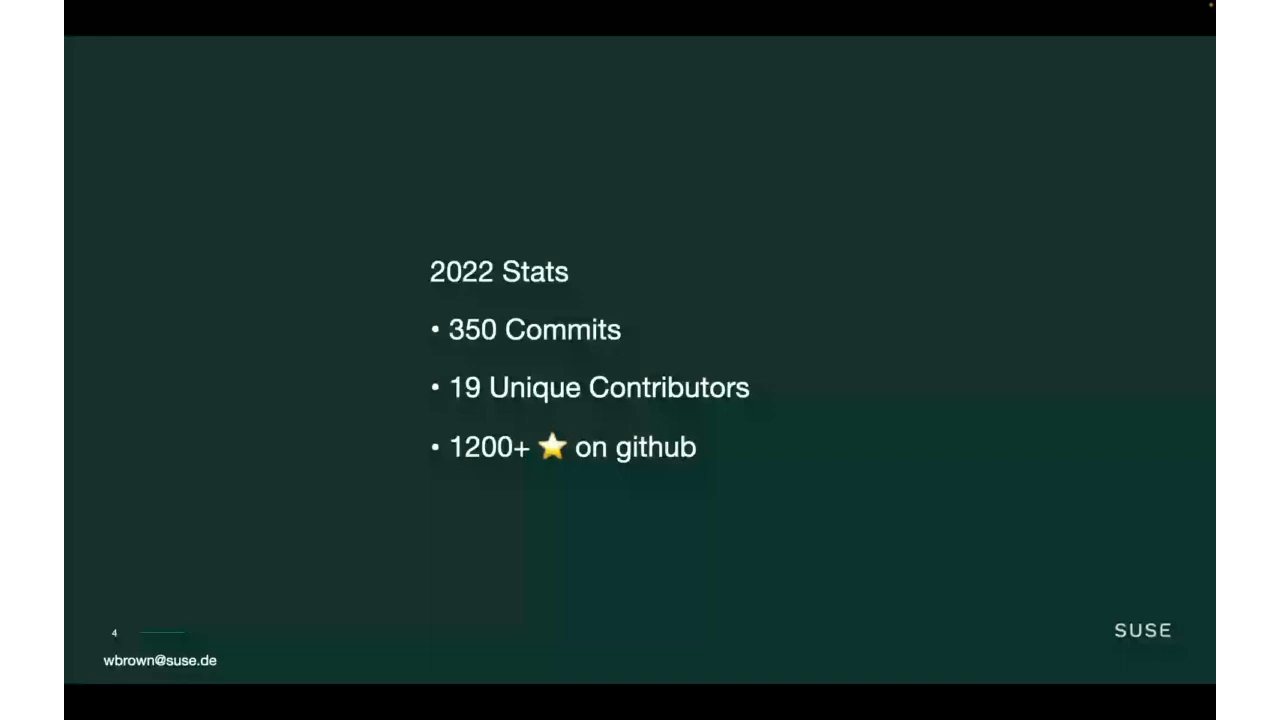
# Advance the talk to the 2022 Development slide listing the year's new features.
pyautogui.press('Right')
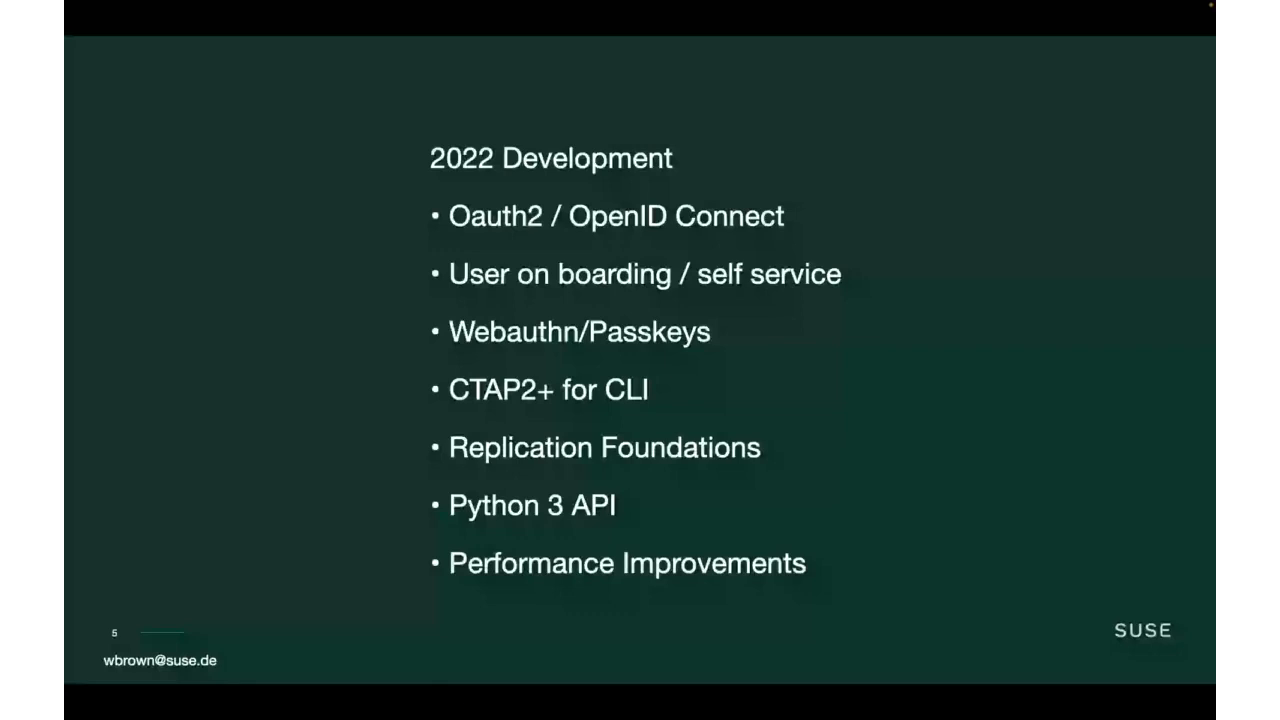
pyautogui.moveTo(422, 40)
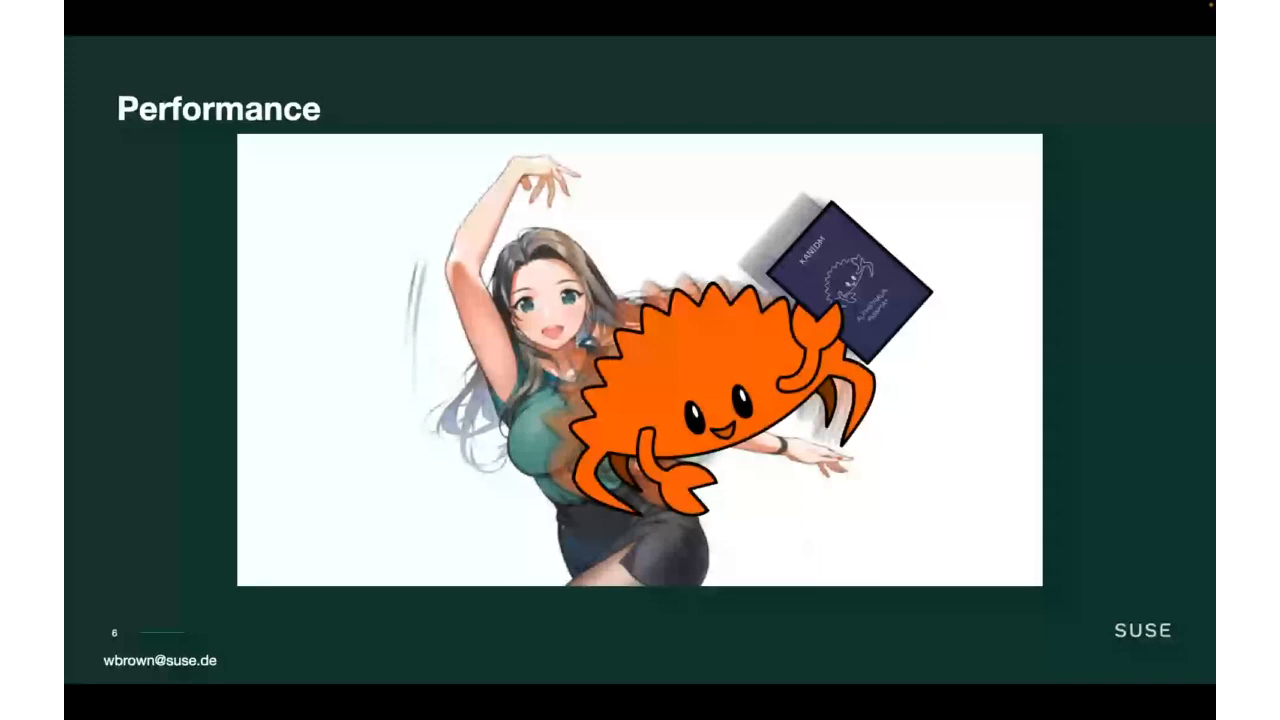
# Advance to slide 8, Performance, showing the pointer-node tree keyed 10, 20 and 30.
pyautogui.press('Right')
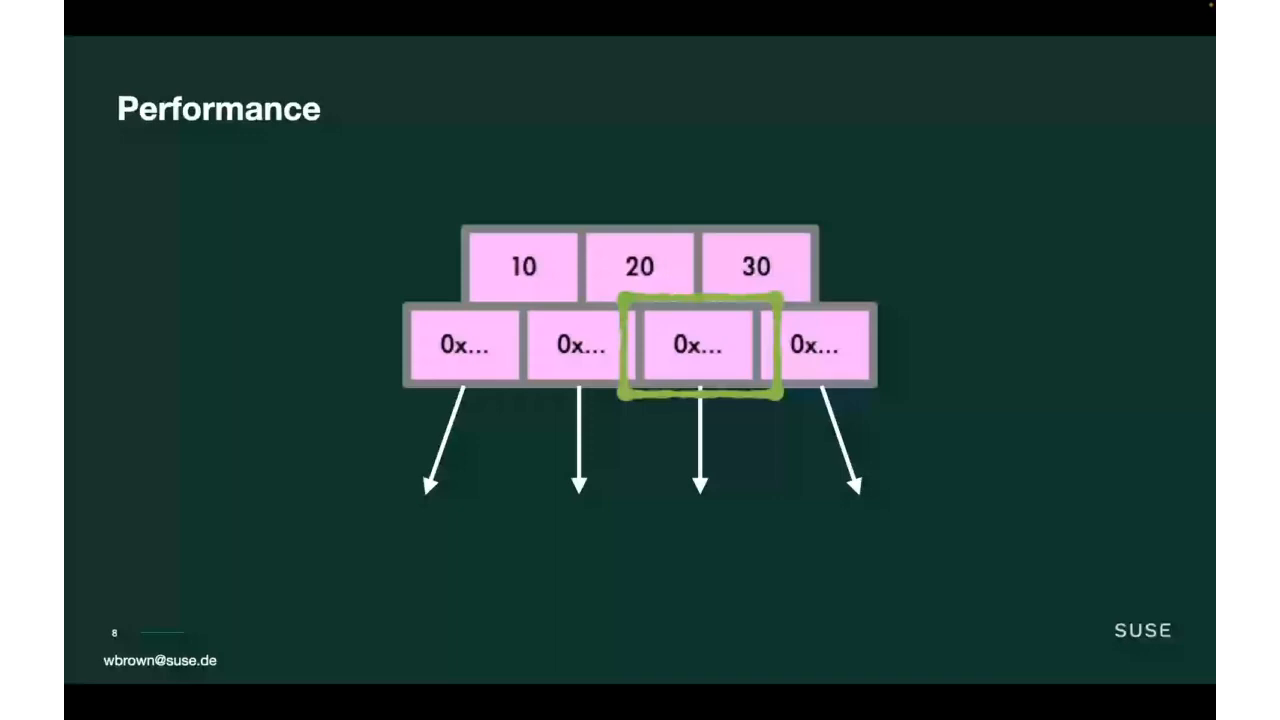
# Go to slide 9 mapping 0xabcd onto eight pointers and pen-mark the bits and second slot.
pyautogui.press('Right')
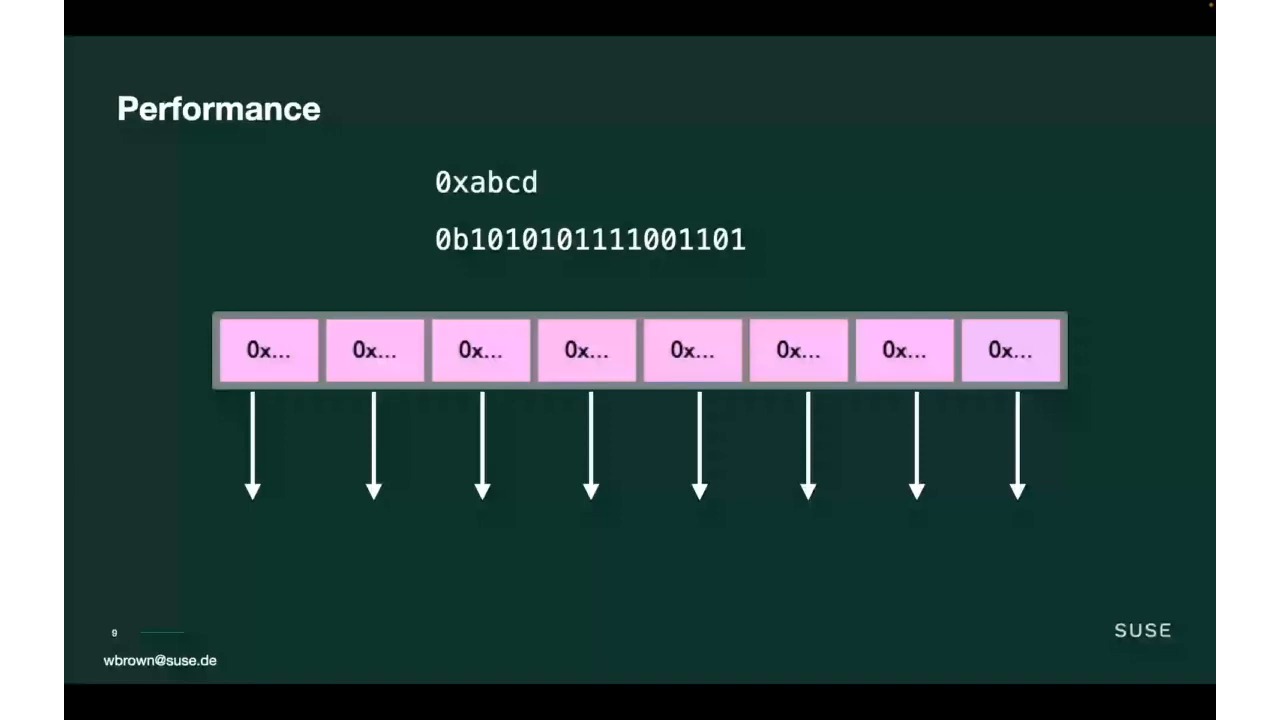
pyautogui.moveTo(430, 155); pyautogui.dragTo(555, 215)
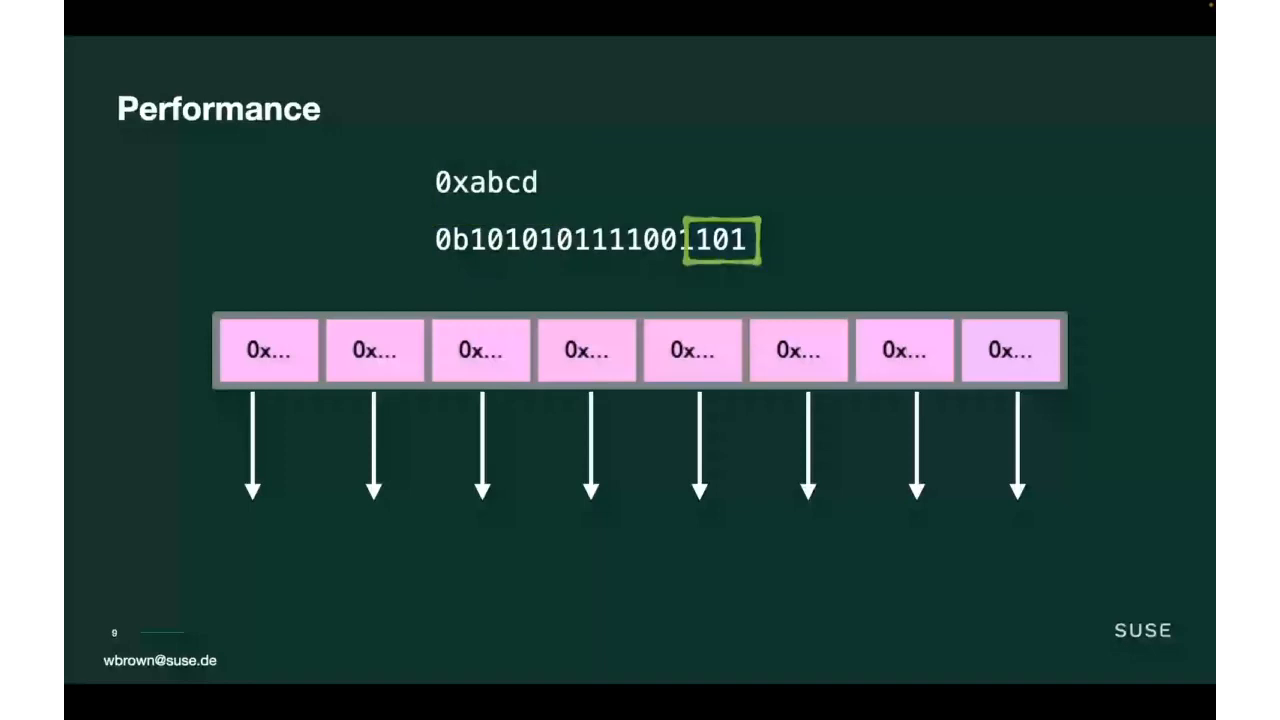
pyautogui.click(798, 350)
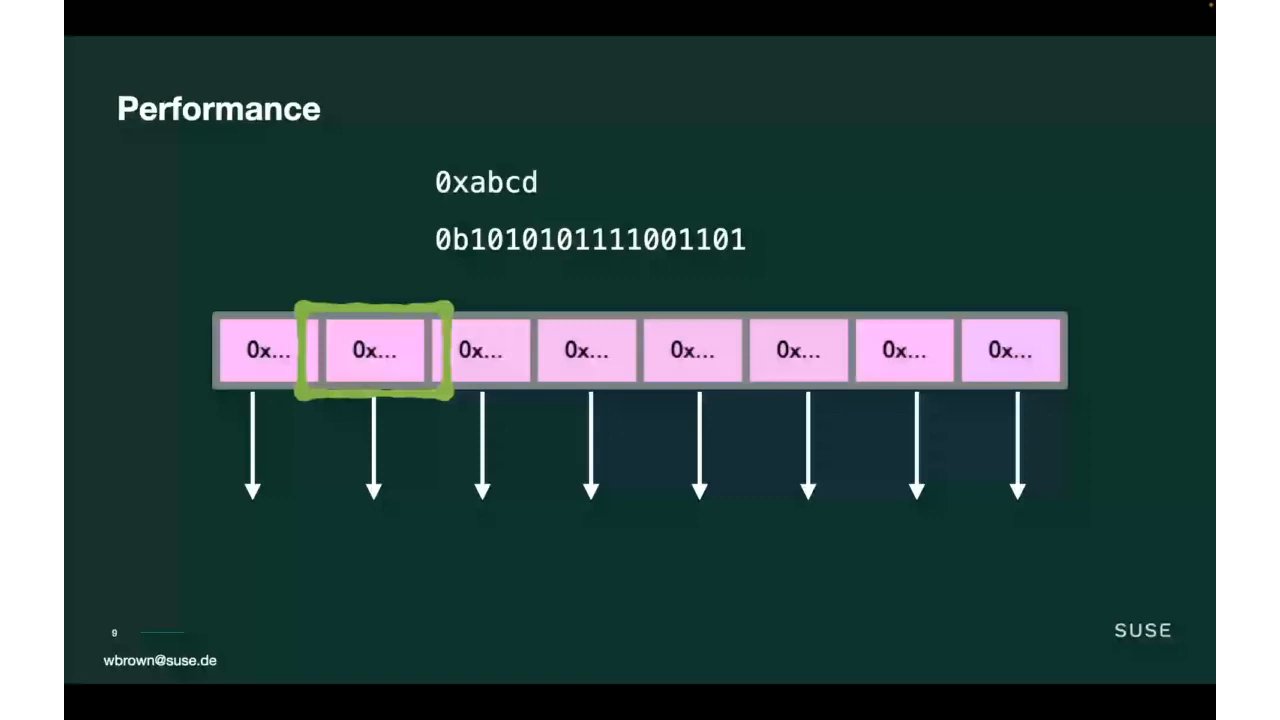
# Advance to slide 11, Replication, showing the Consistency/Availability/Partition Tolerance triangle.
pyautogui.press('Right')
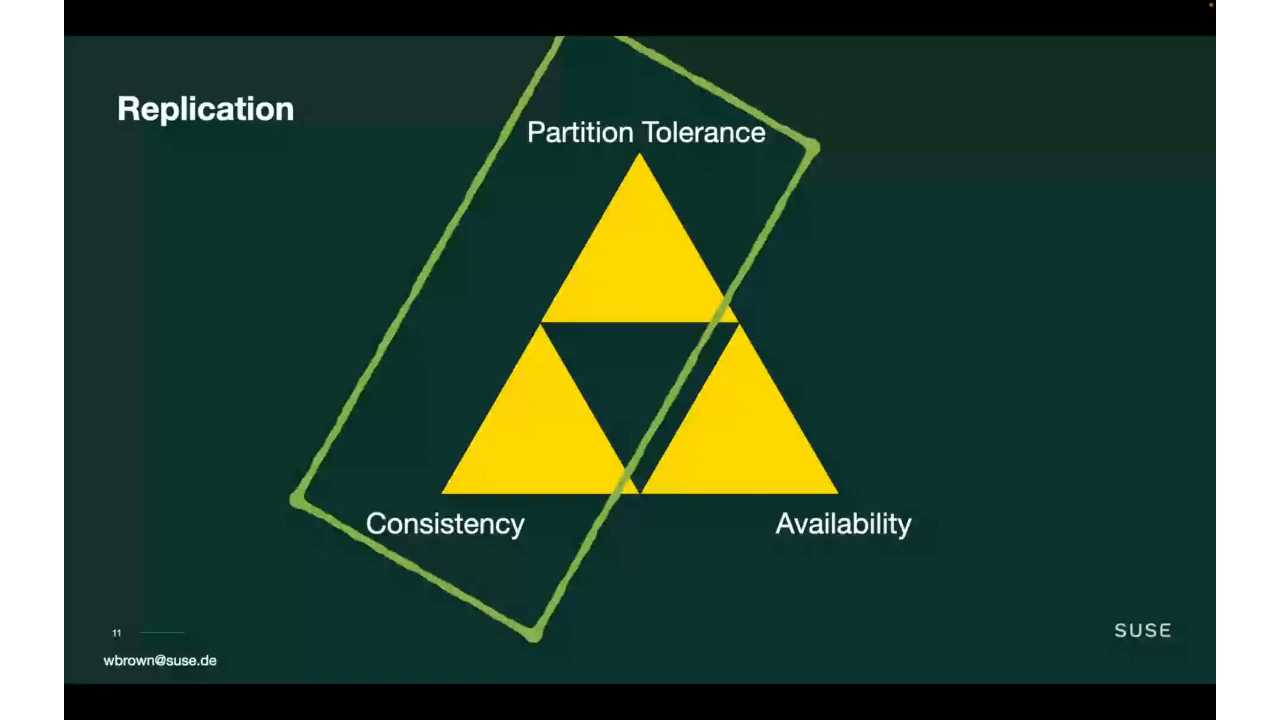
# Advance two slides to slide 13: Server A holding Change 1, Server B empty.
pyautogui.press('Right')
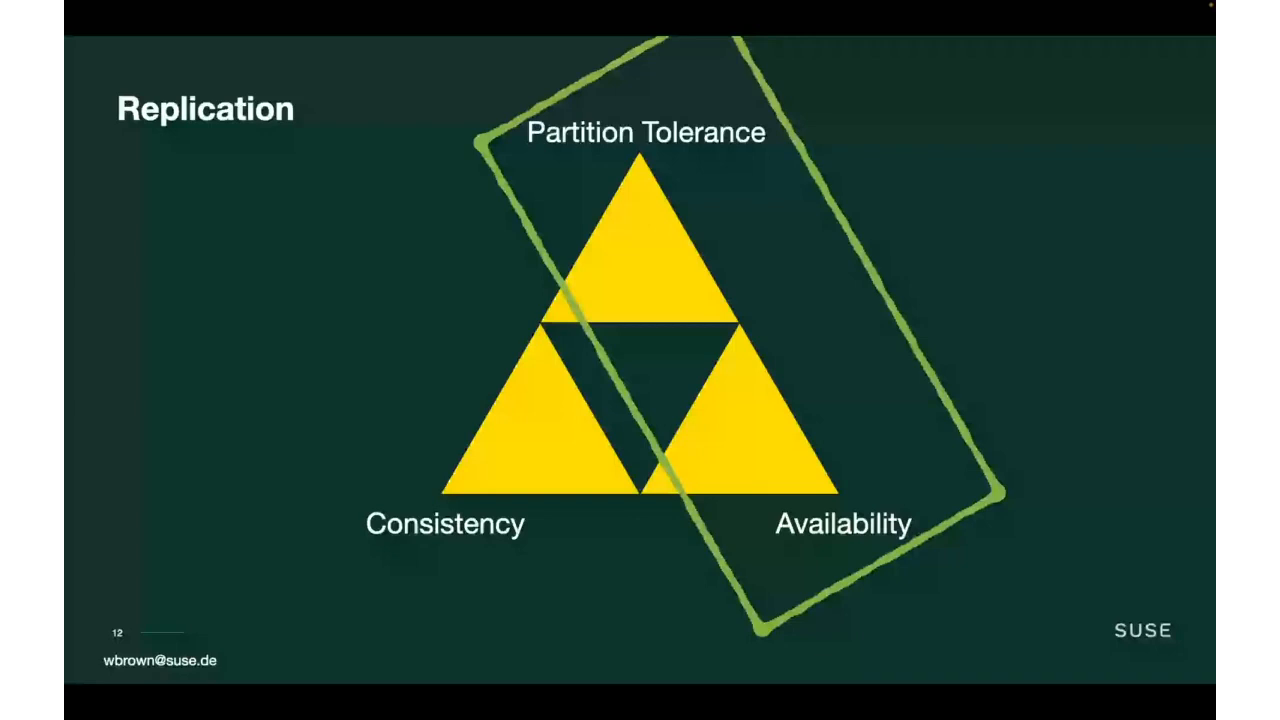
pyautogui.press('Right')
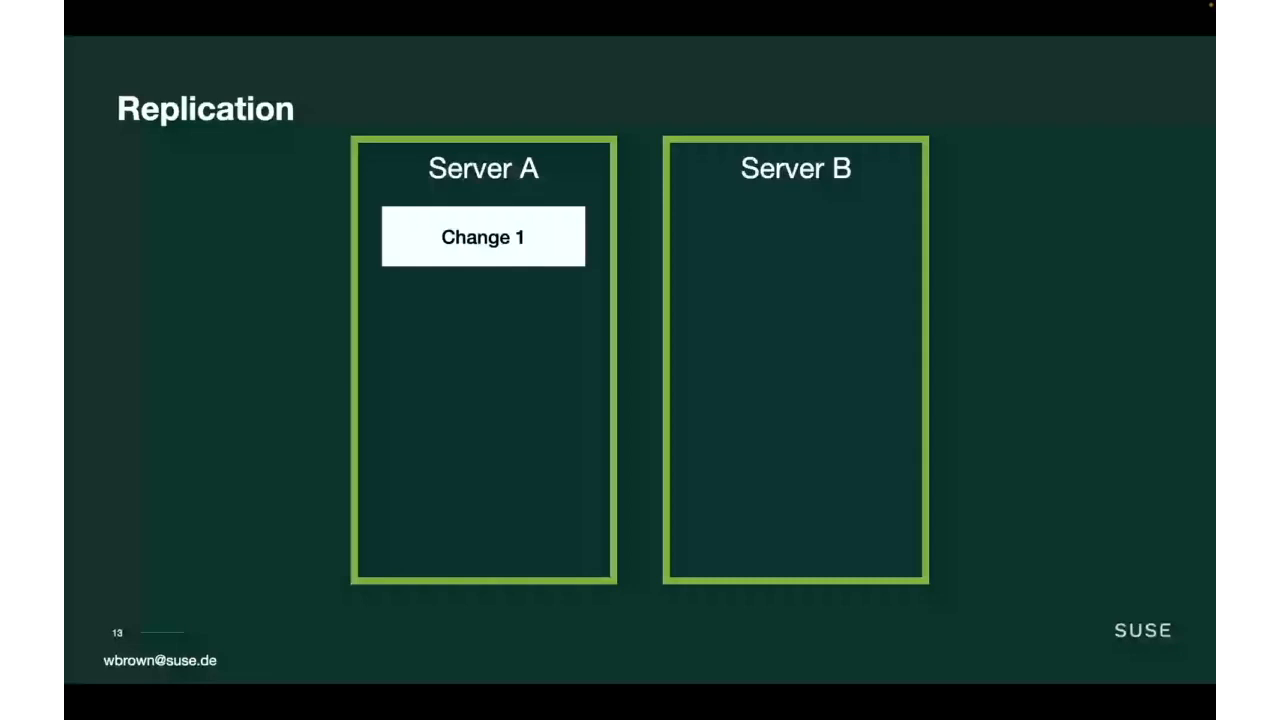
# Show Change 1 copied to Server B, then Change 2 on A and Change 3 on B.
pyautogui.press('Right')
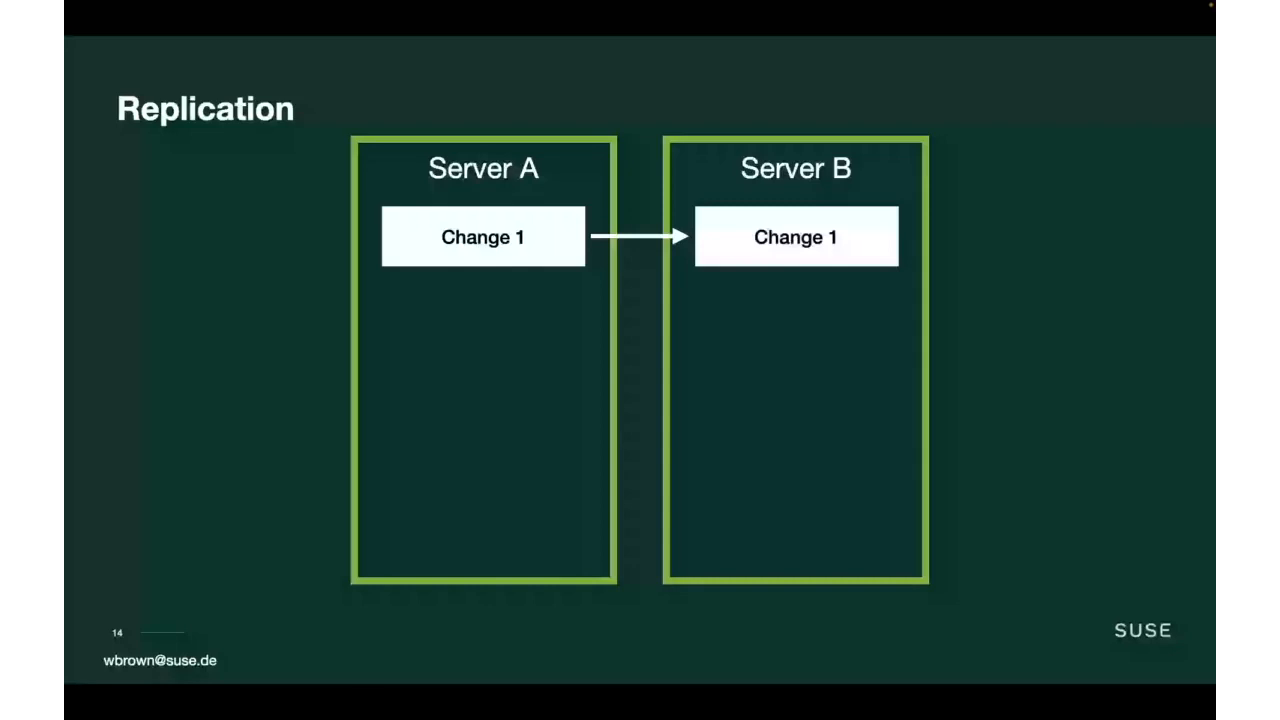
pyautogui.press('right')
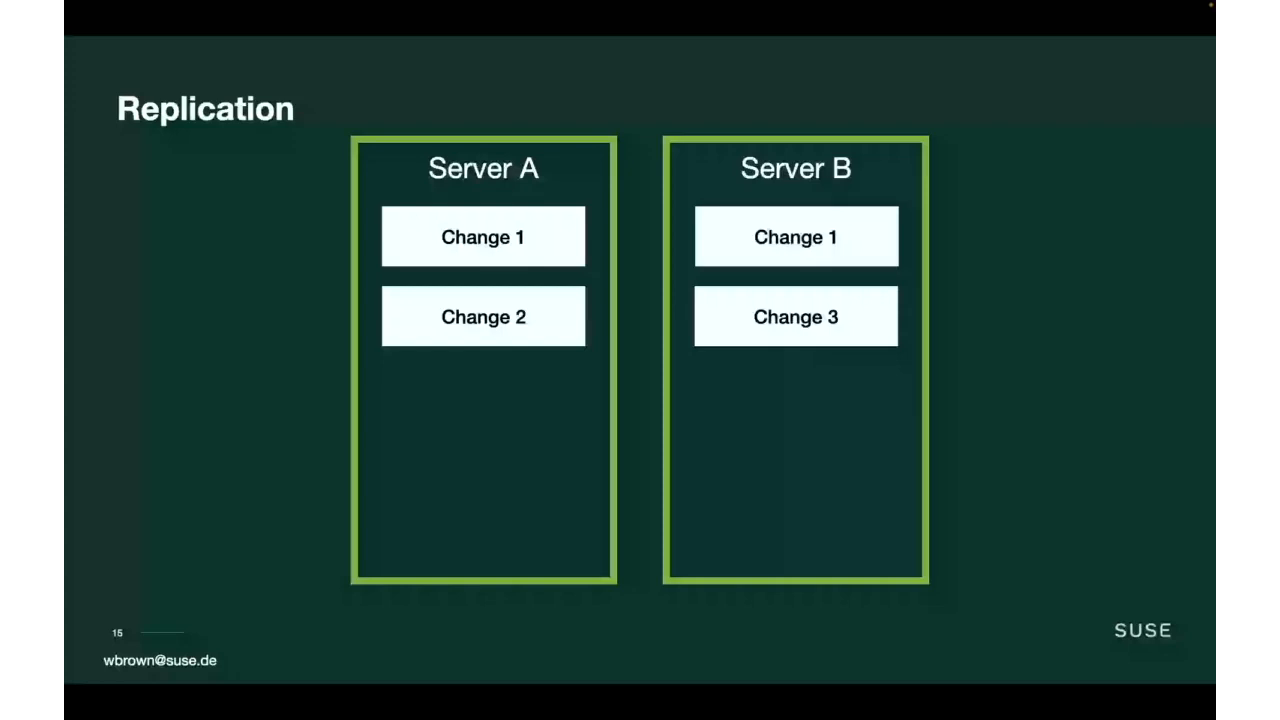
# Step through replication until both servers hold Changes 1–3, then reach the Webauthn slide.
pyautogui.press('Right')
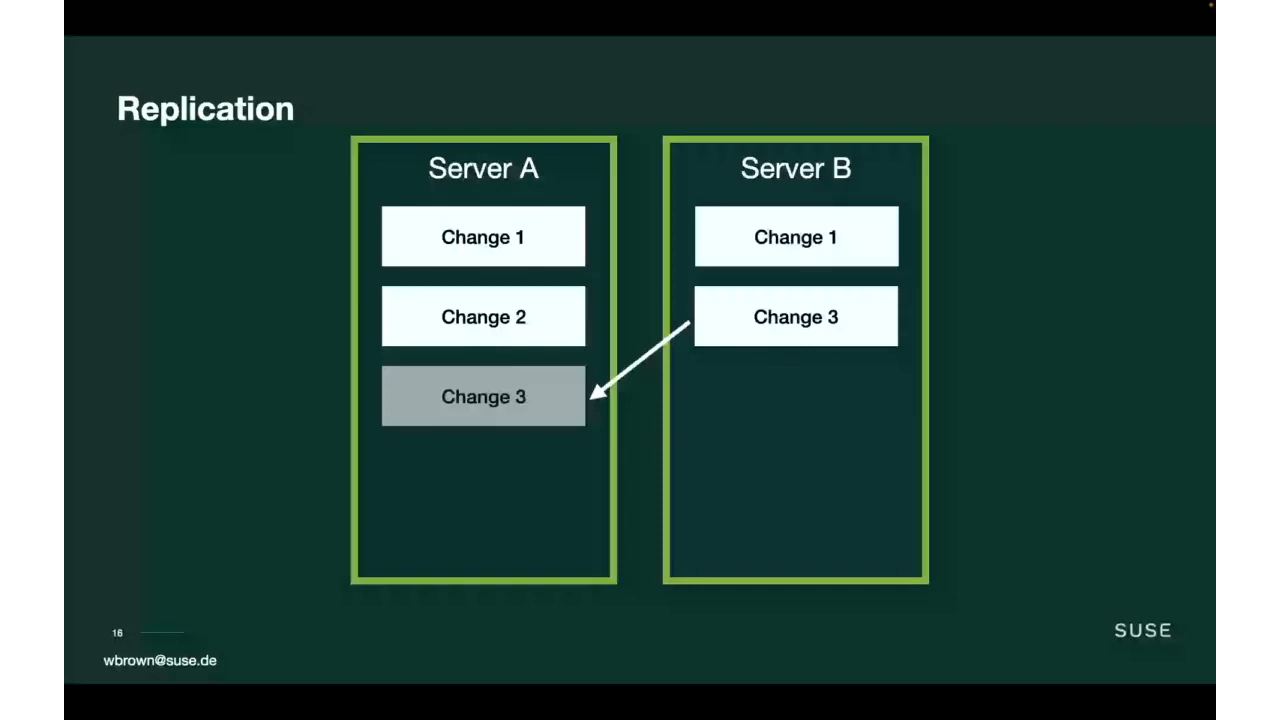
pyautogui.press('Right')
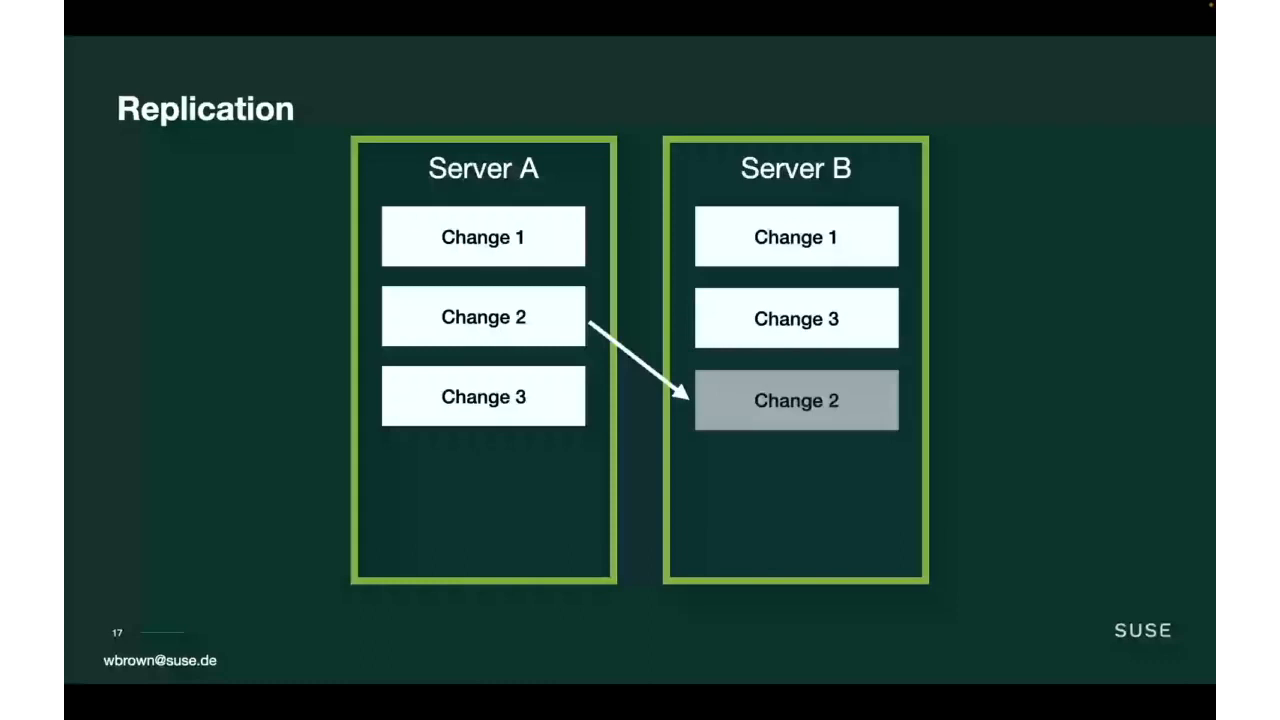
pyautogui.press('Right')
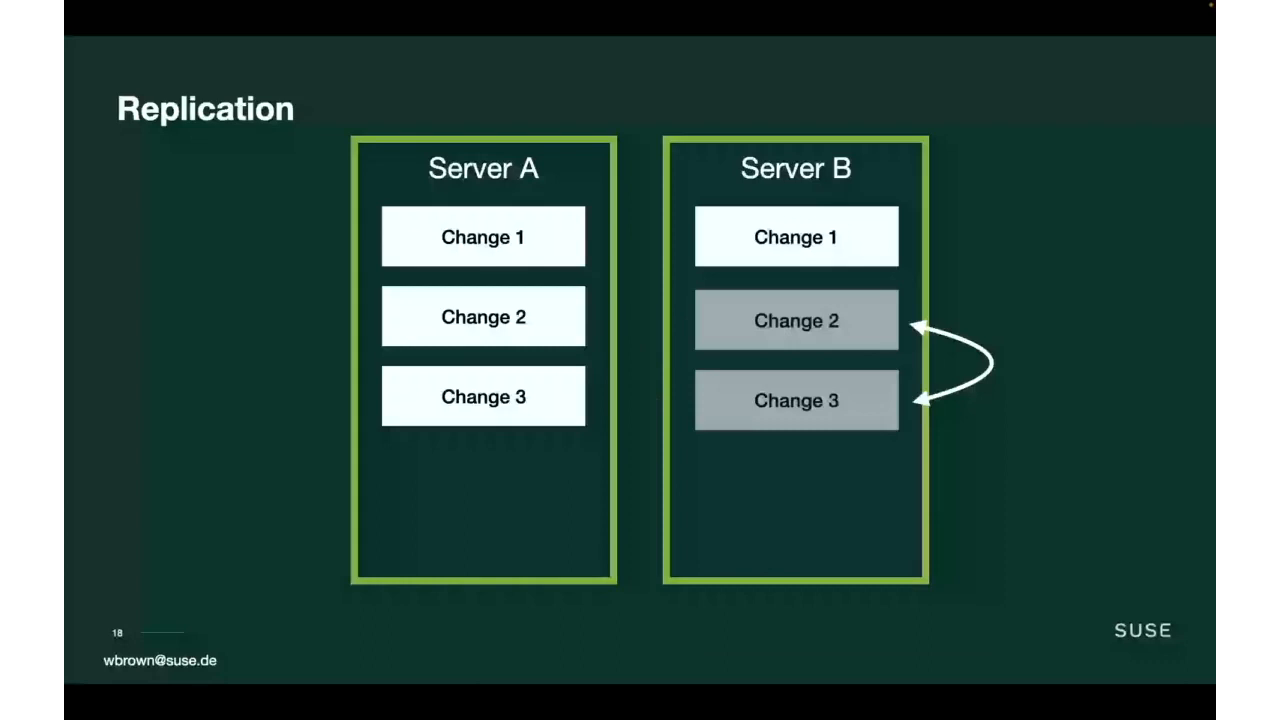
pyautogui.press('Right')
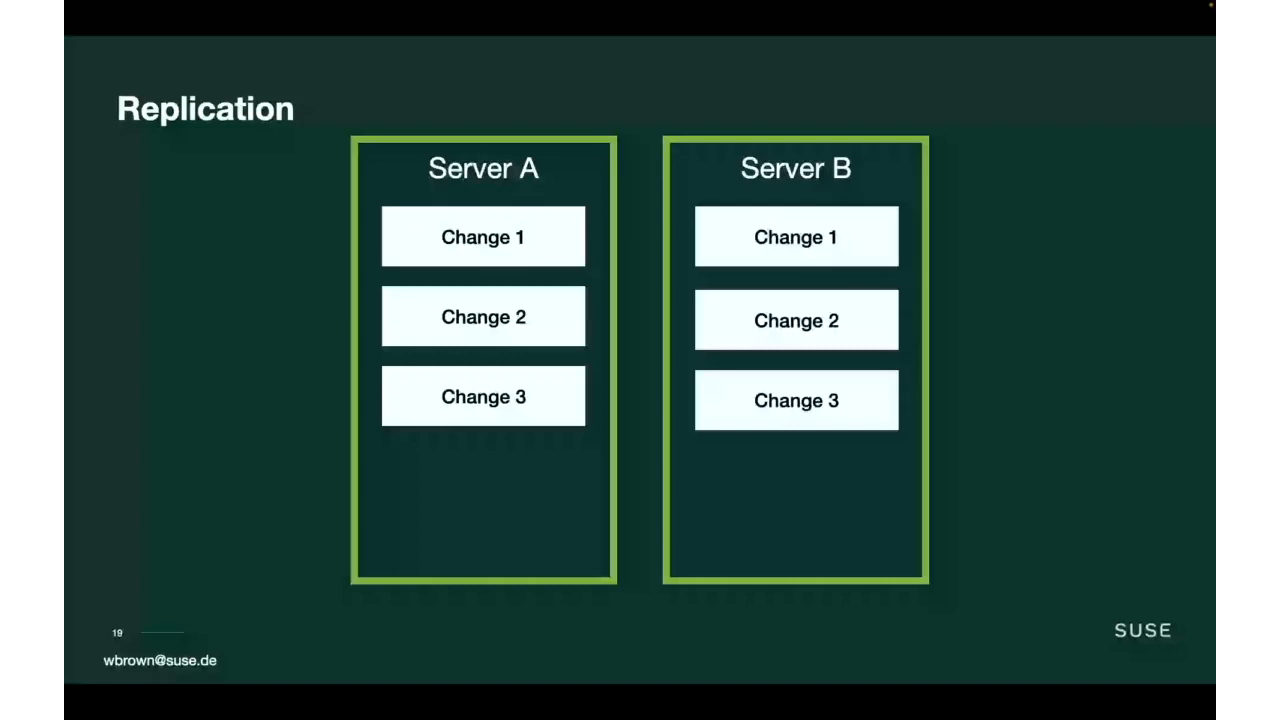
pyautogui.press('Right')
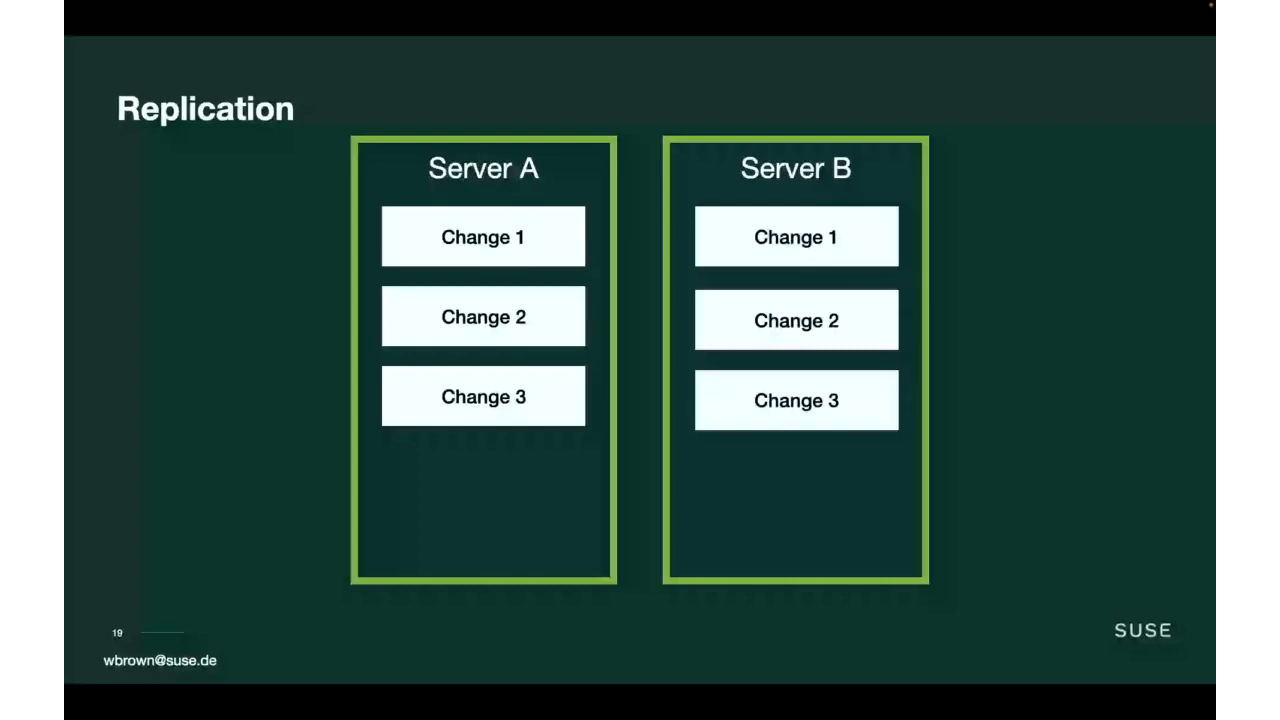
pyautogui.press('Right')
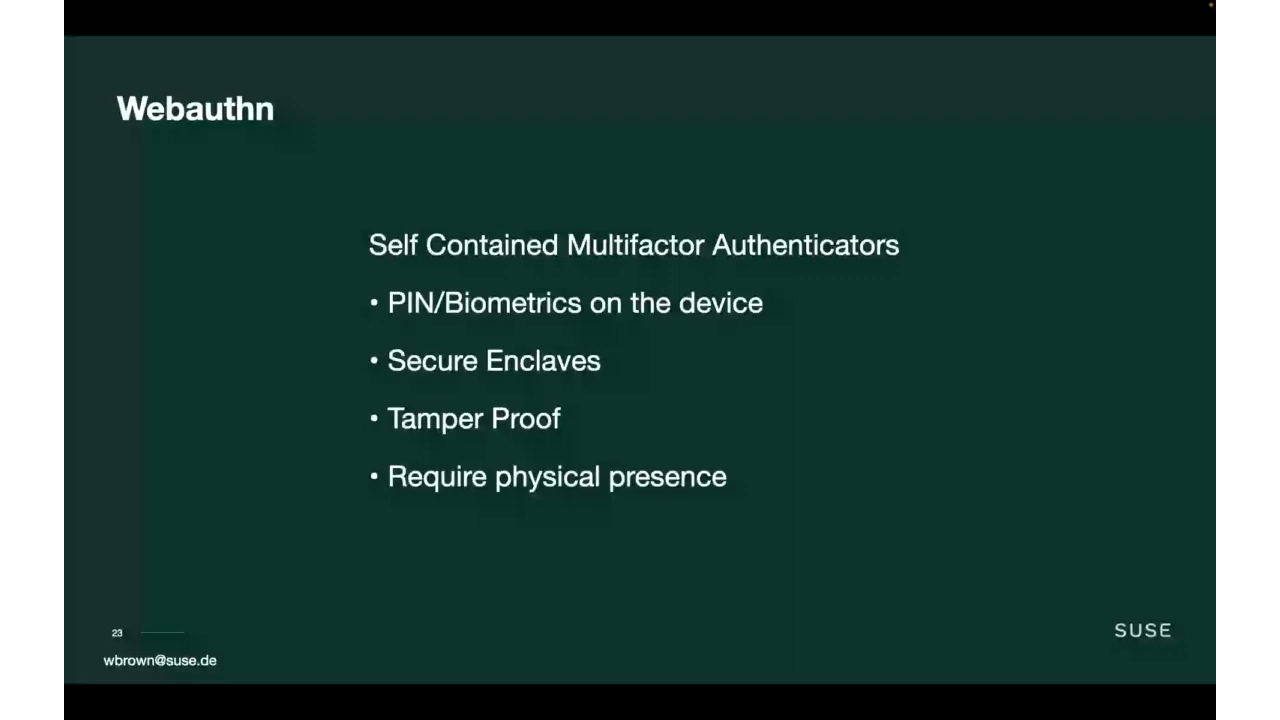
# Advance to slide 24, 'Oauth2/OIDC', on delegating authentication to Kanidm.
pyautogui.press('right')
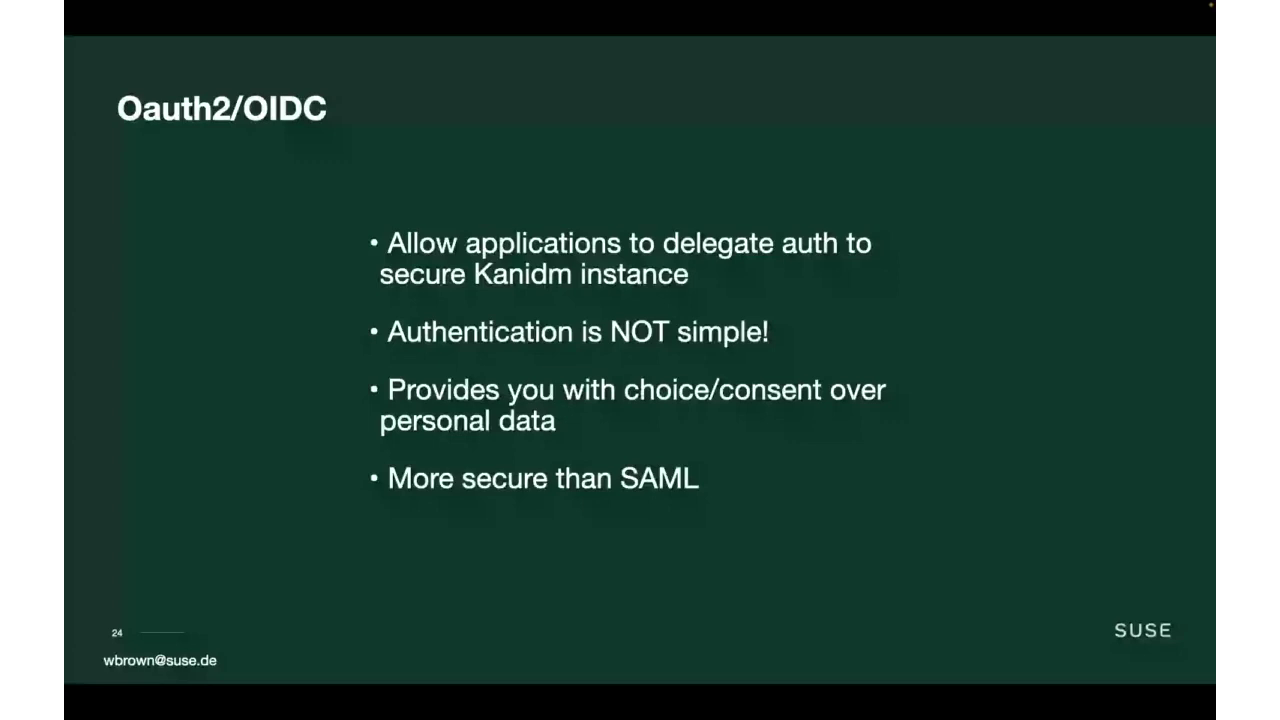
# Leave the slides for the live demo showing the Kanidm username login page.
pyautogui.press('Right')
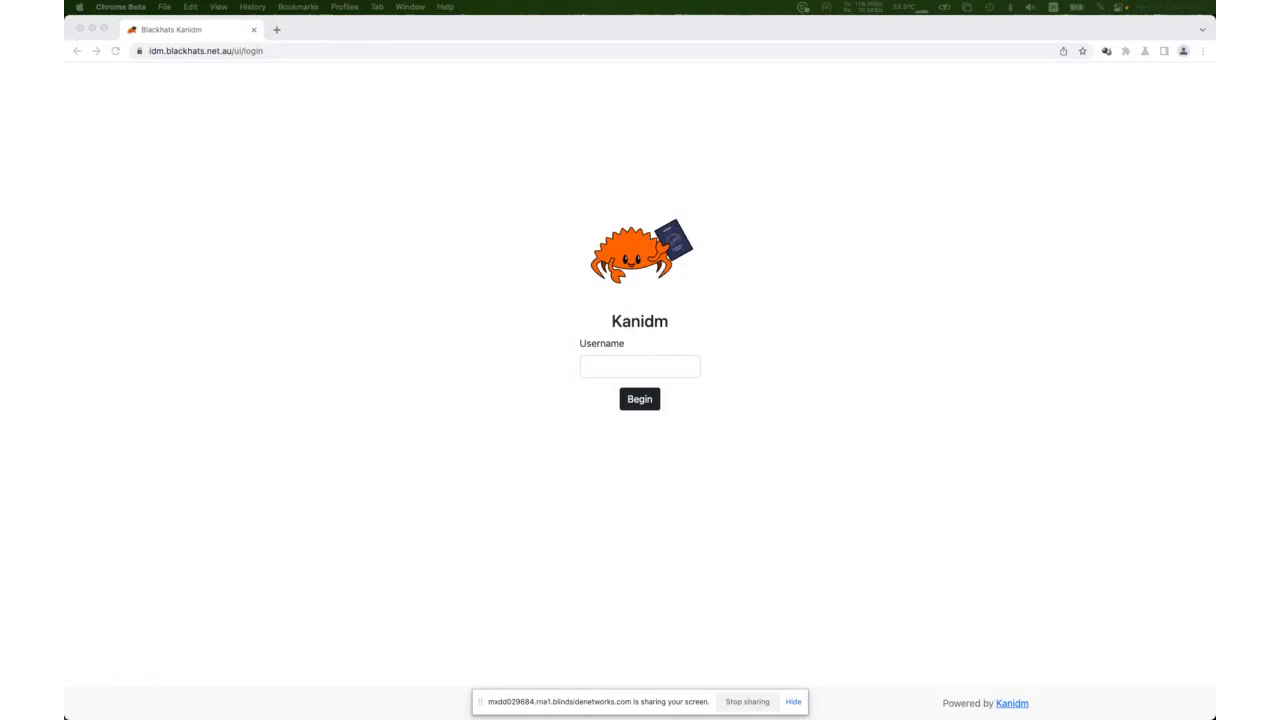
pyautogui.click(283, 33)
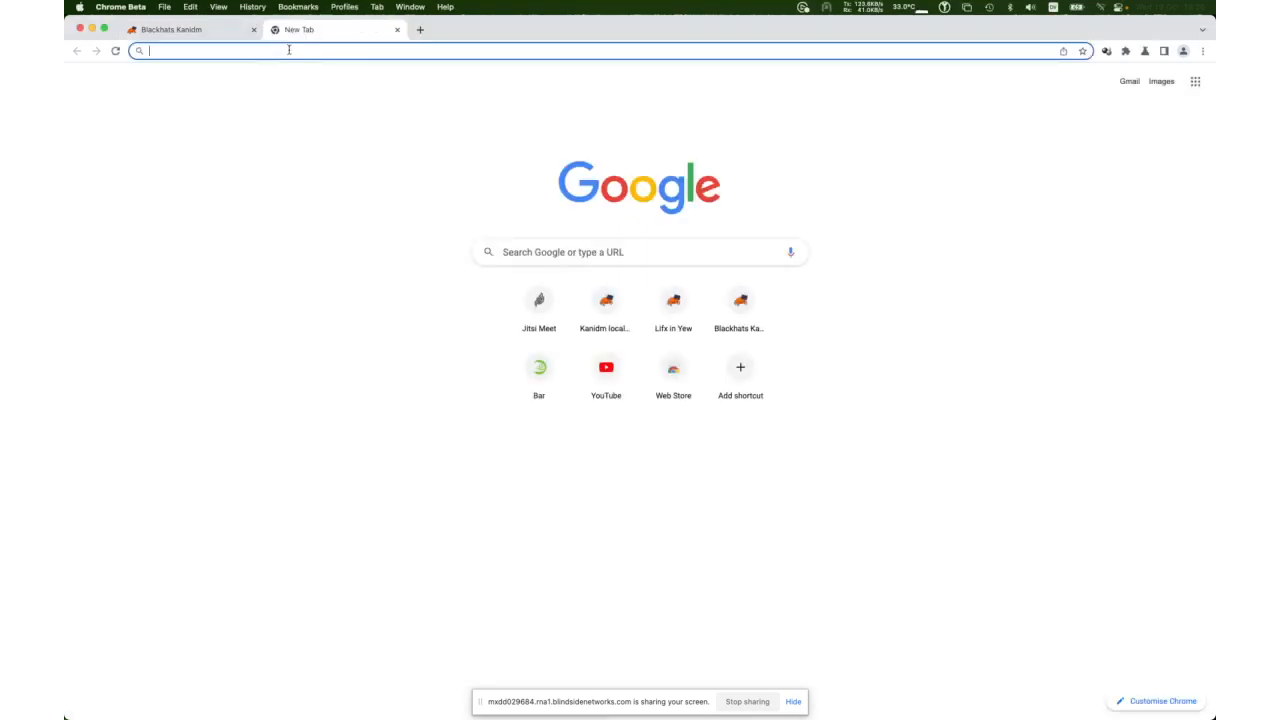
pyautogui.write('https://idm.blackhats.net.au/ui/reset')
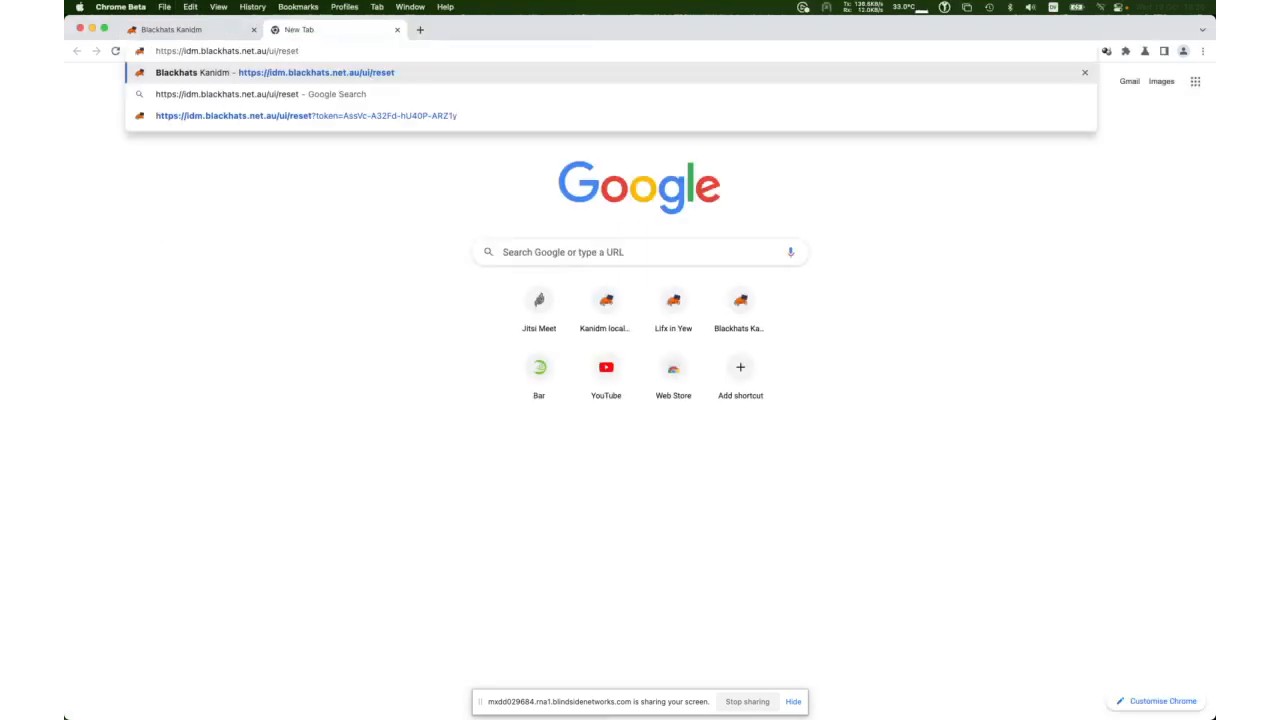
pyautogui.click(290, 72)
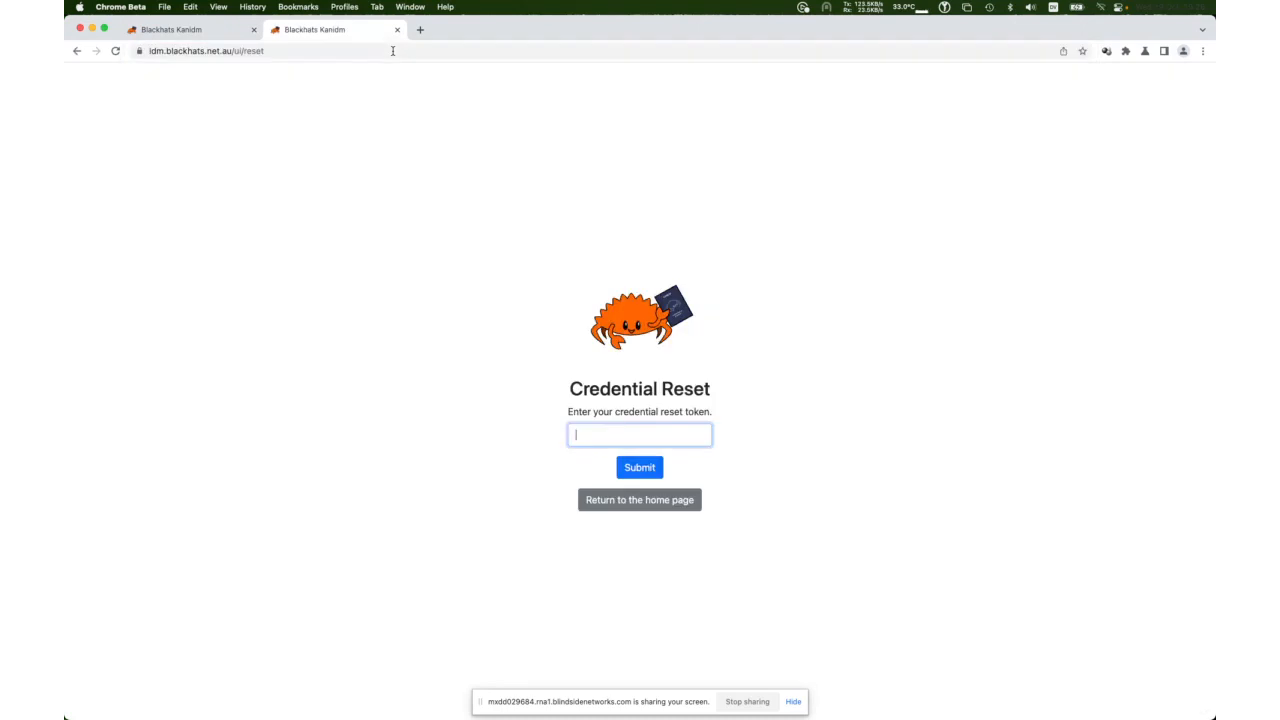
pyautogui.moveTo(152, 376)
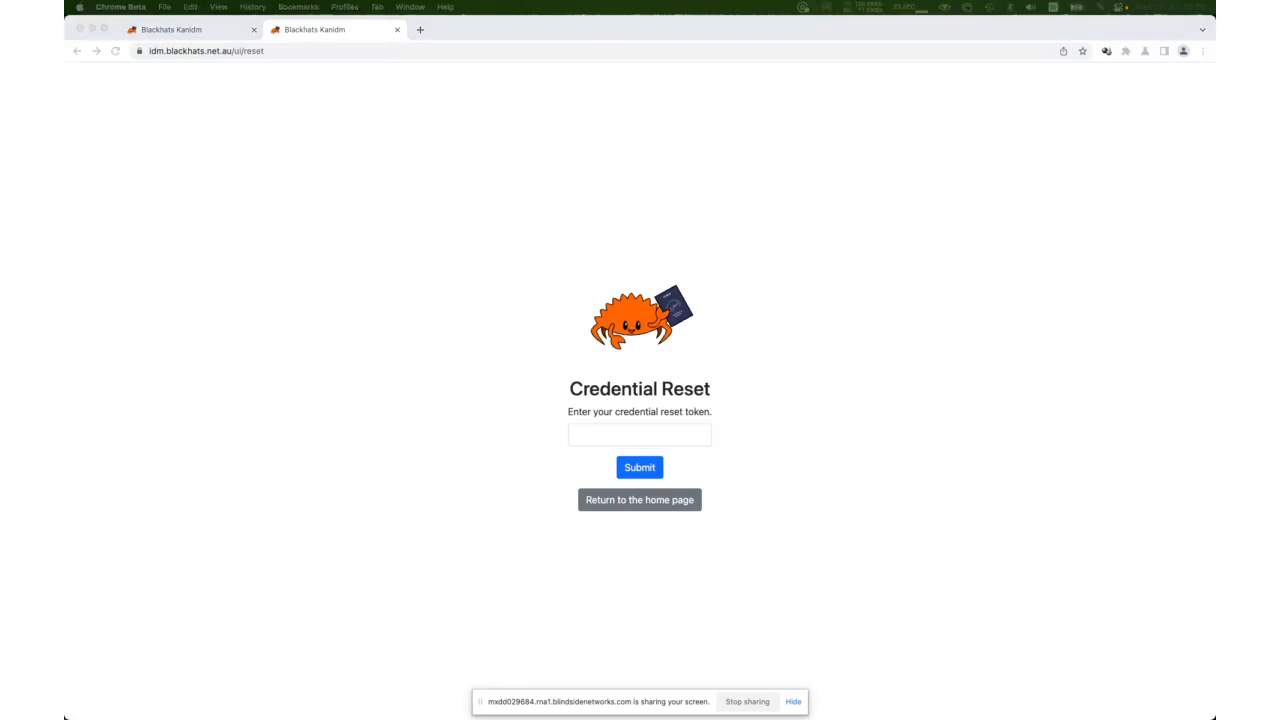
pyautogui.click(639, 435)
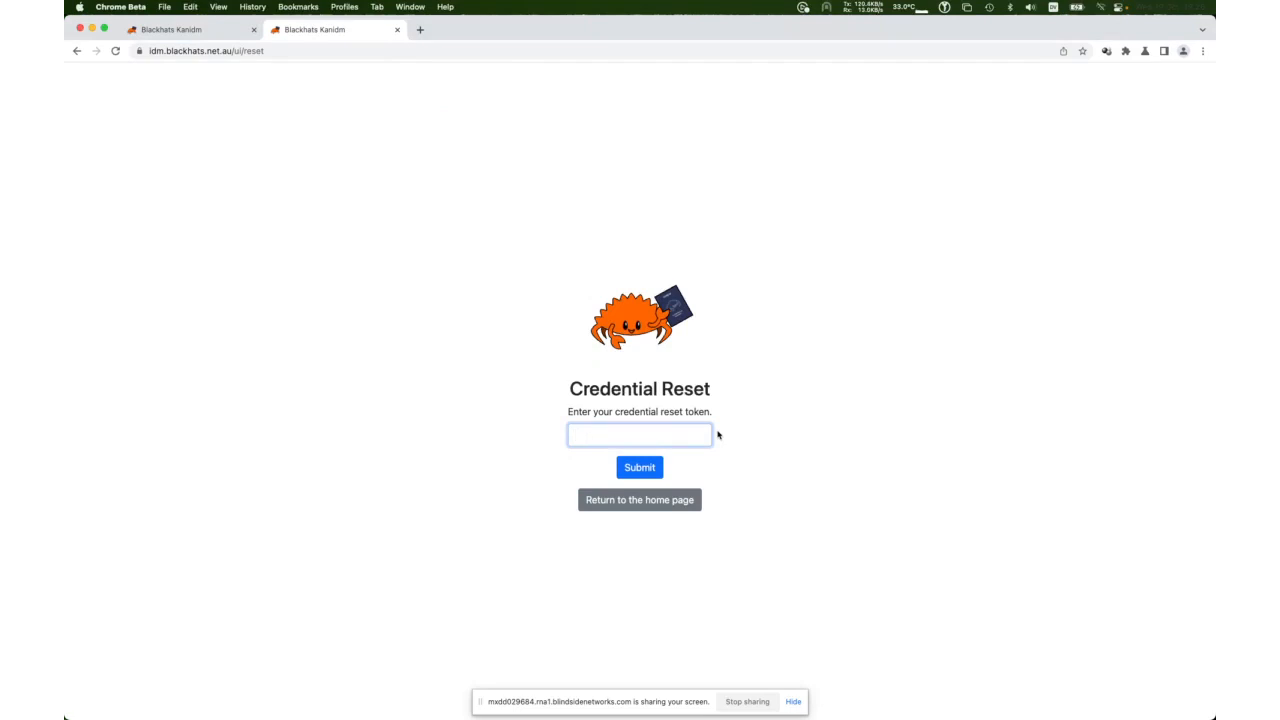
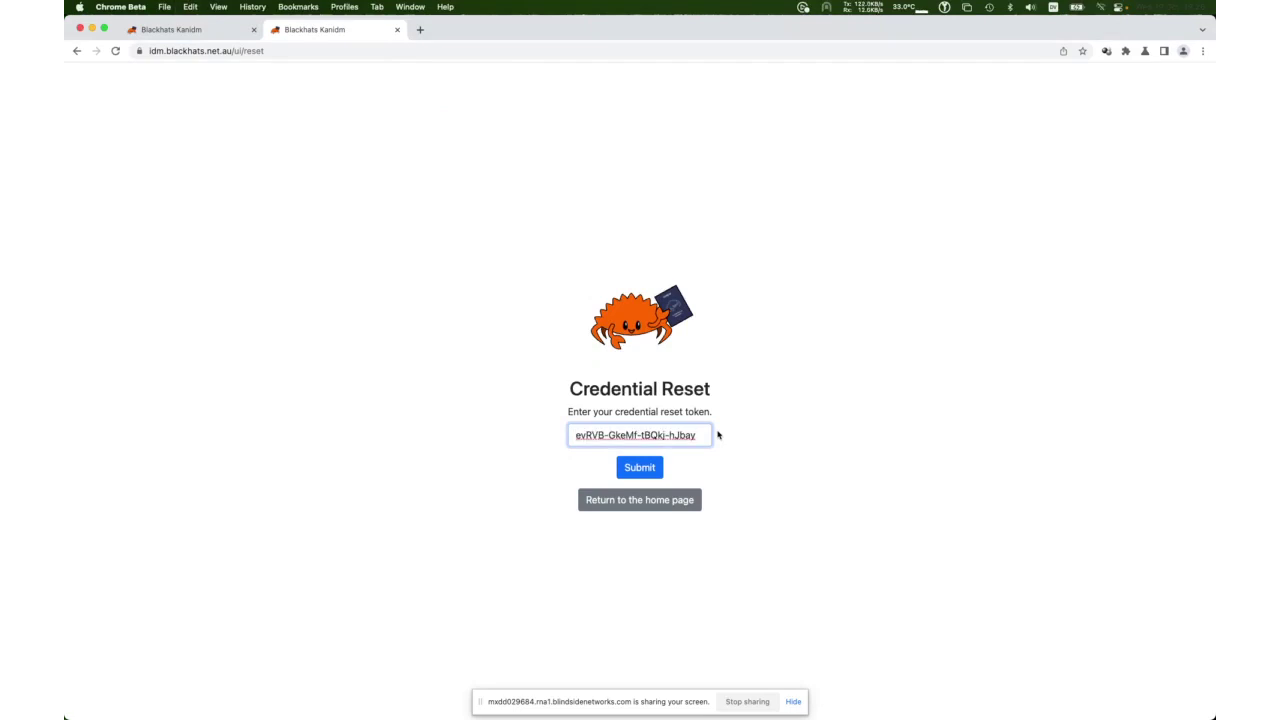
pyautogui.moveTo(873, 355)
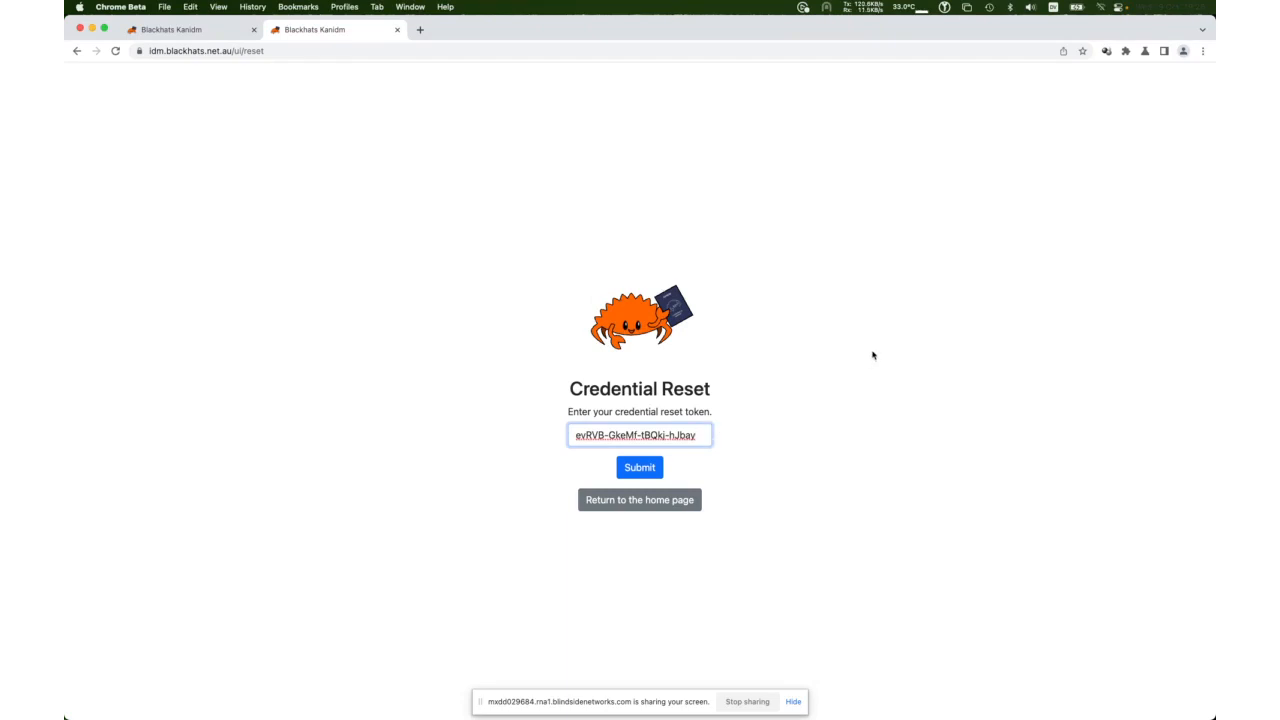
pyautogui.moveTo(914, 348)
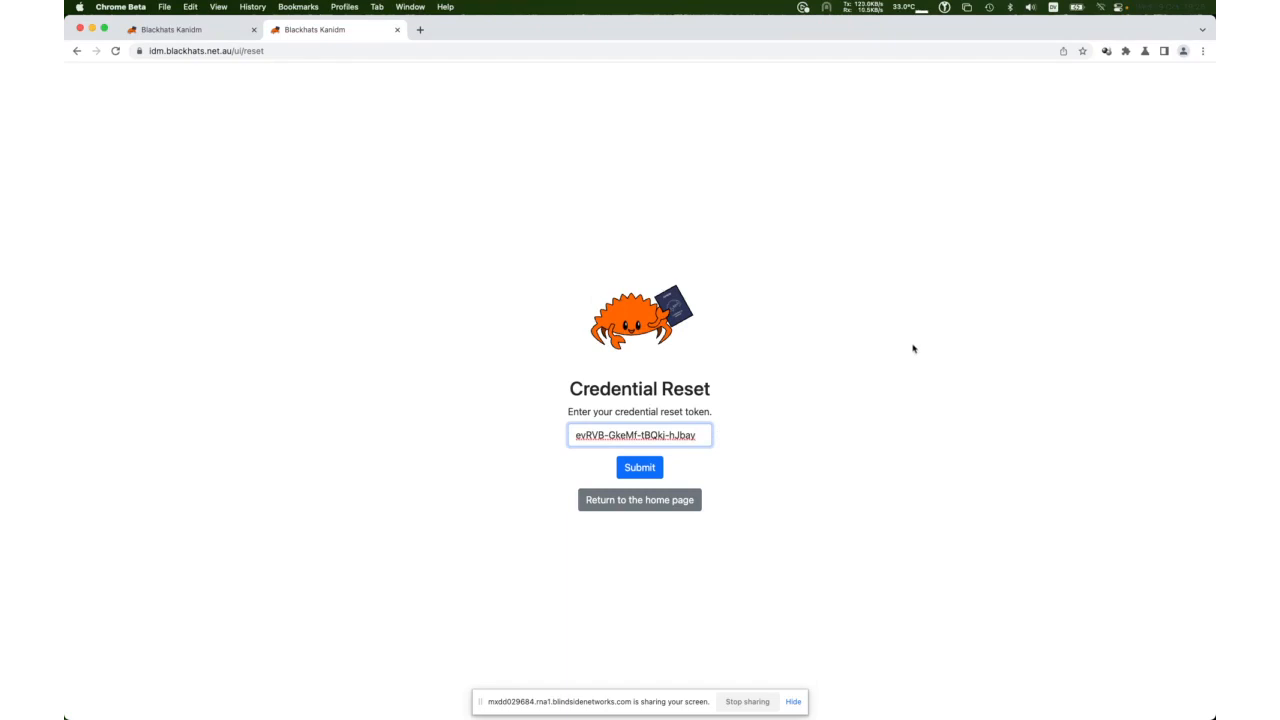
pyautogui.moveTo(777, 454)
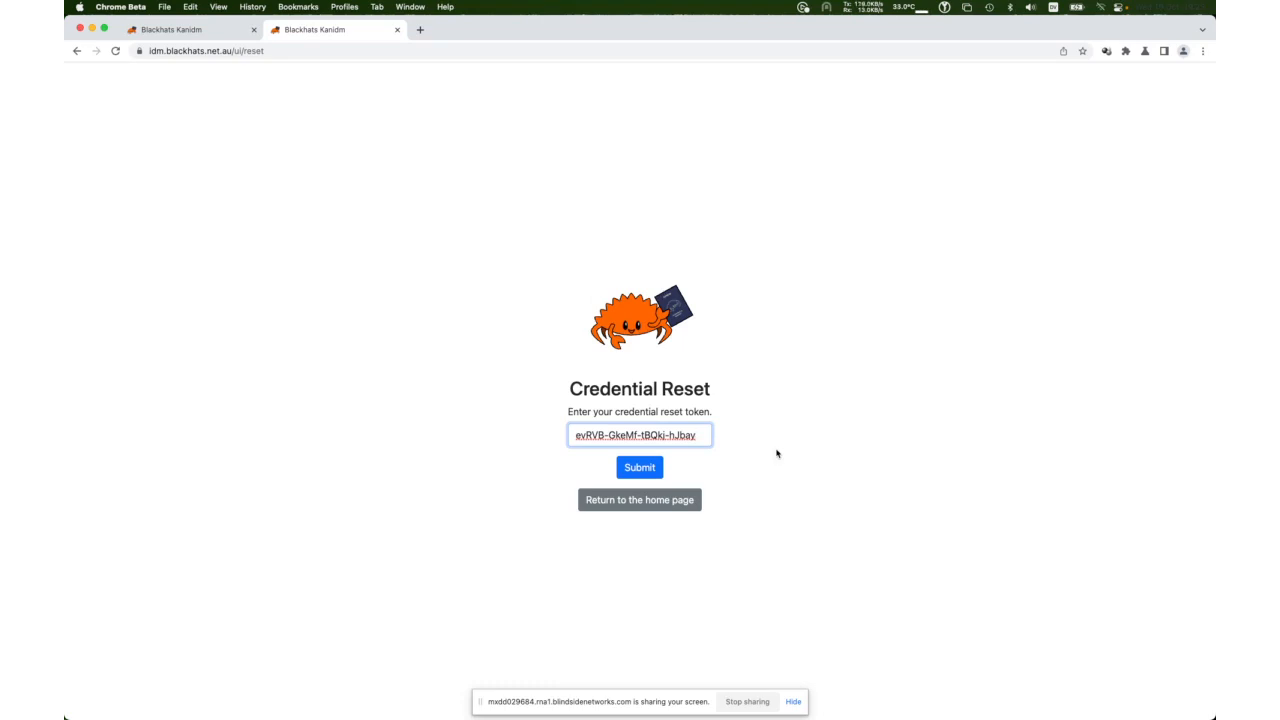
pyautogui.click(639, 467)
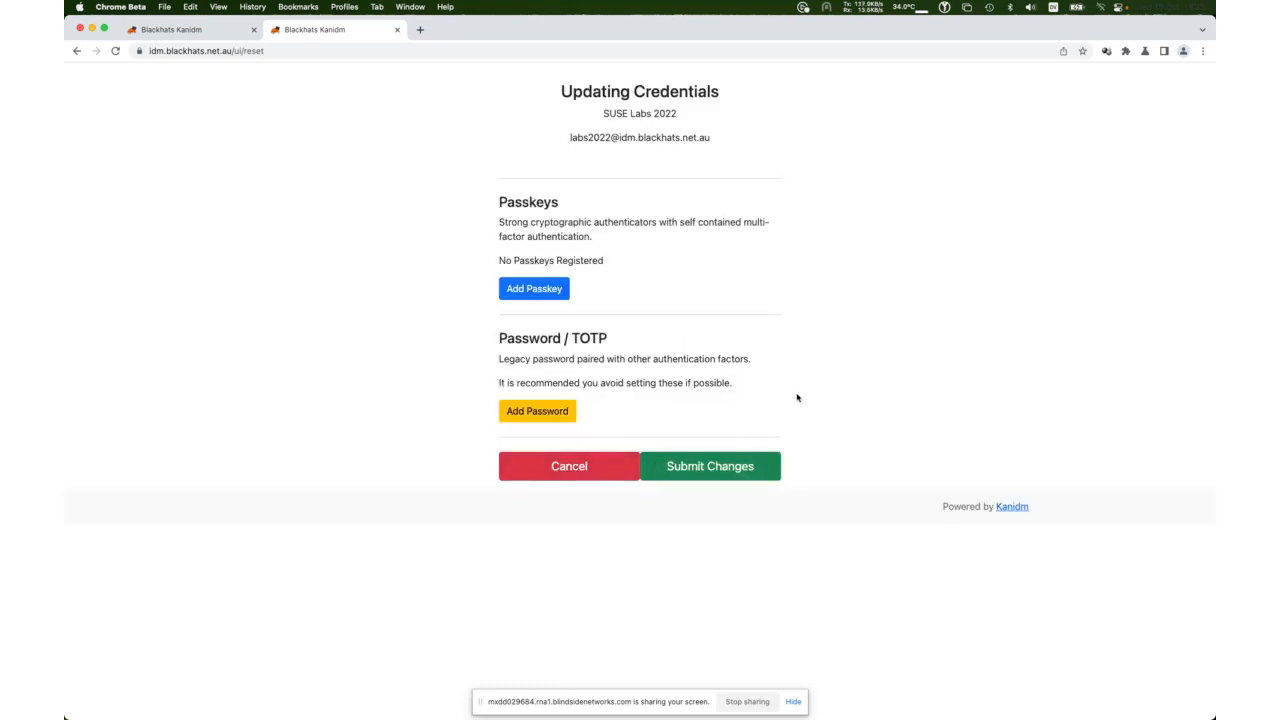
pyautogui.moveTo(810, 389)
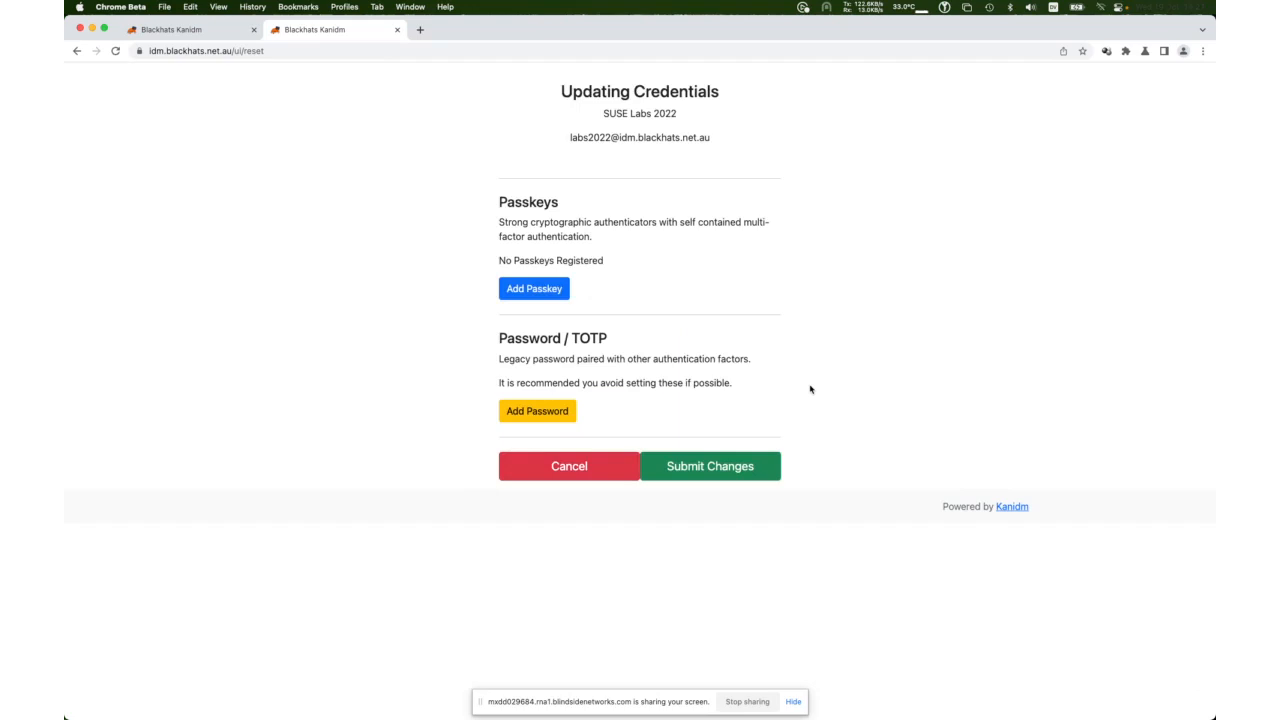
pyautogui.moveTo(496, 201)
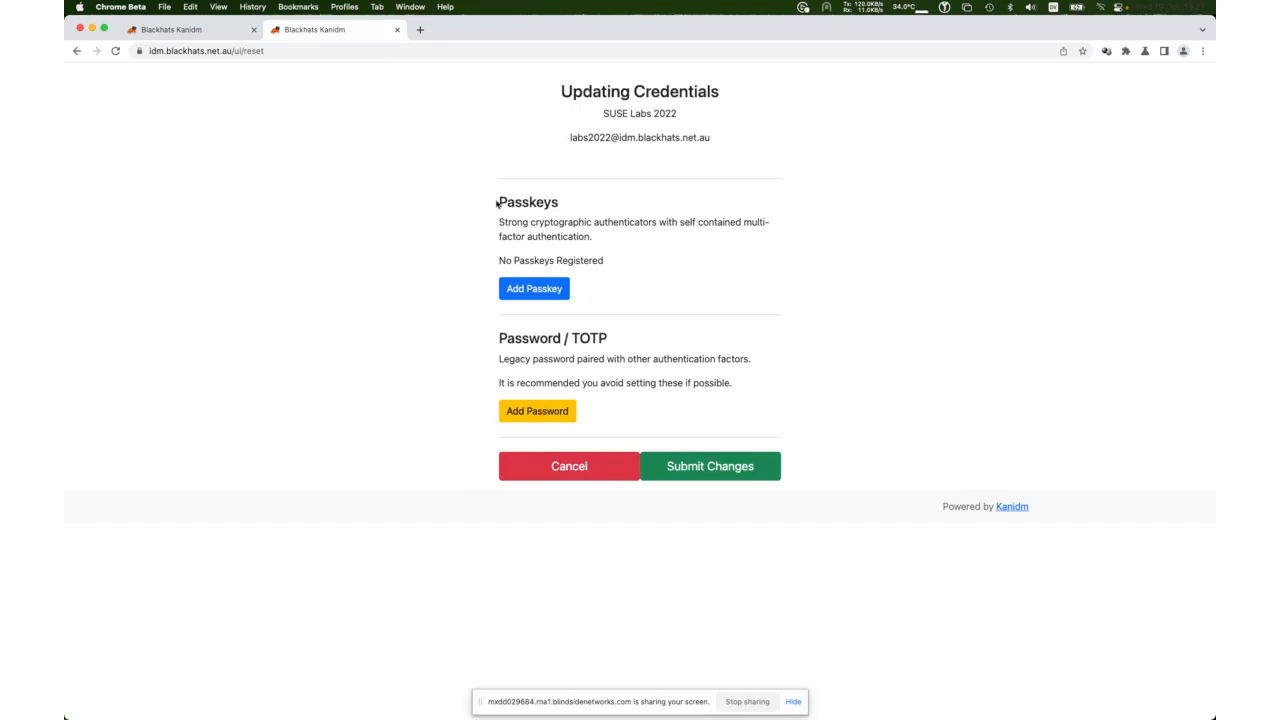
pyautogui.moveTo(798, 258)
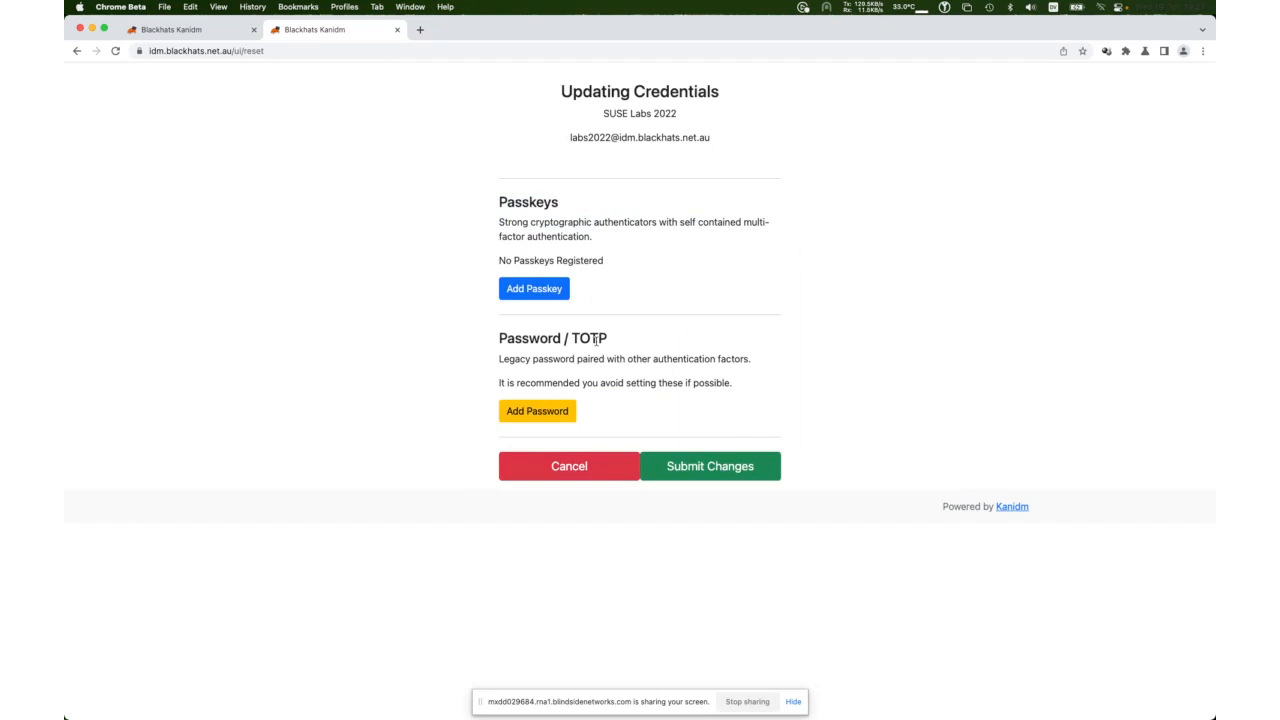
pyautogui.moveTo(699, 358)
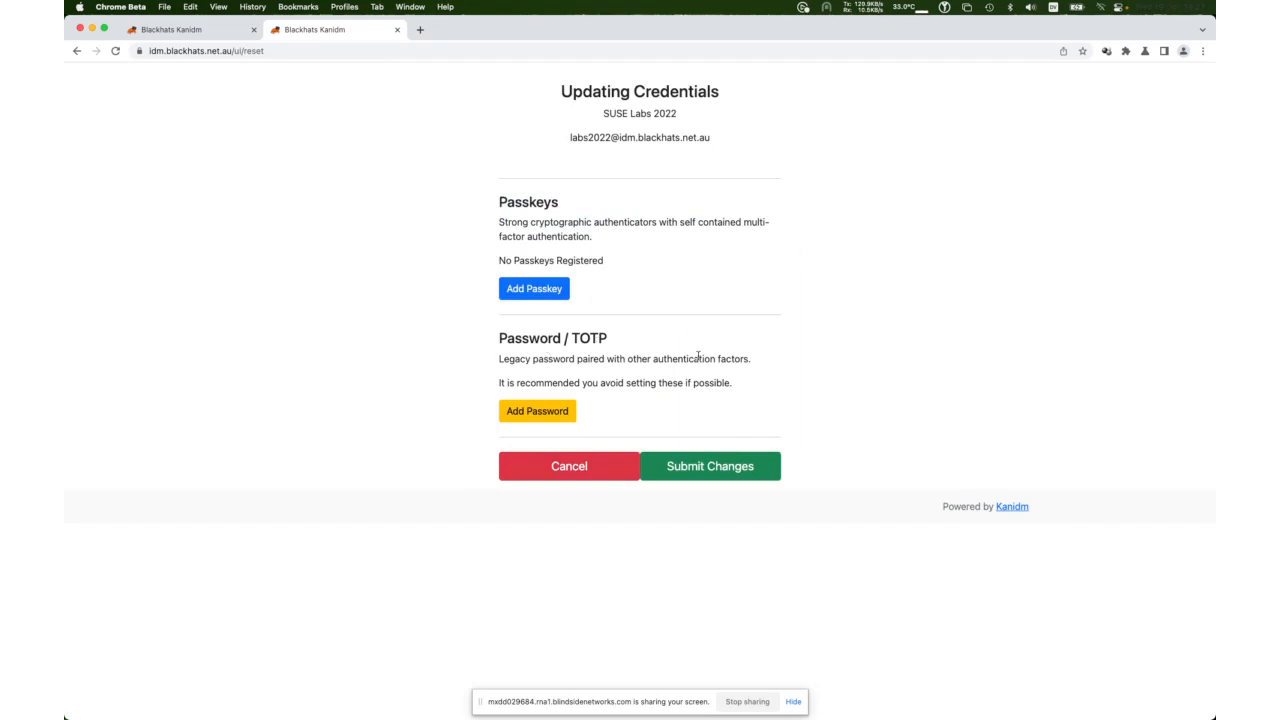
pyautogui.moveTo(555, 420)
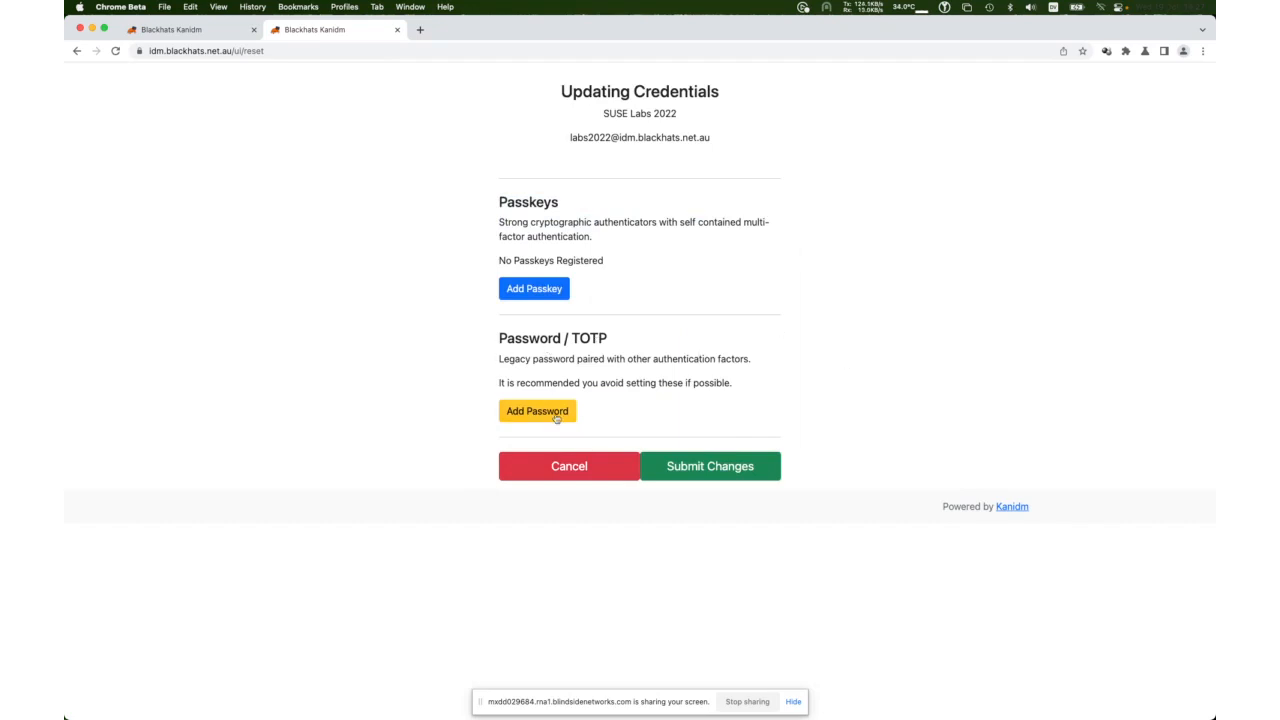
# Add a password for labs2022, re-entering it after a rejected attempt, and save it.
pyautogui.click(536, 411)
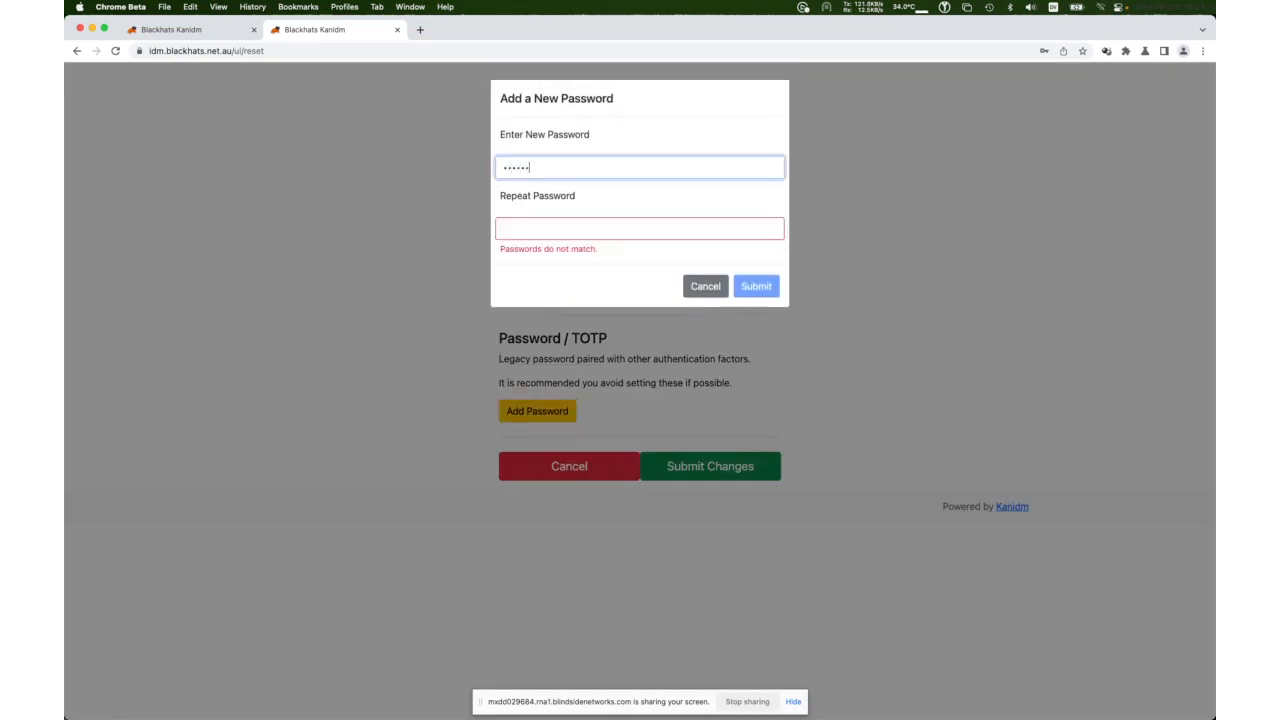
pyautogui.write('••••••••')
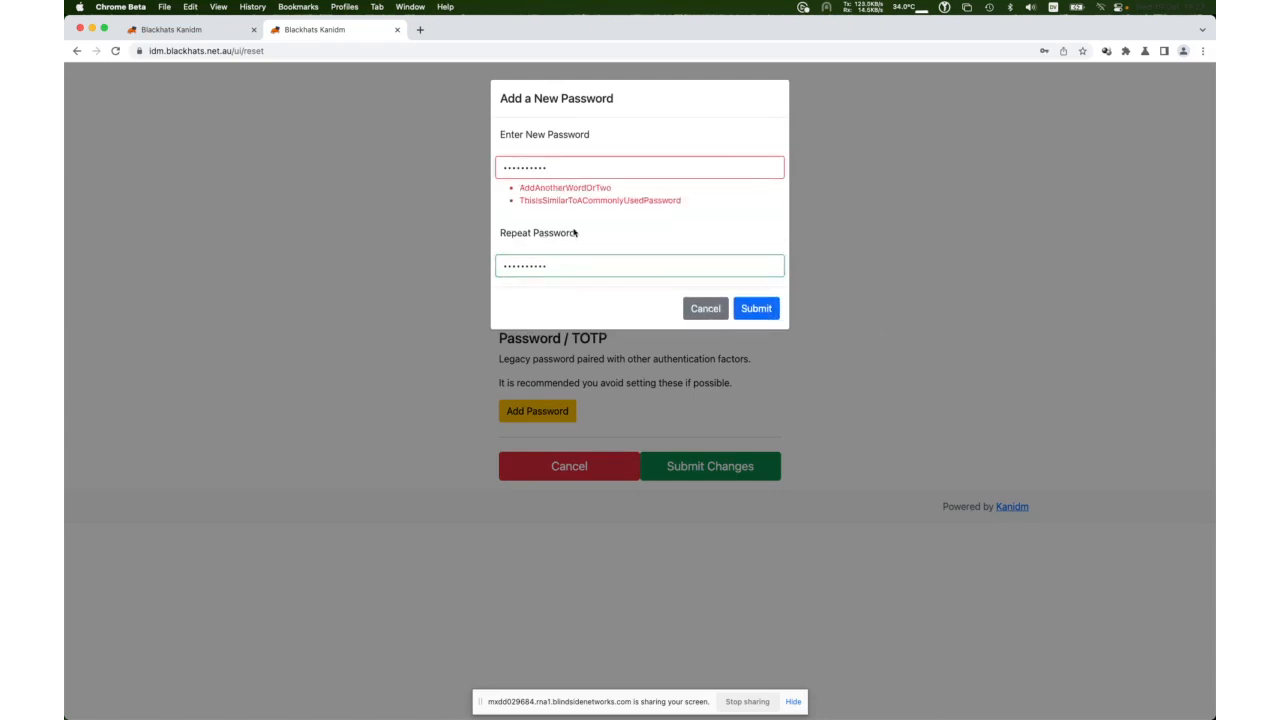
pyautogui.moveTo(653, 190)
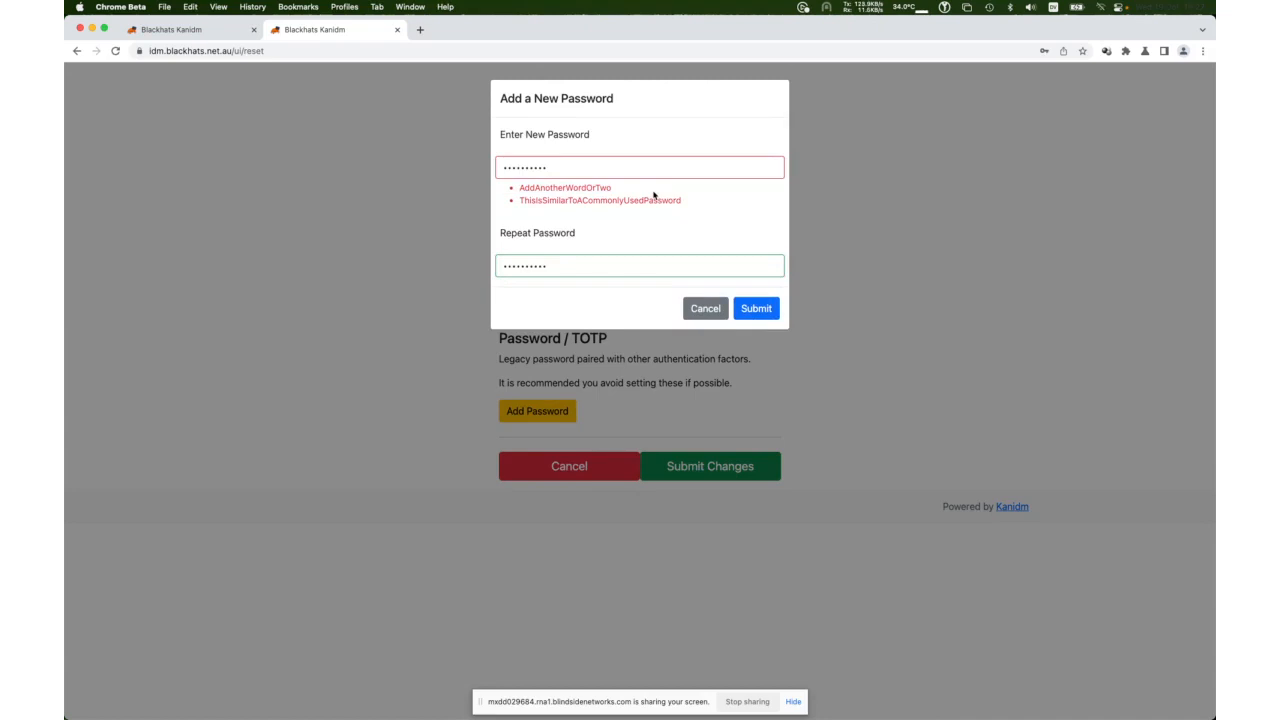
pyautogui.click(639, 167)
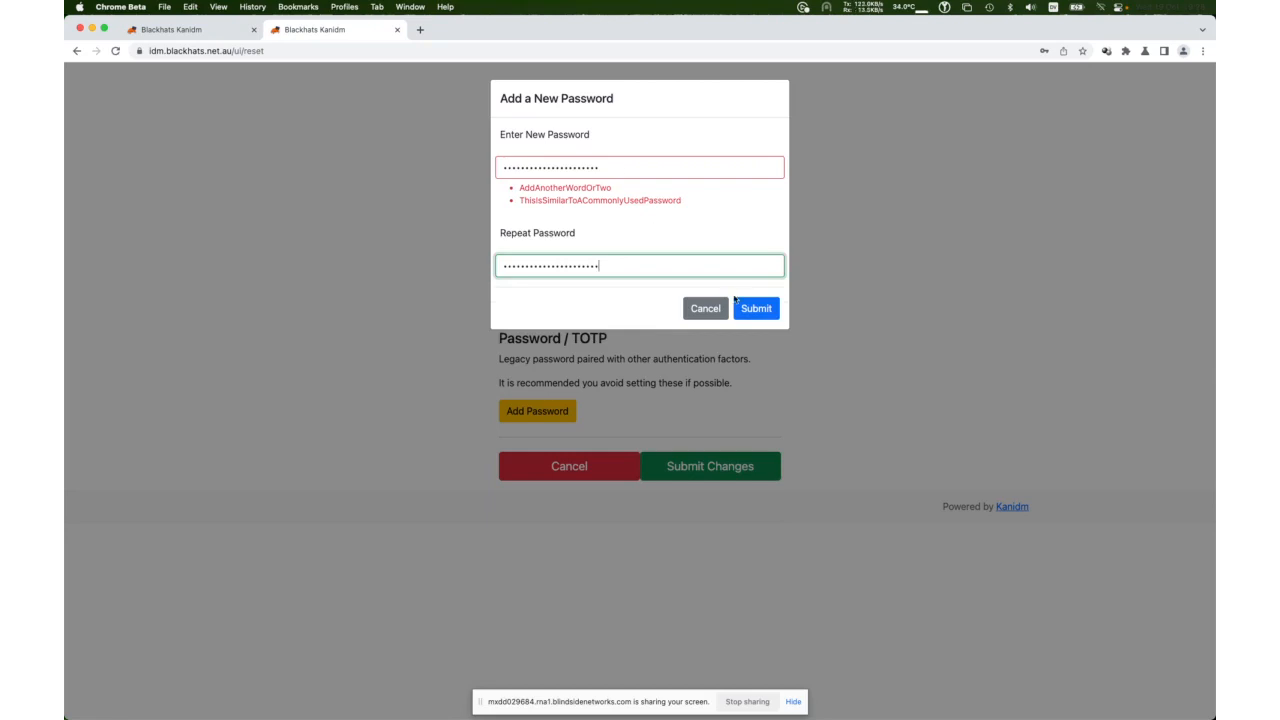
pyautogui.click(756, 308)
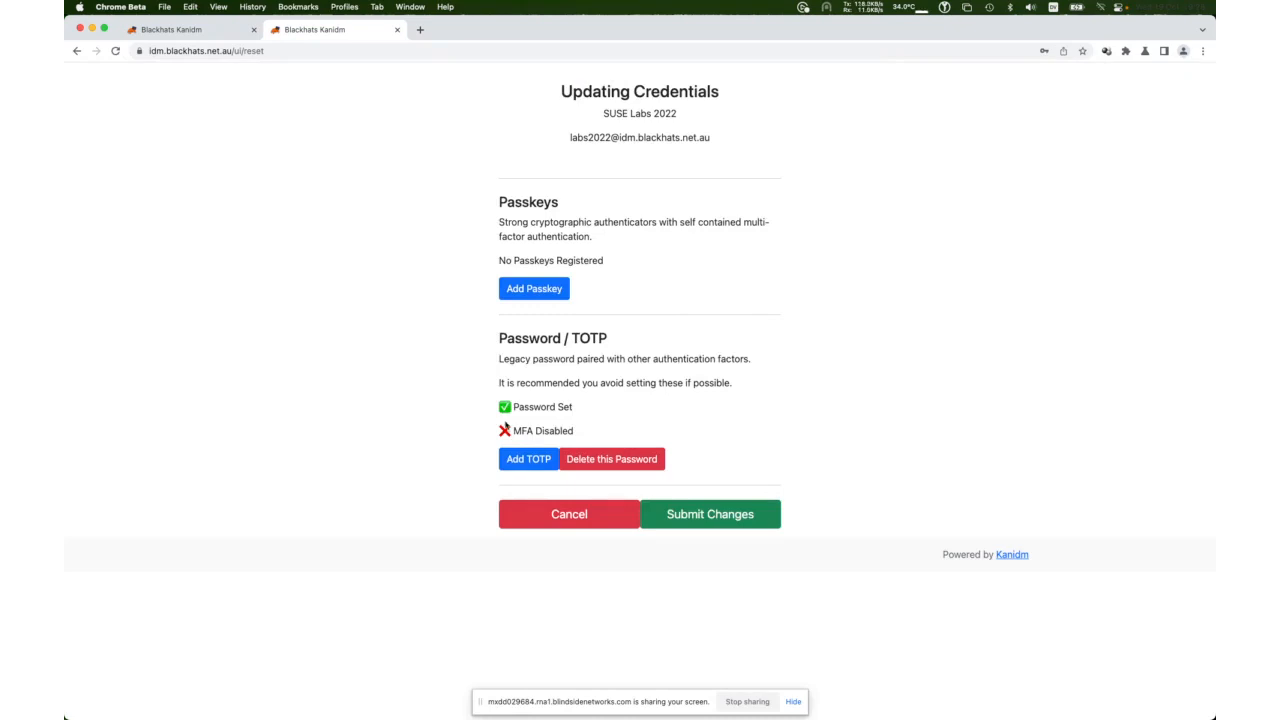
# Start TOTP registration to display the QR code, secret and otpauth URL.
pyautogui.click(528, 459)
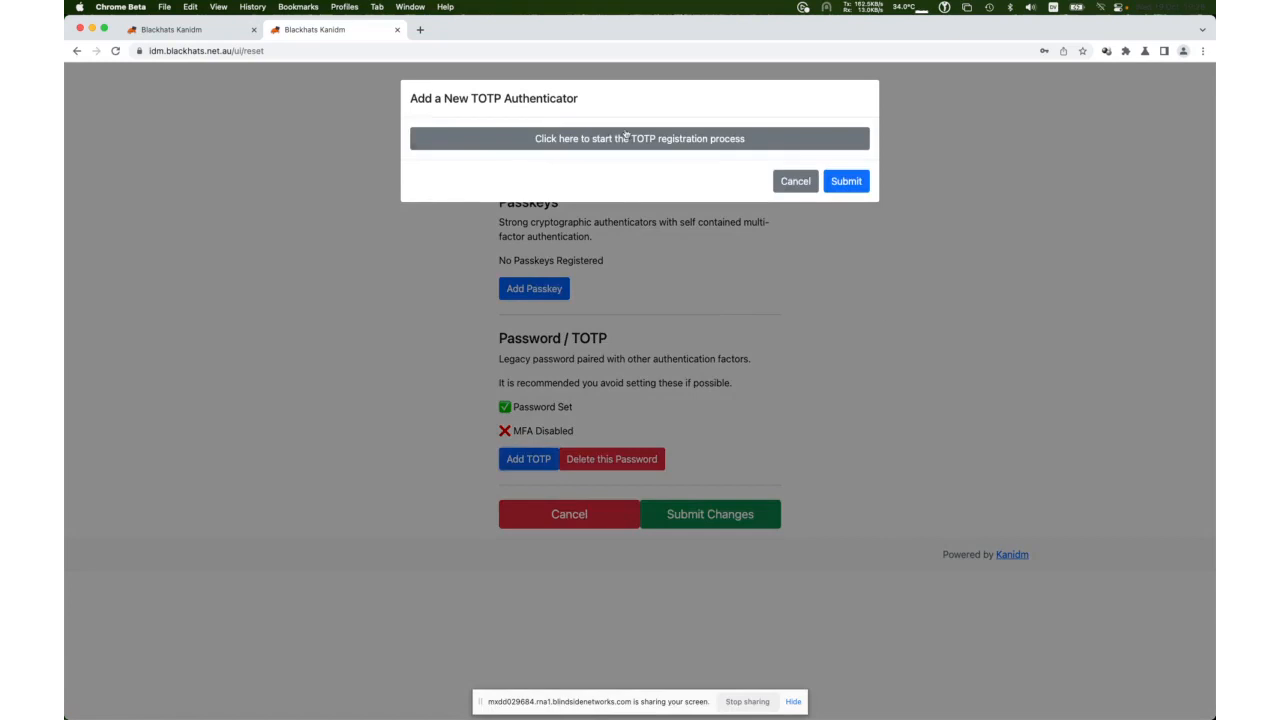
pyautogui.click(639, 138)
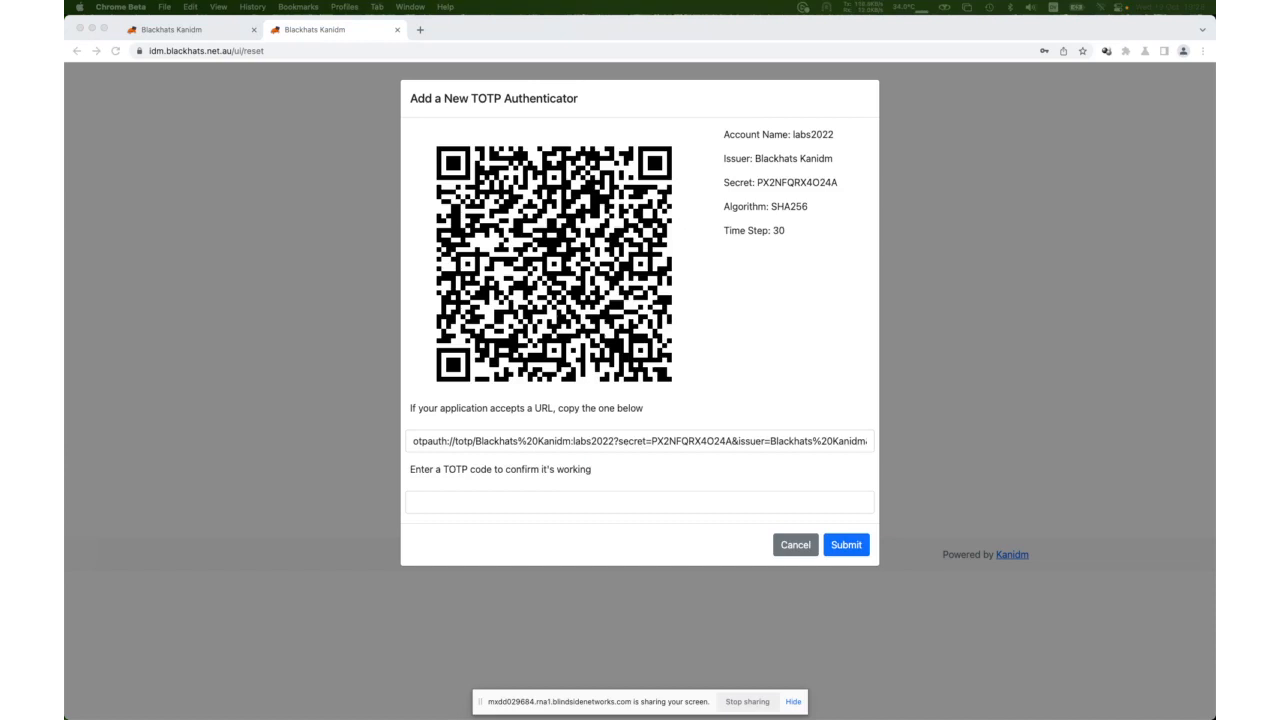
pyautogui.moveTo(791, 182)
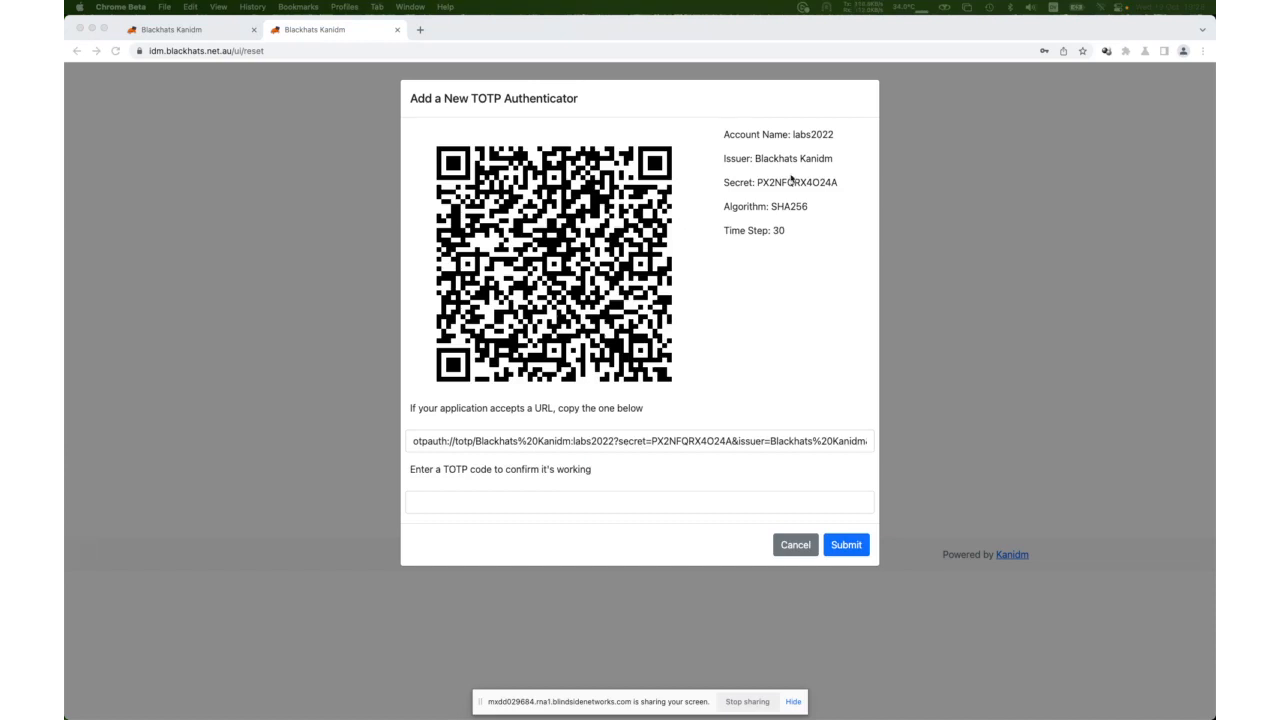
pyautogui.doubleClick(792, 182)
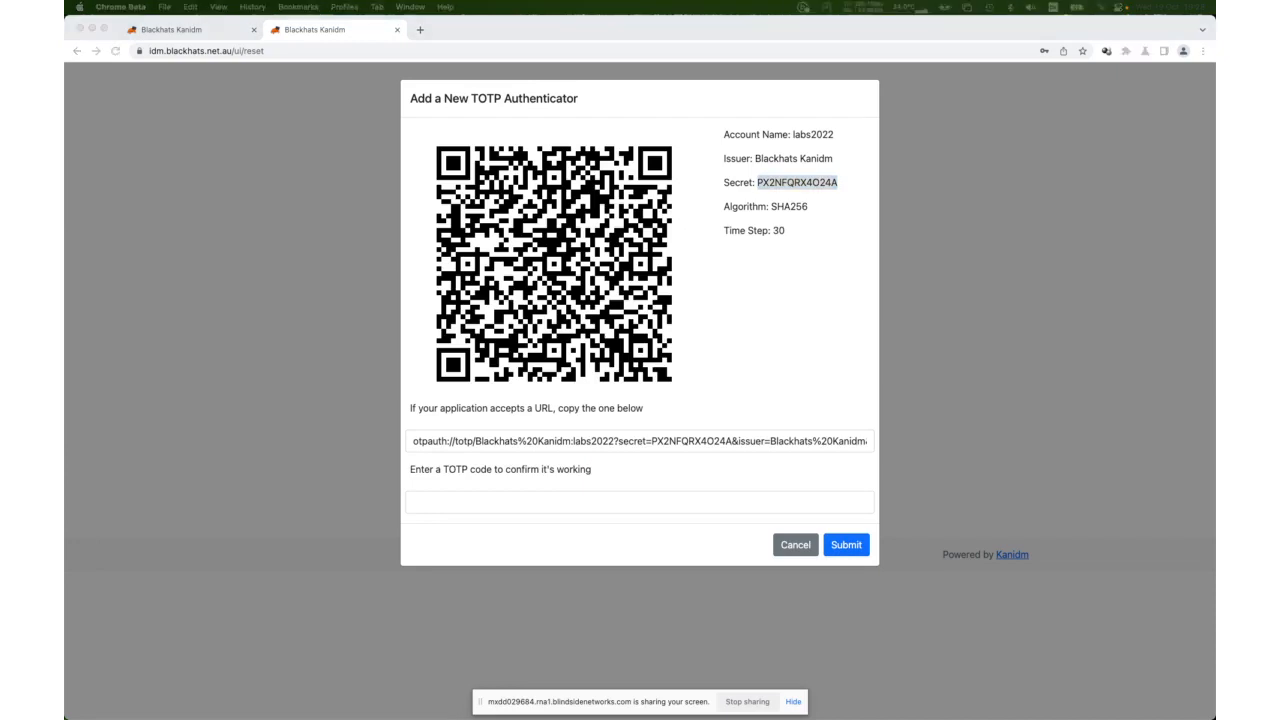
pyautogui.click(616, 502)
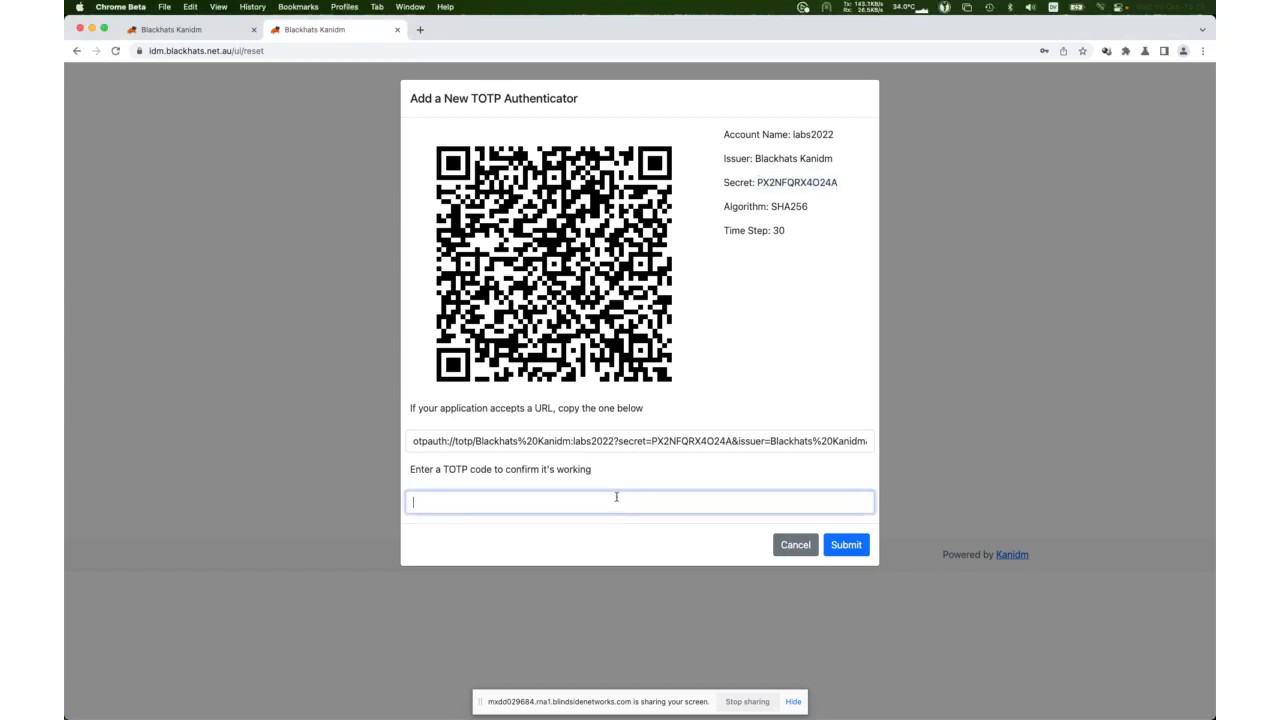
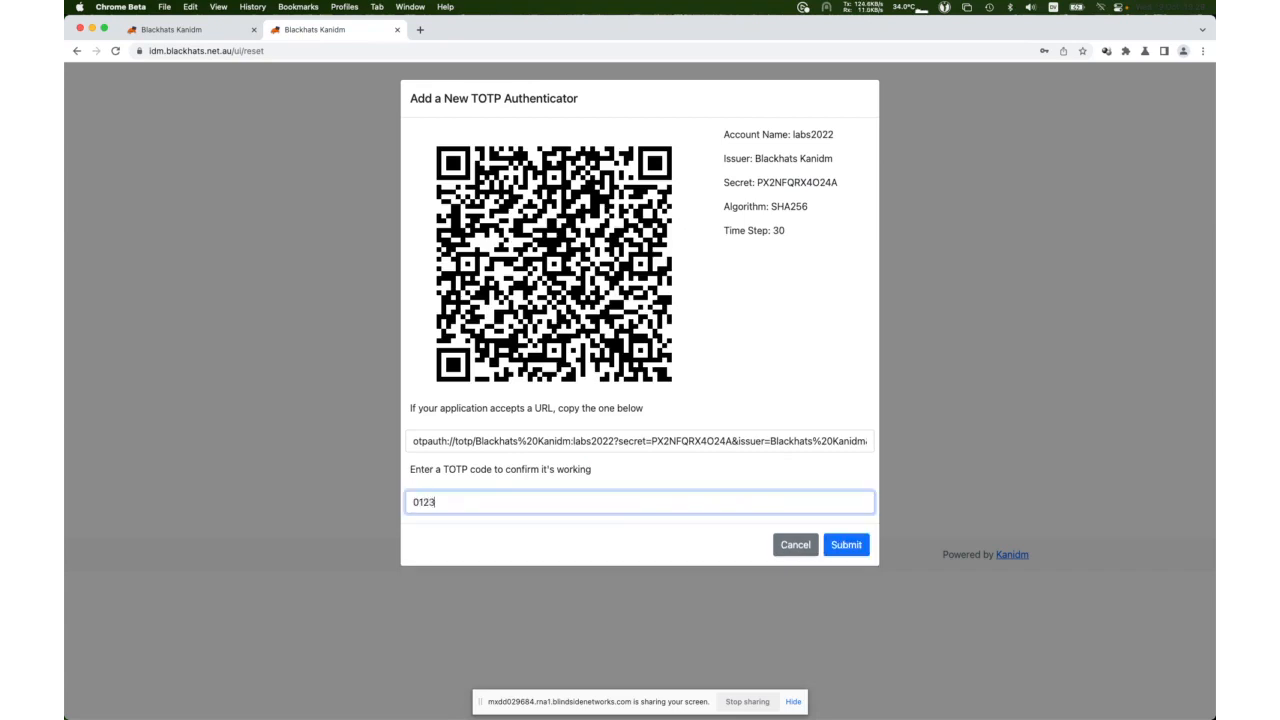
pyautogui.click(846, 559)
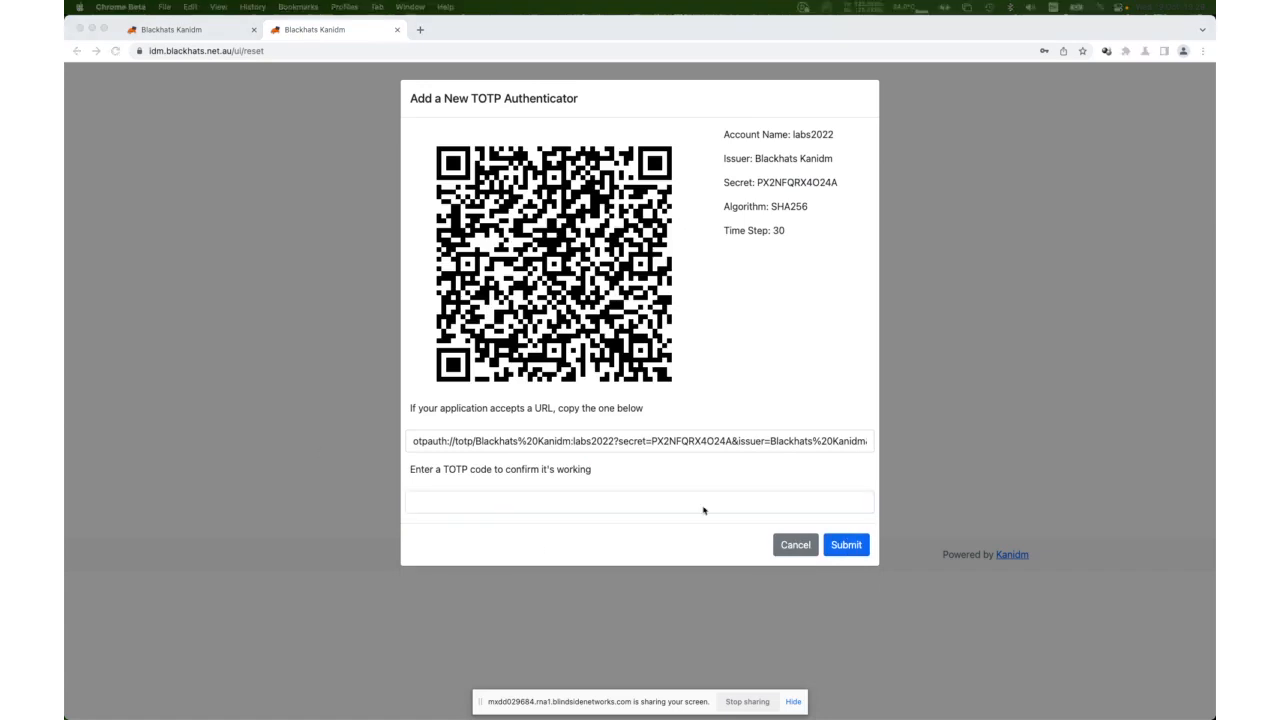
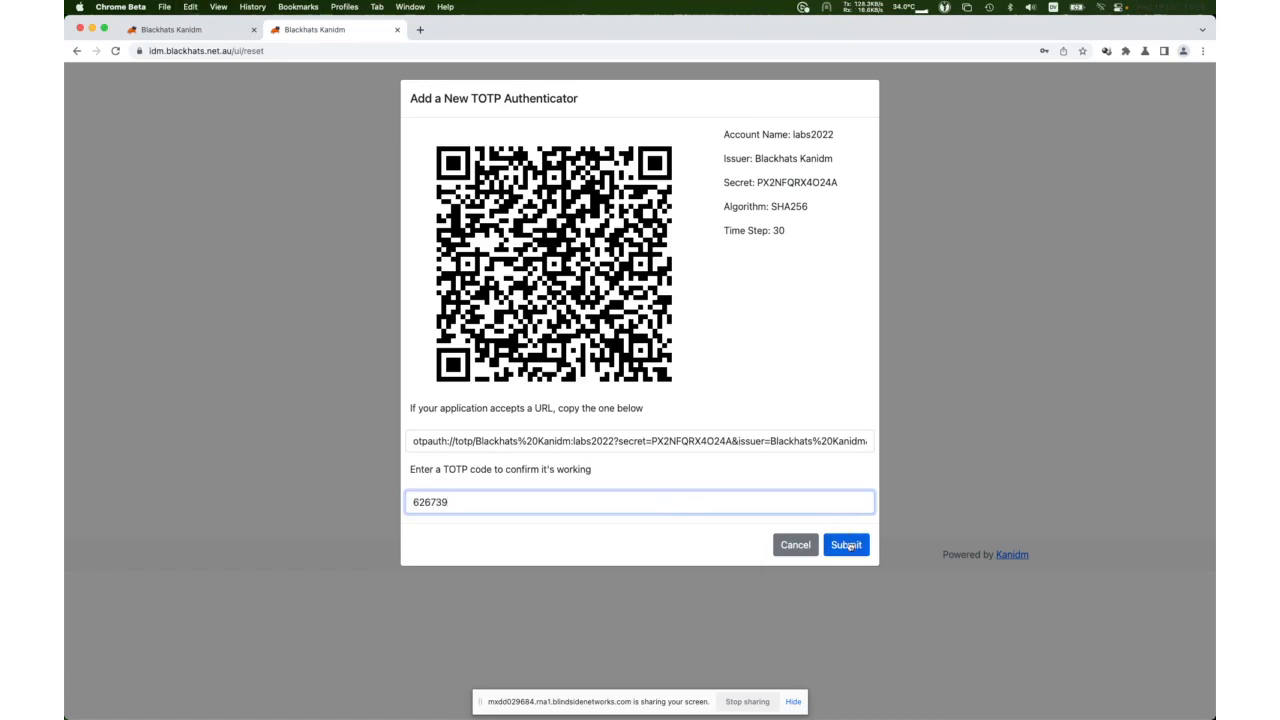
pyautogui.click(846, 544)
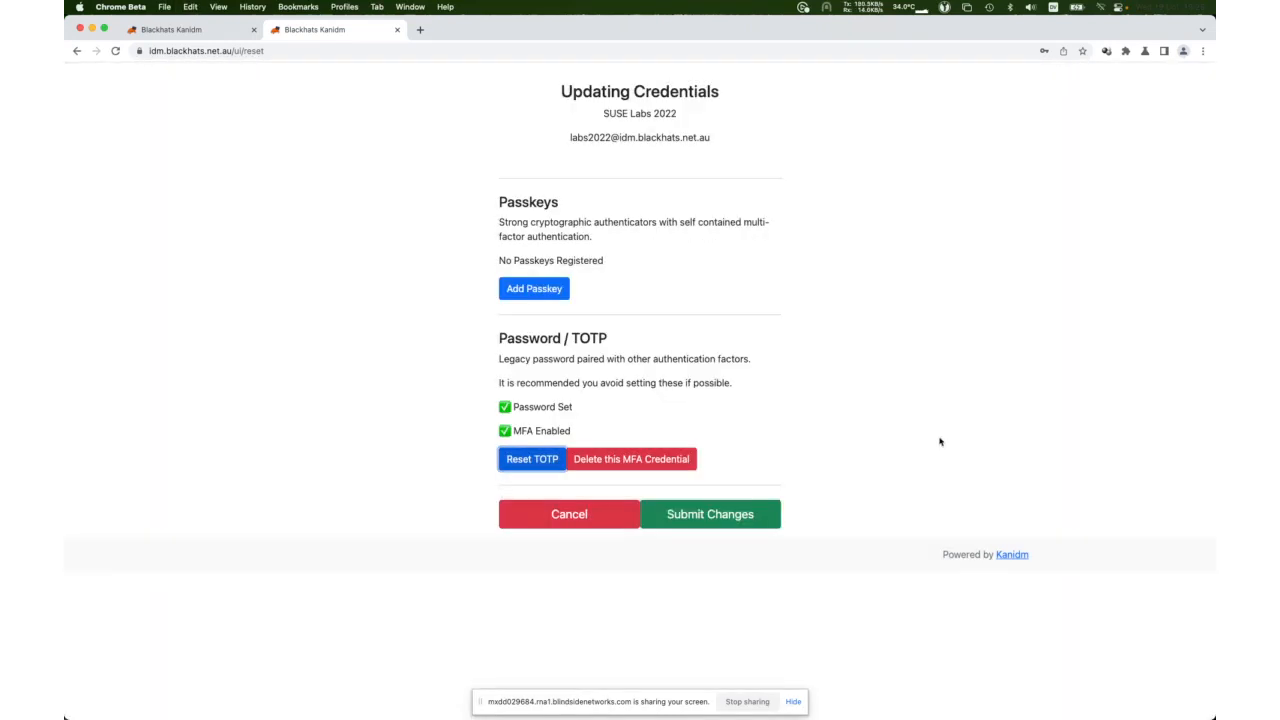
pyautogui.moveTo(659, 417)
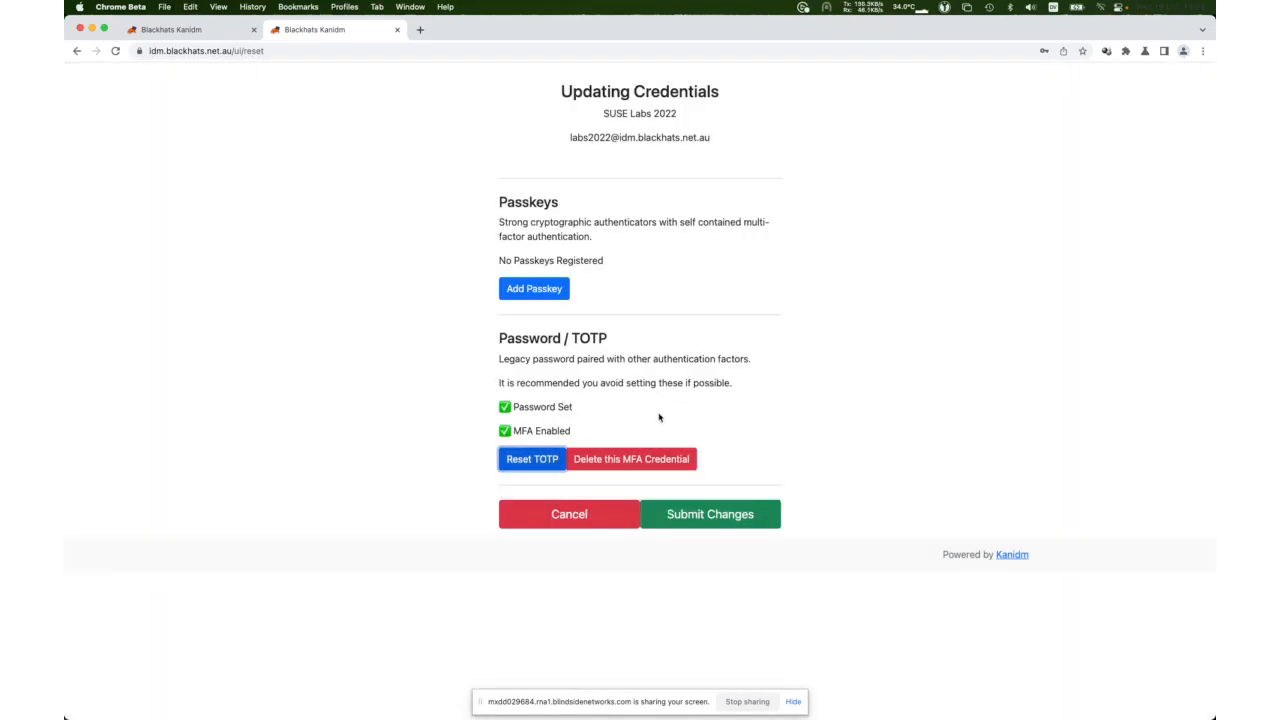
pyautogui.moveTo(917, 371)
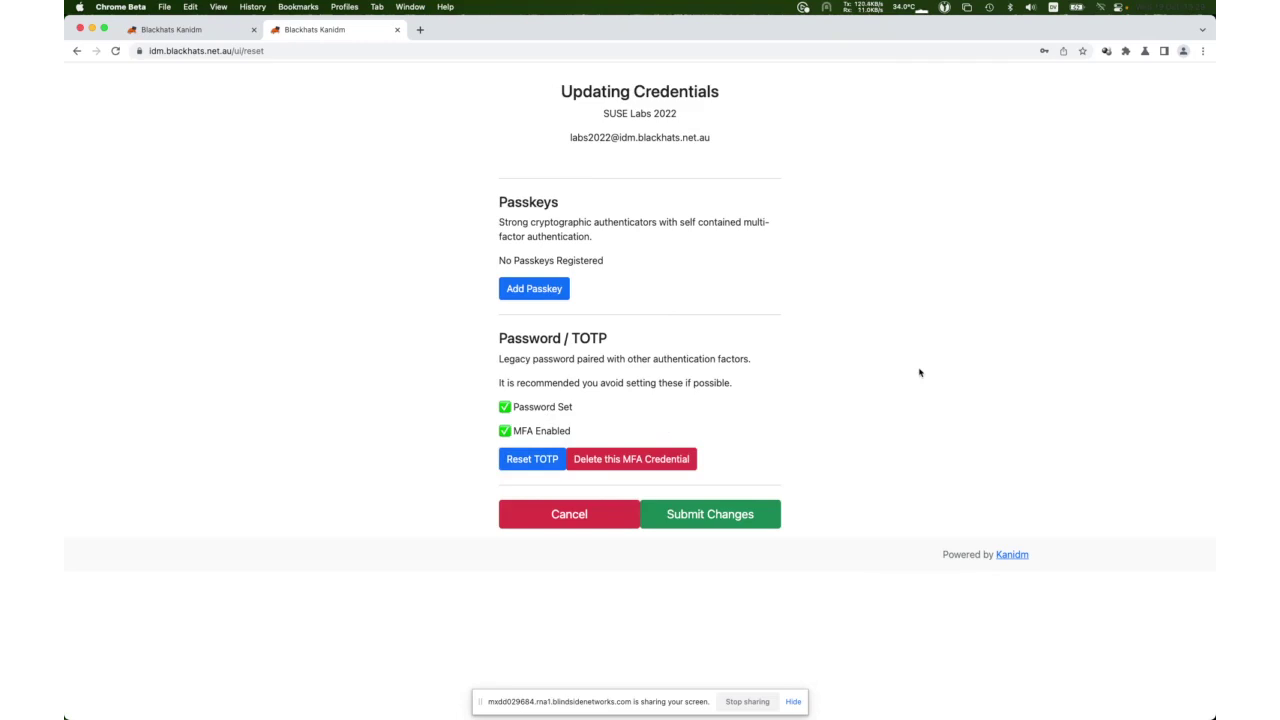
# Begin creating a new passkey, trying the phone QR option and then cancelling it.
pyautogui.click(533, 288)
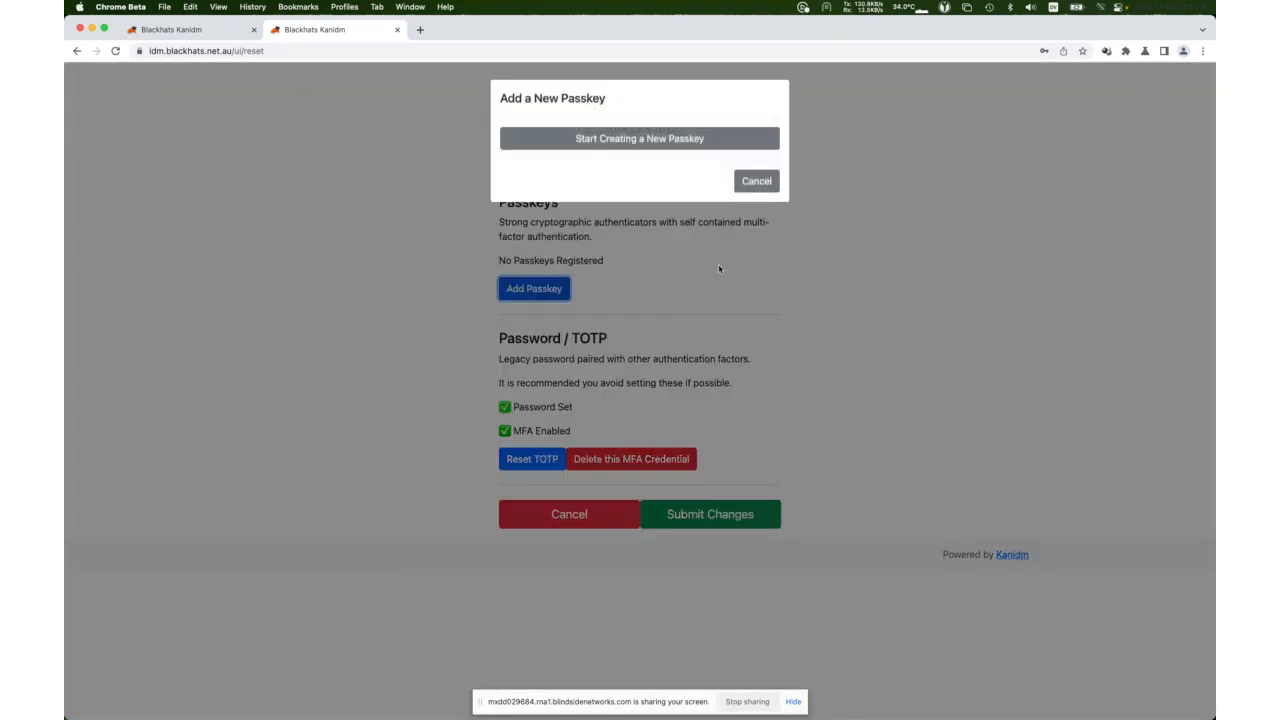
pyautogui.click(639, 138)
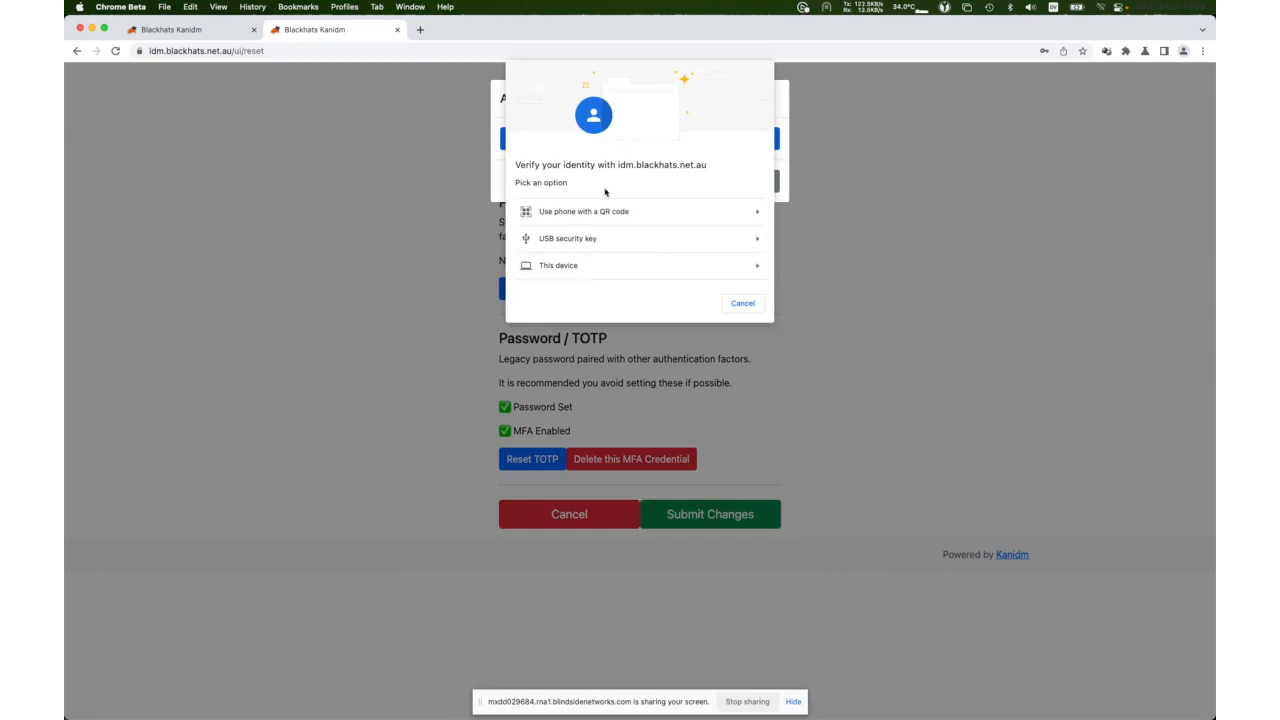
pyautogui.click(583, 211)
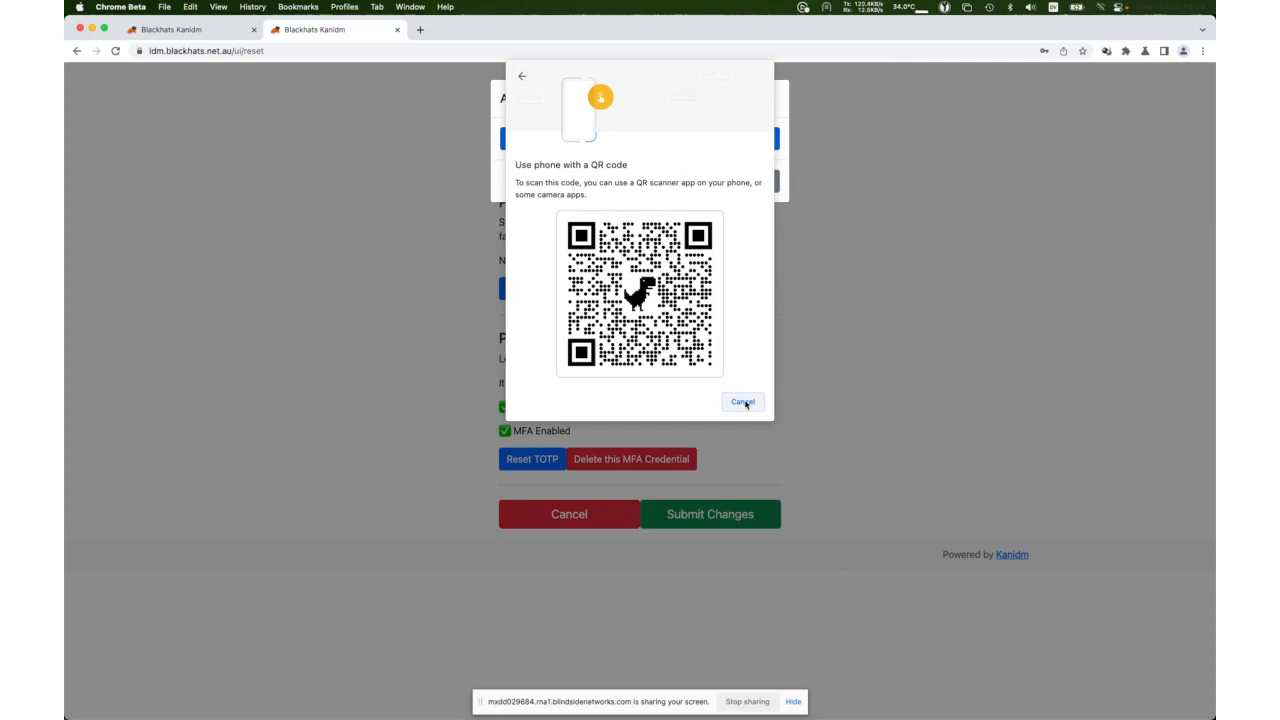
pyautogui.click(742, 402)
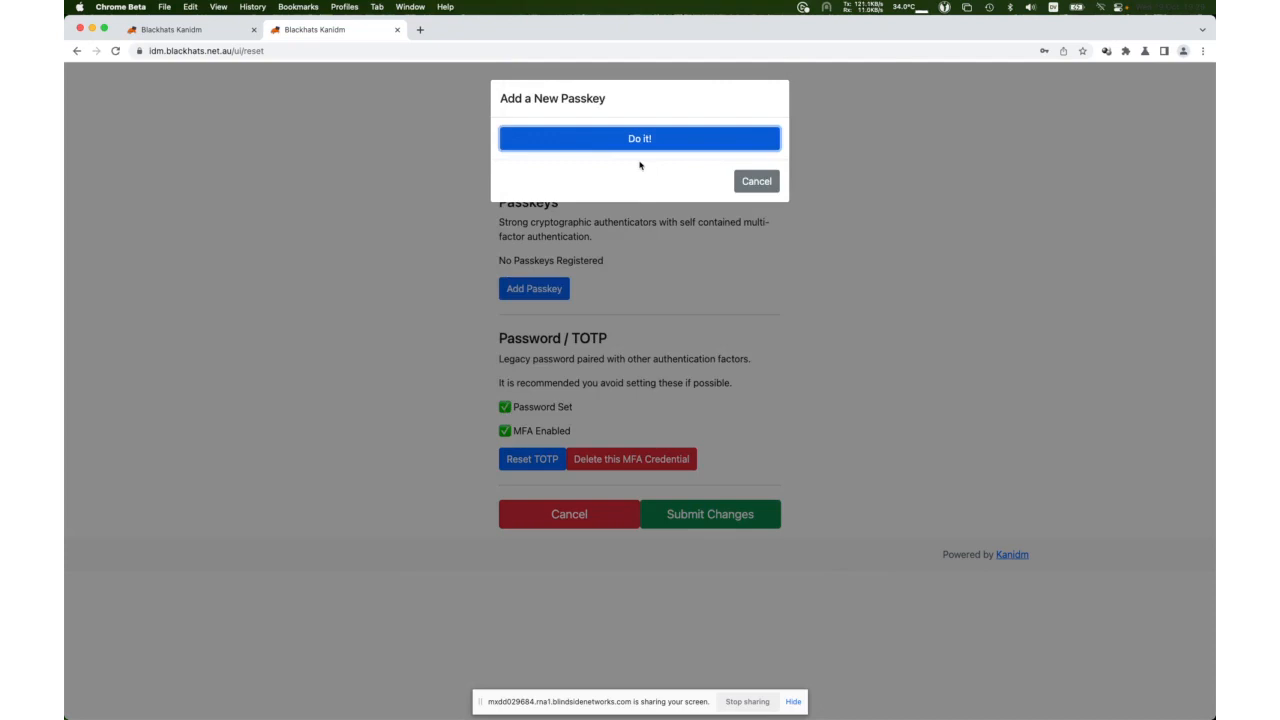
# Create the passkey on the USB security key by submitting its PIN.
pyautogui.click(639, 138)
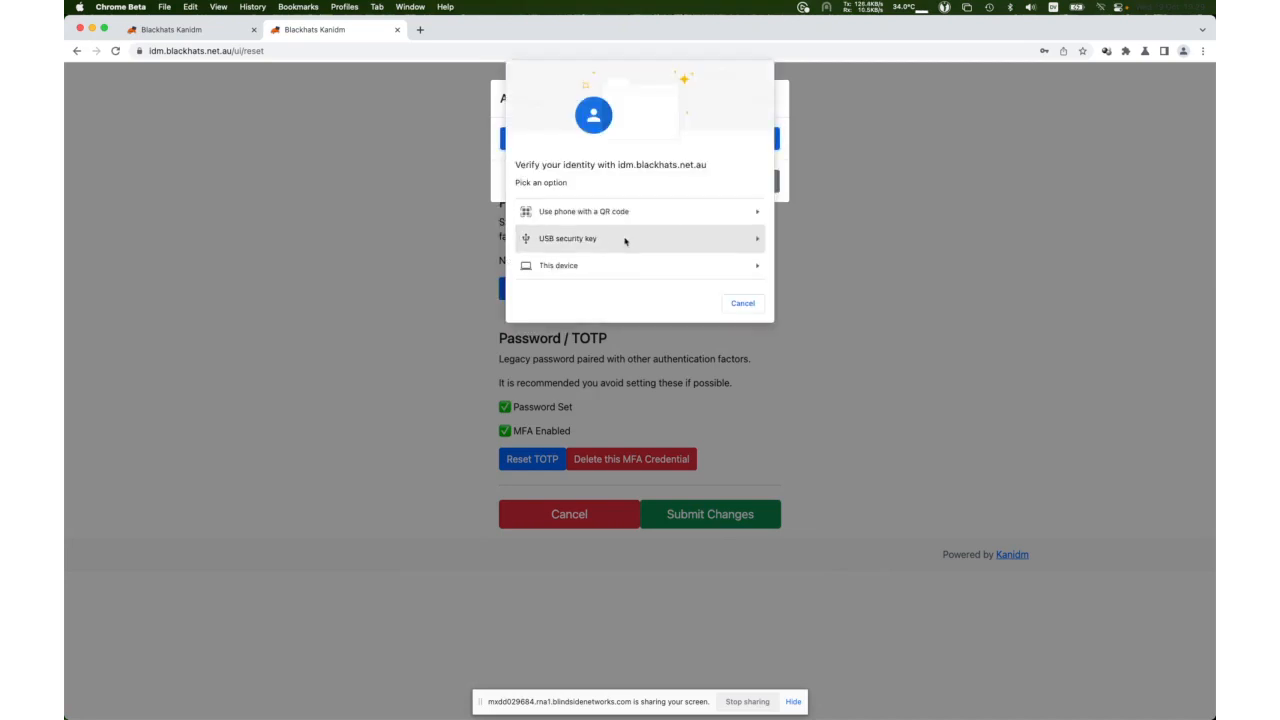
pyautogui.moveTo(535, 281)
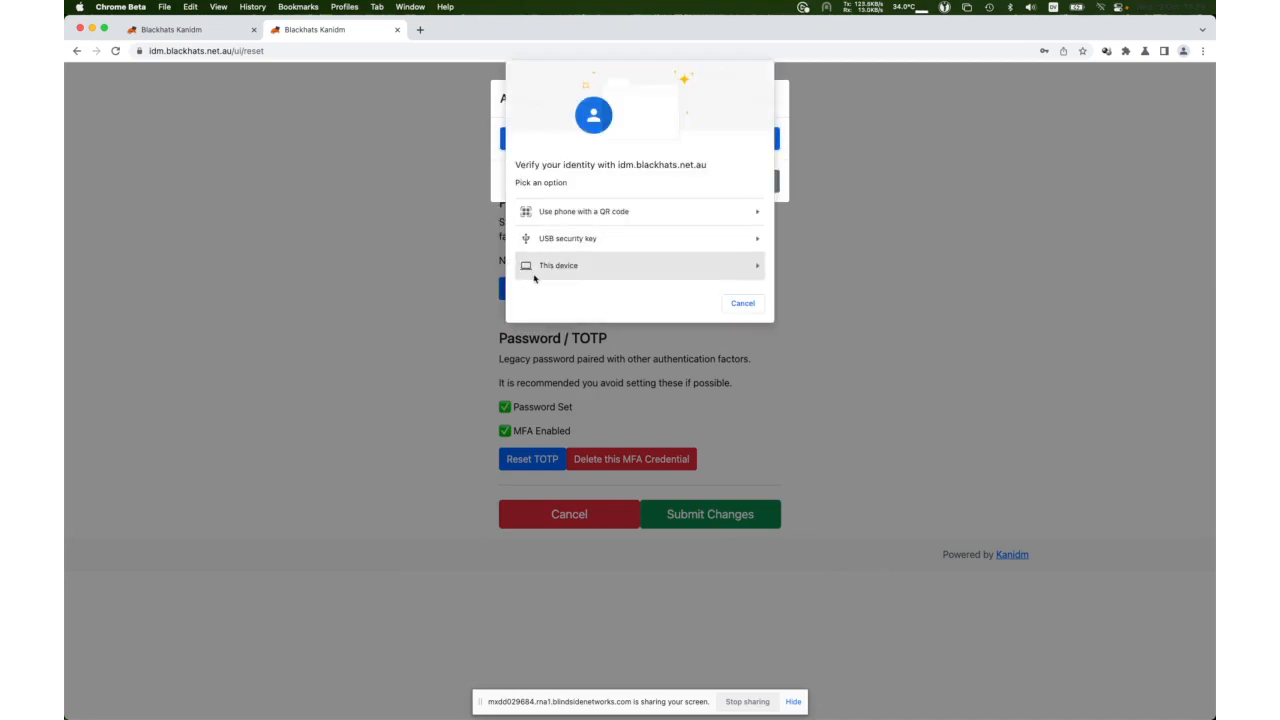
pyautogui.moveTo(569, 248)
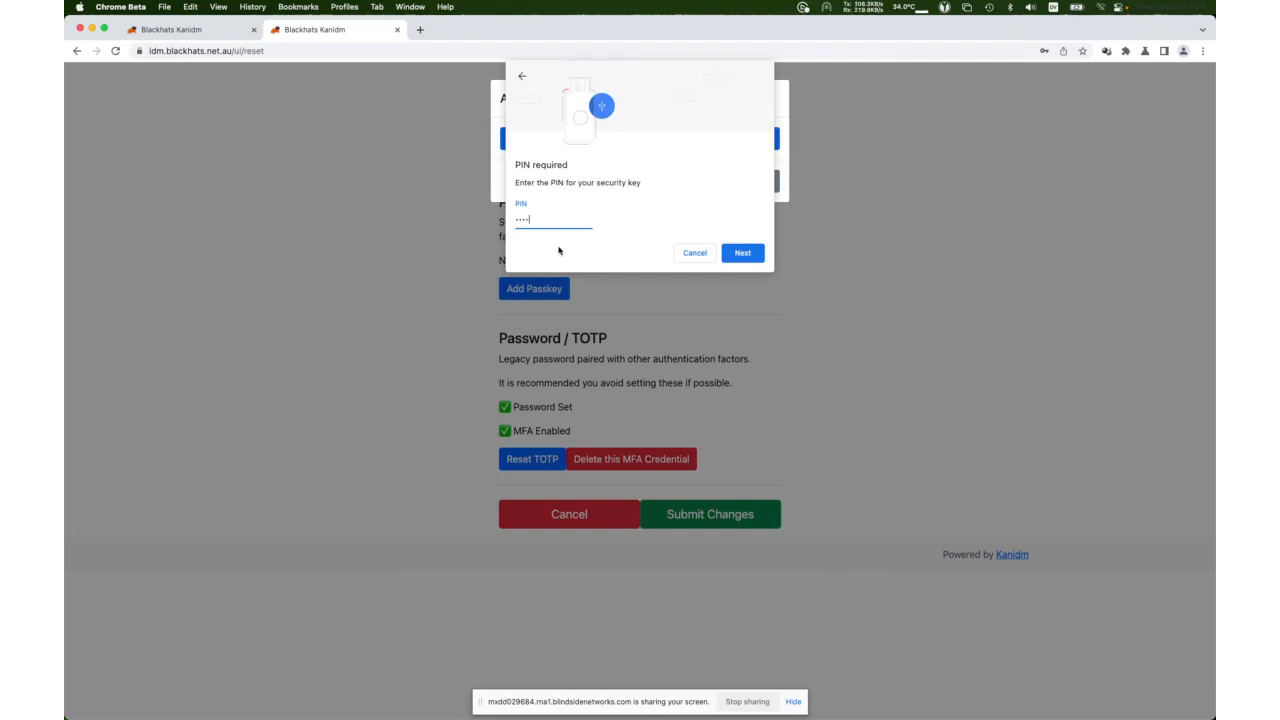
pyautogui.click(742, 252)
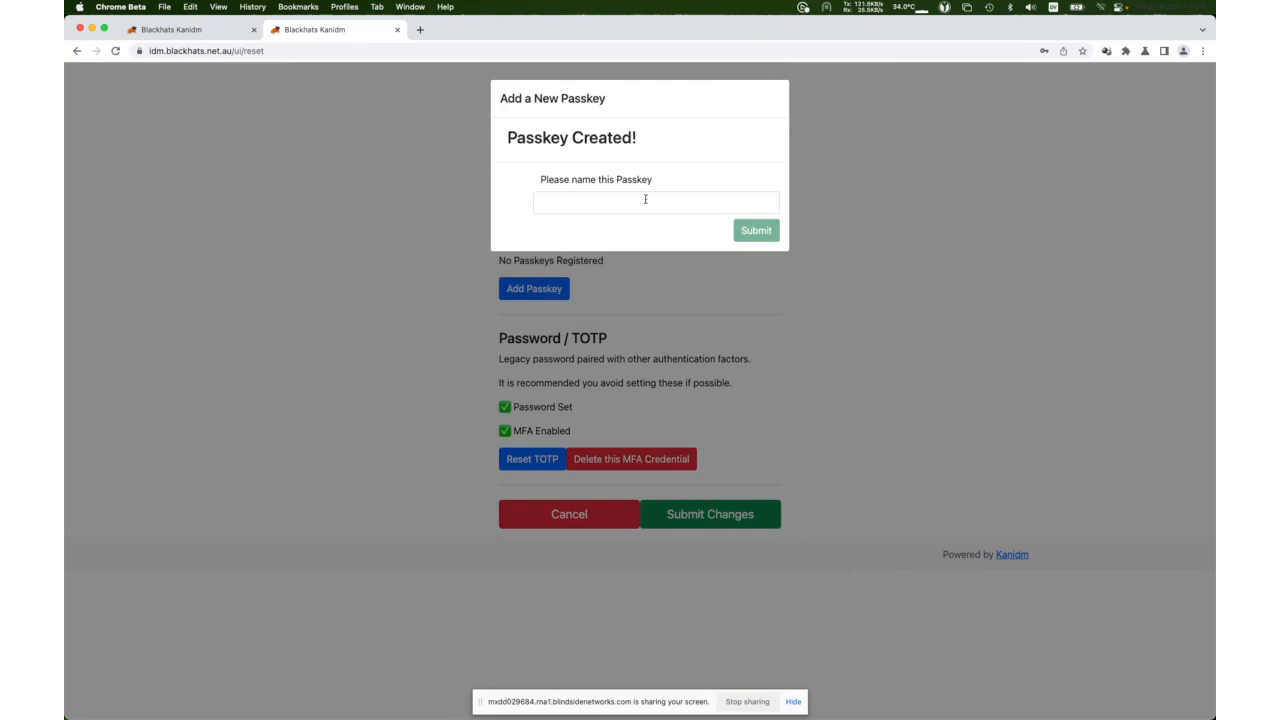
# Name the new passkey 'fips' and submit it.
pyautogui.click(655, 203)
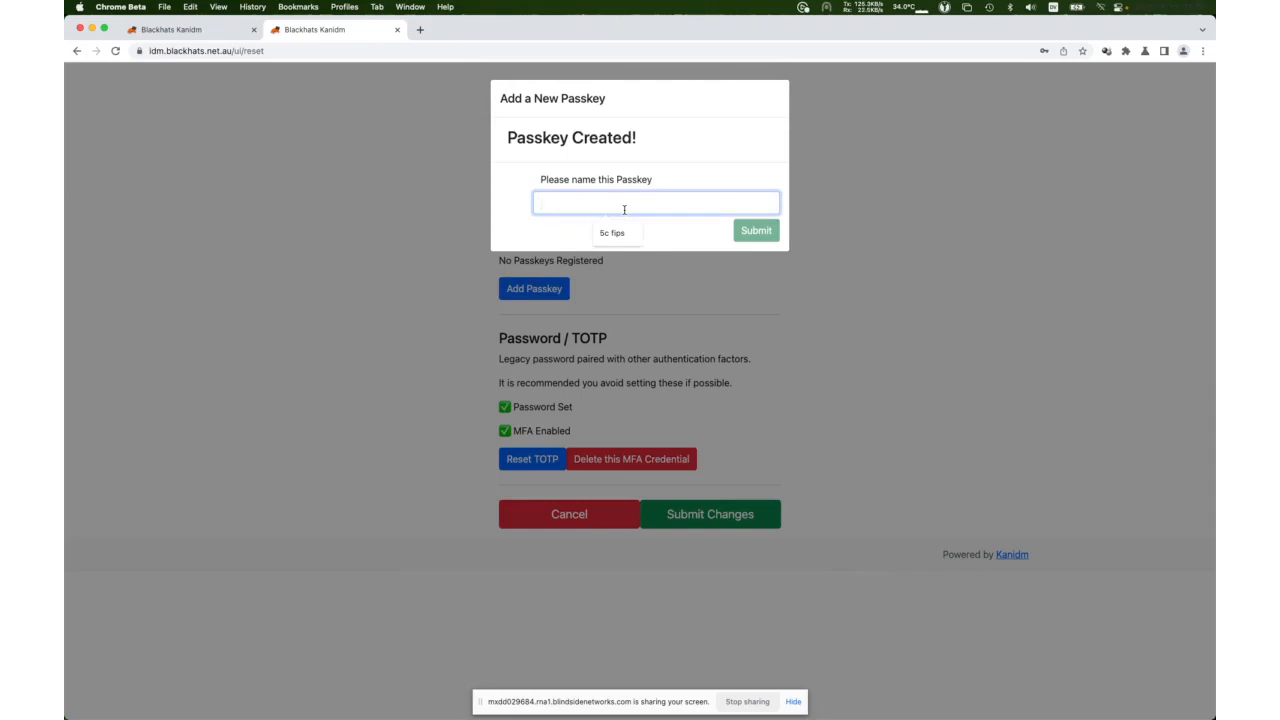
pyautogui.write('fips')
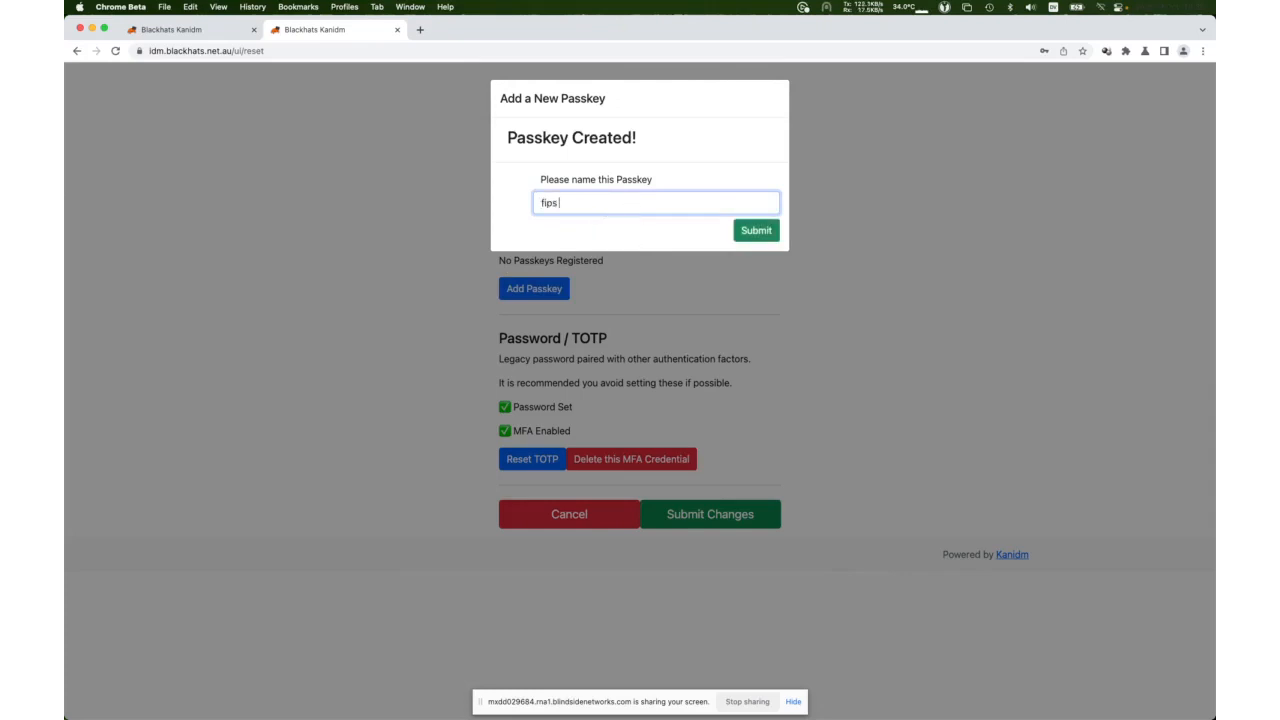
pyautogui.click(756, 230)
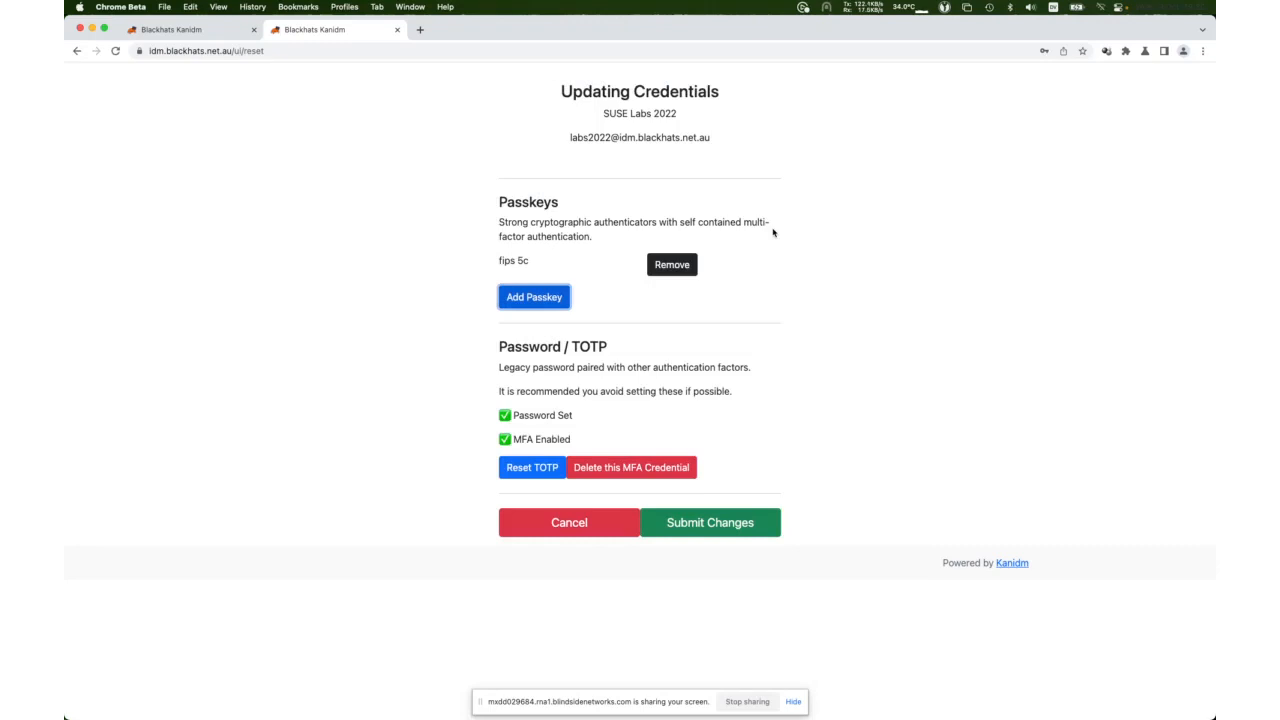
pyautogui.moveTo(637, 438)
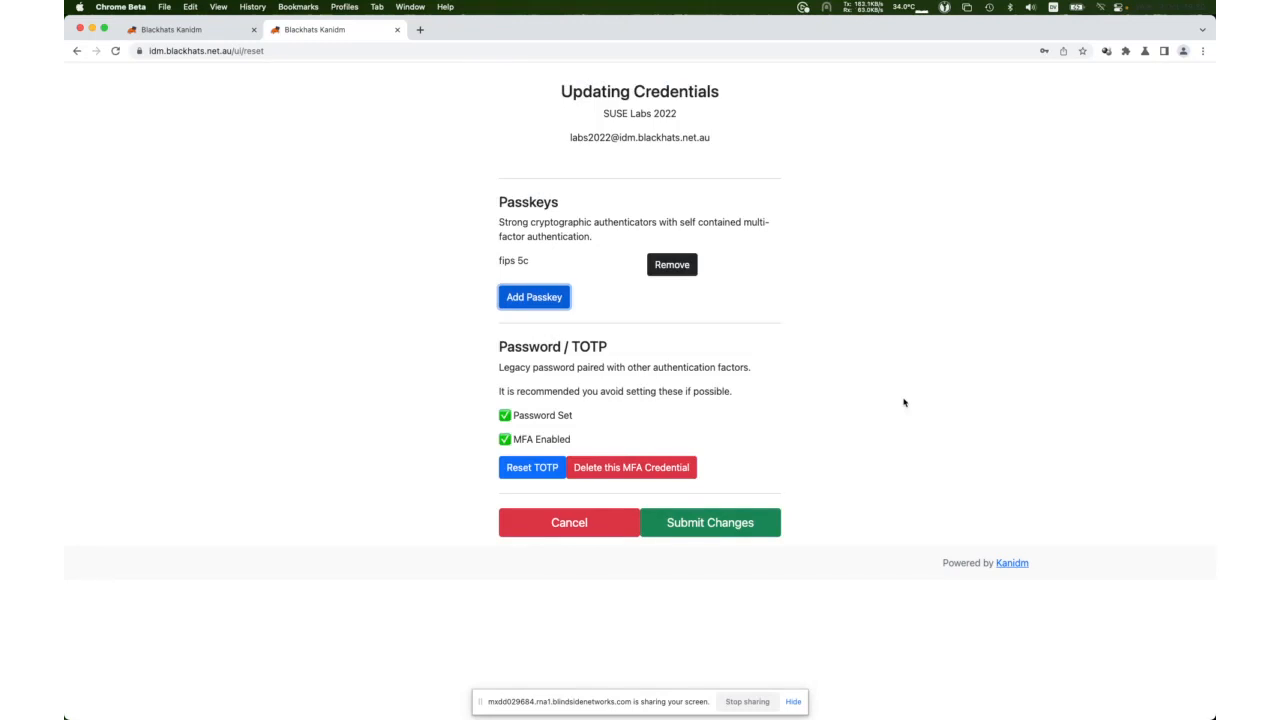
pyautogui.moveTo(901, 472)
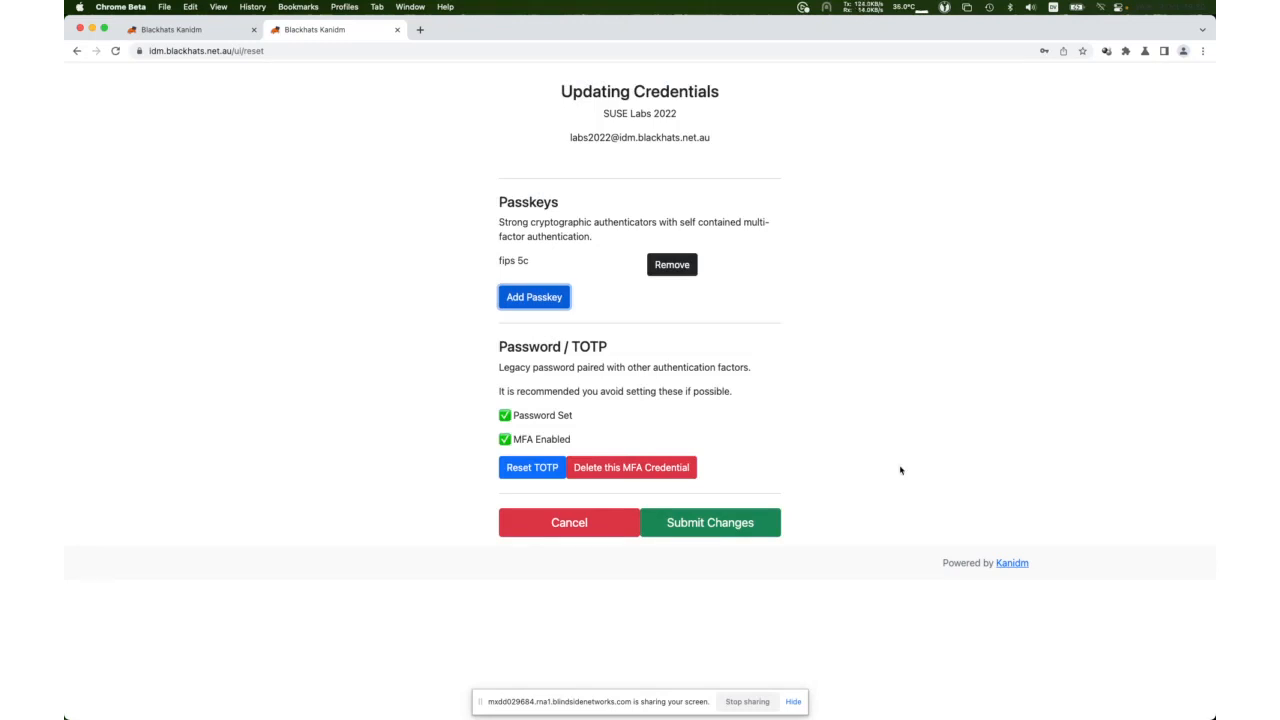
pyautogui.moveTo(875, 433)
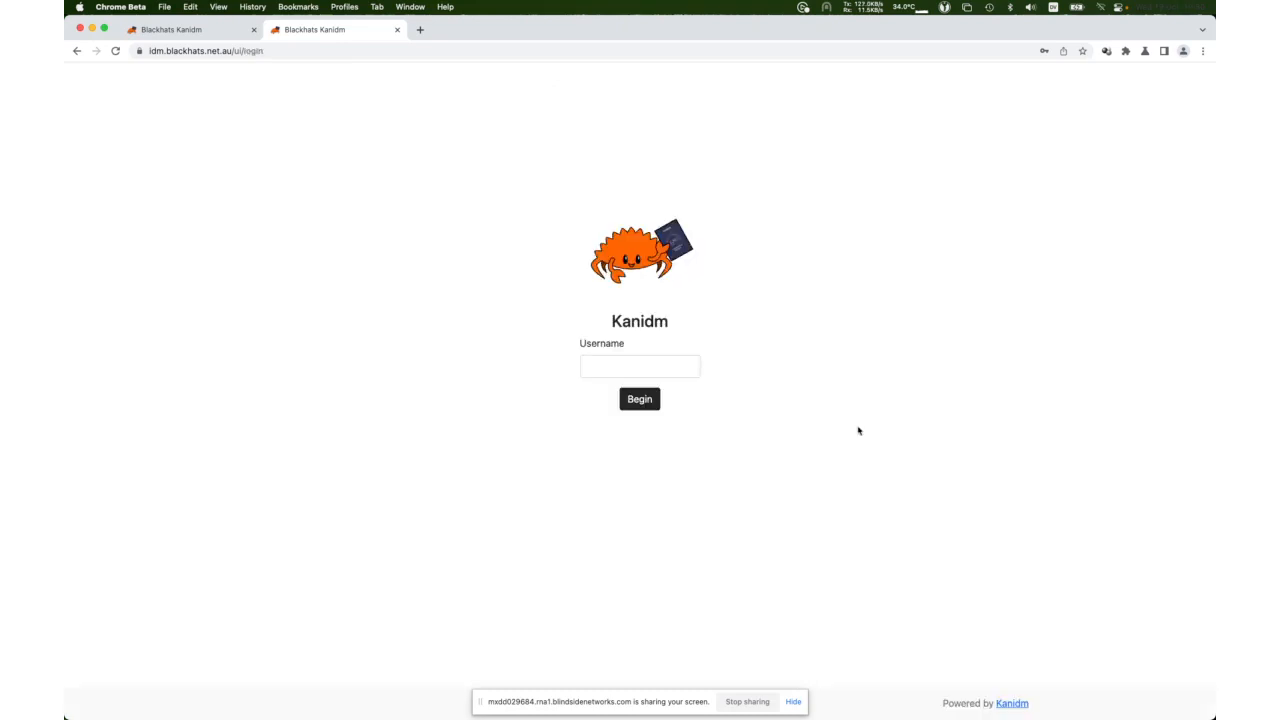
# Log in as the entered user with a passkey, submitting the security key PIN.
pyautogui.click(639, 366)
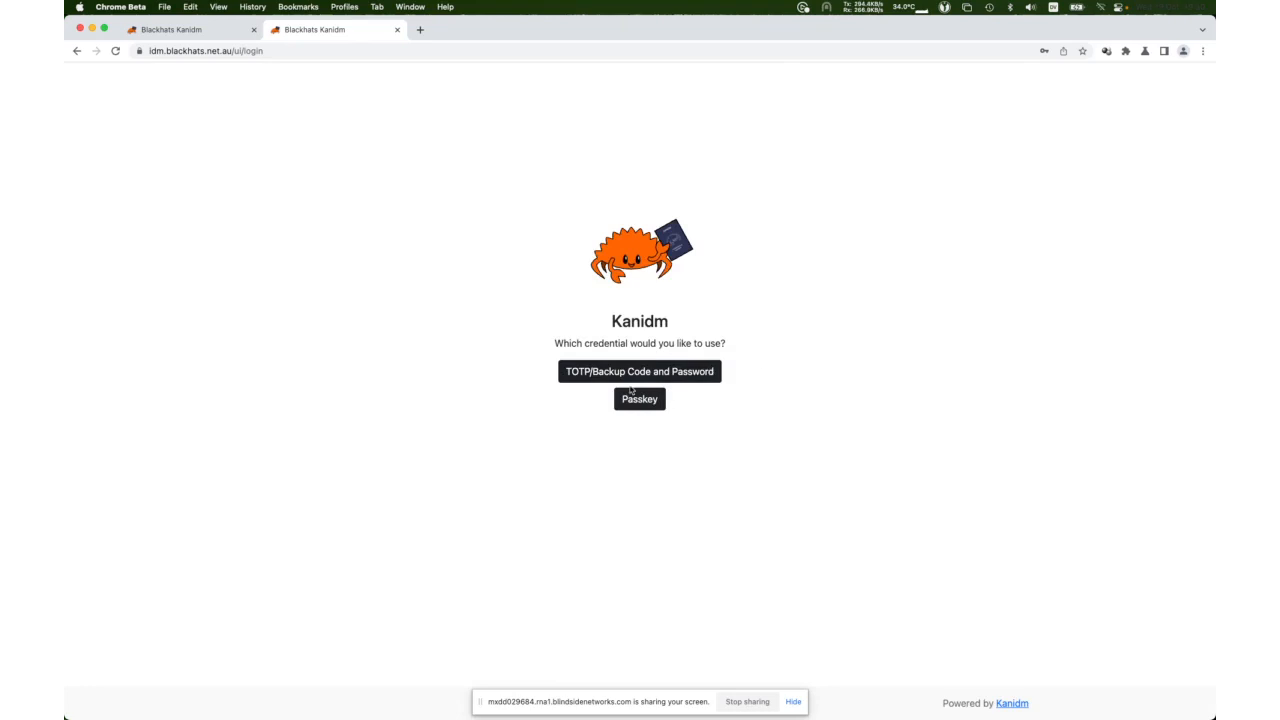
pyautogui.click(639, 399)
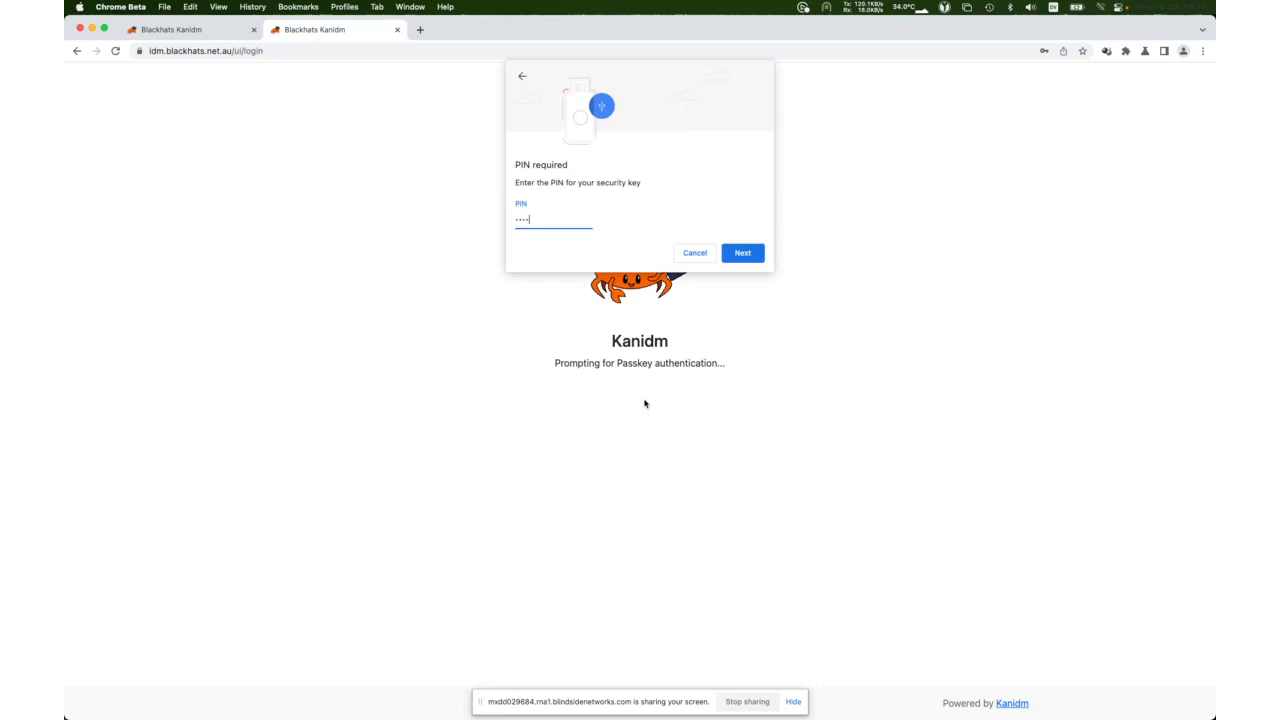
pyautogui.click(742, 252)
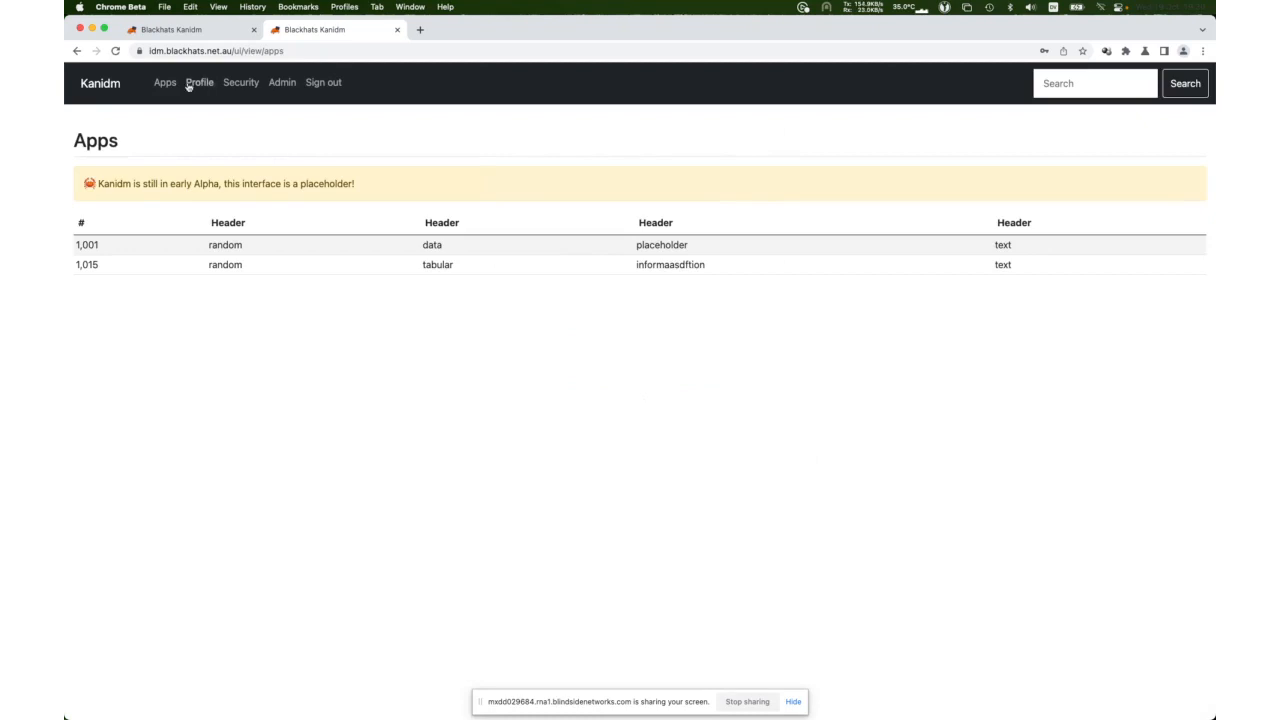
# Open the Profile page listing SUSE Labs 2022's groups, SPN and UUID.
pyautogui.click(199, 82)
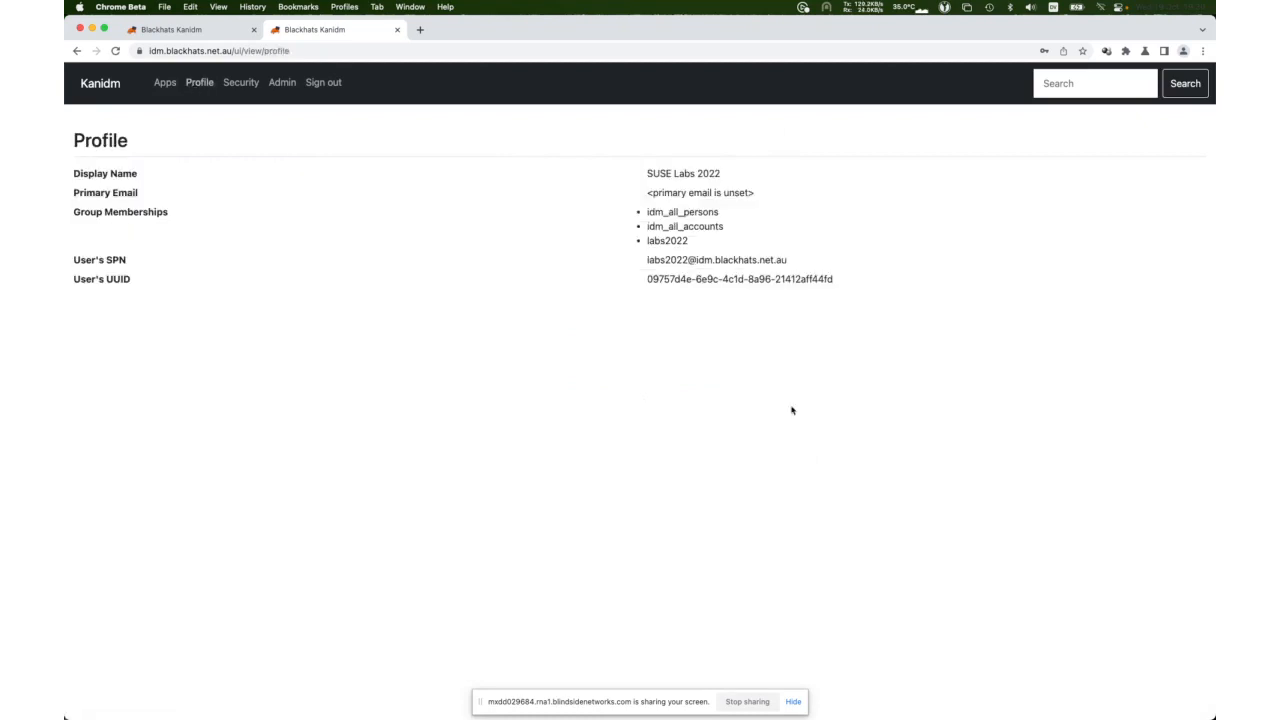
pyautogui.moveTo(121, 173)
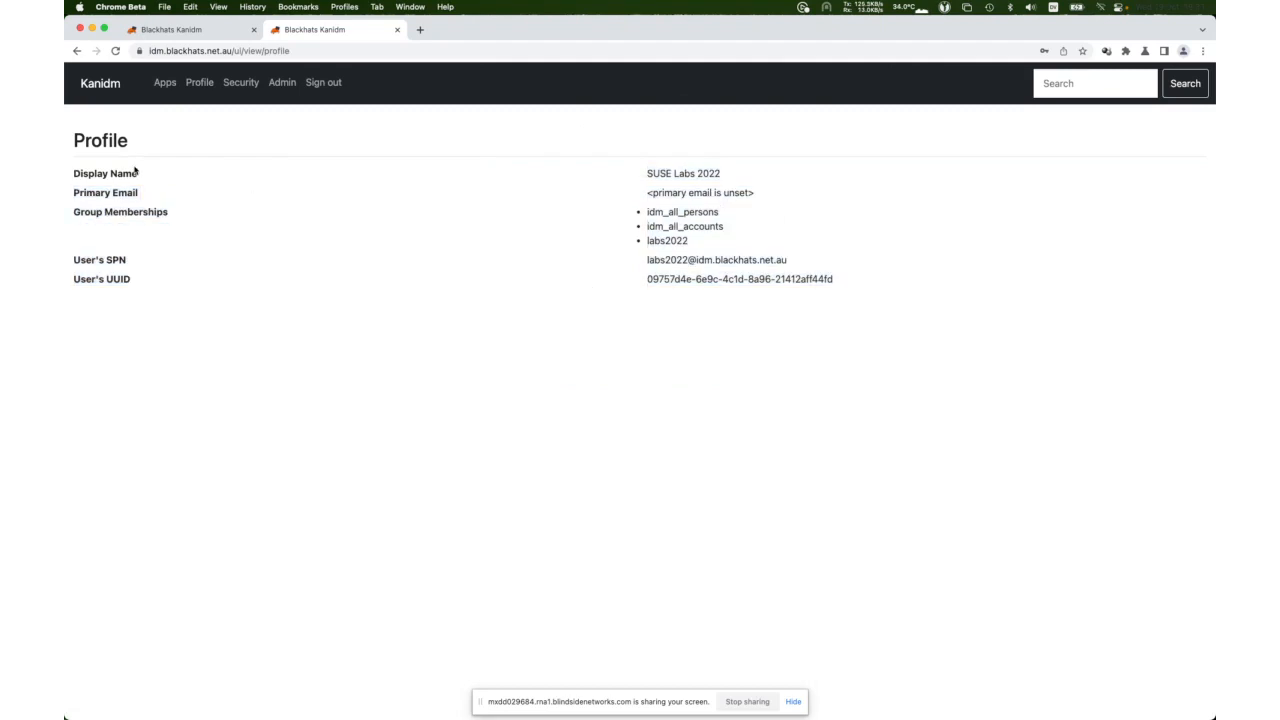
pyautogui.moveTo(757, 372)
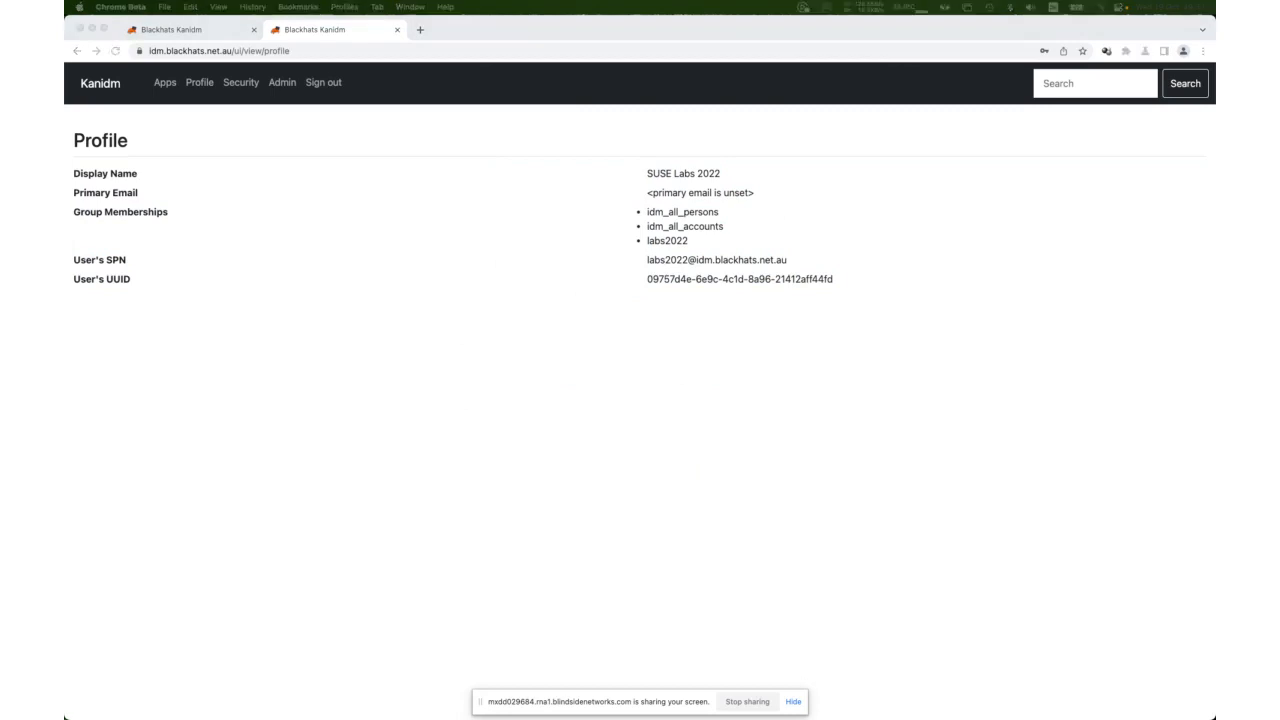
# Switch to the third browser tab showing the OAuth2 Access Denied page.
pyautogui.click(416, 30)
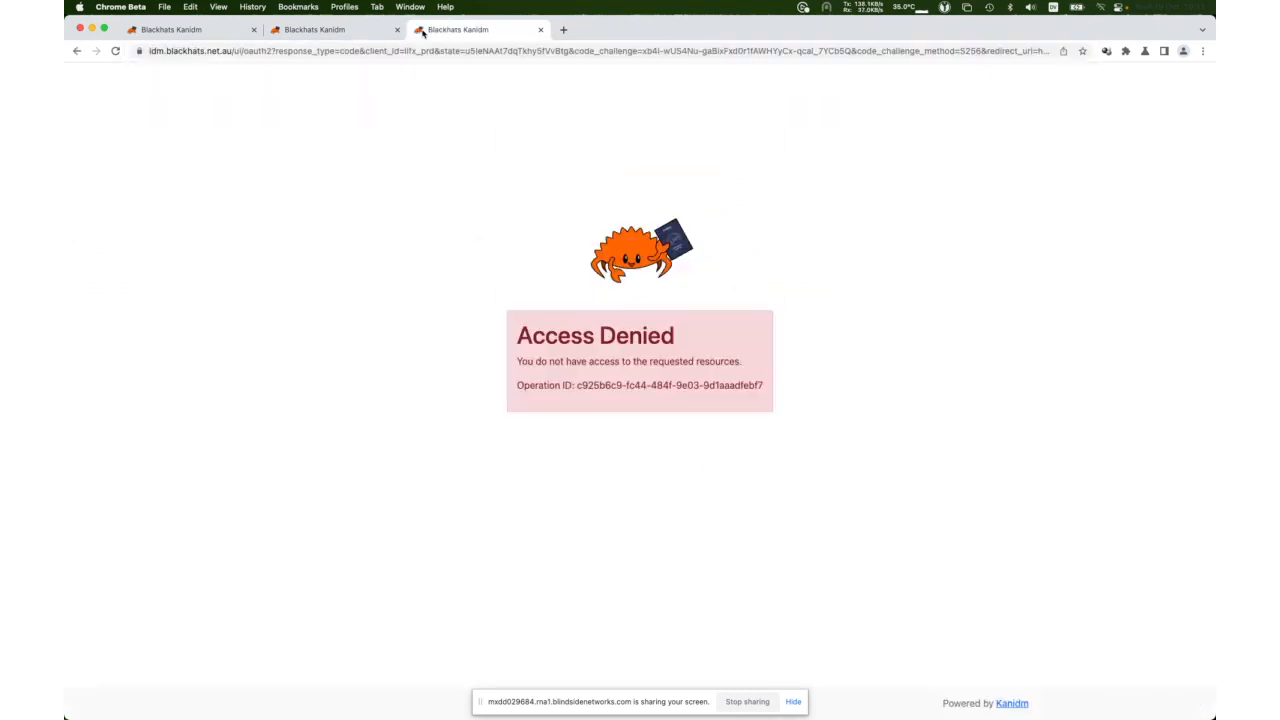
pyautogui.moveTo(370, 257)
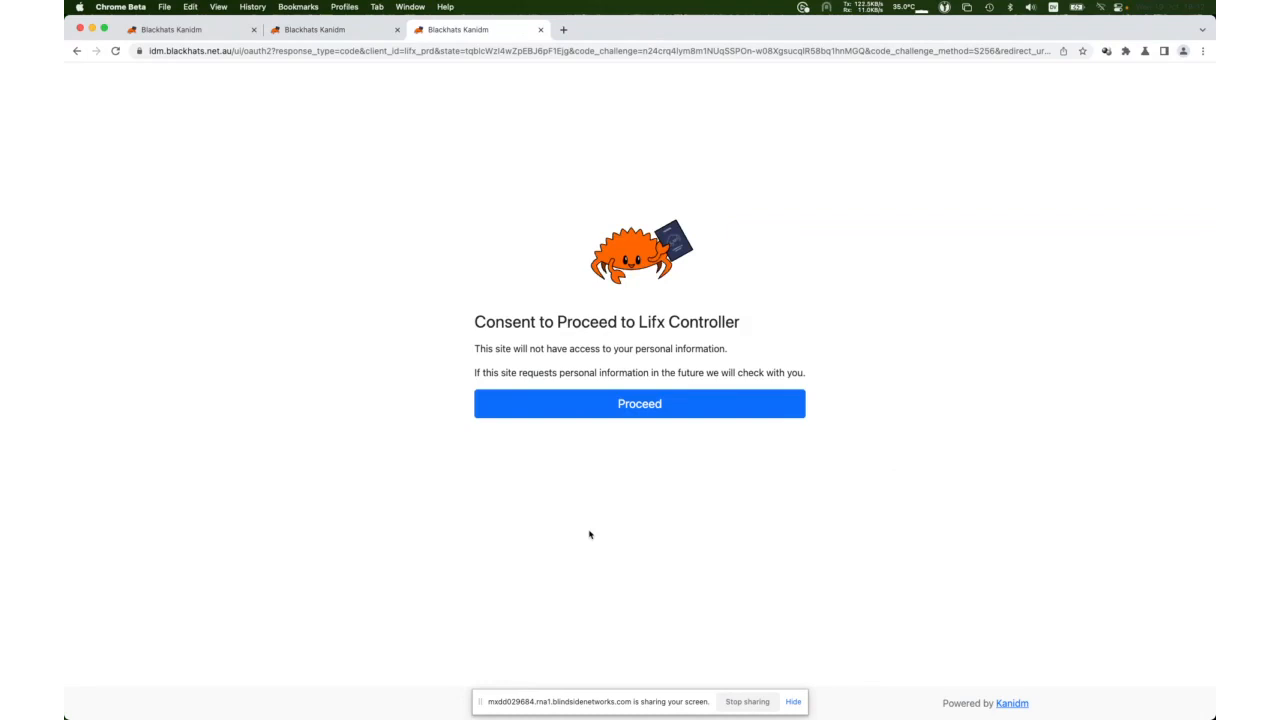
# Highlight the personal-information consent notes, then proceed to the Lifx Controller dashboard.
pyautogui.moveTo(490, 348); pyautogui.dragTo(634, 348)
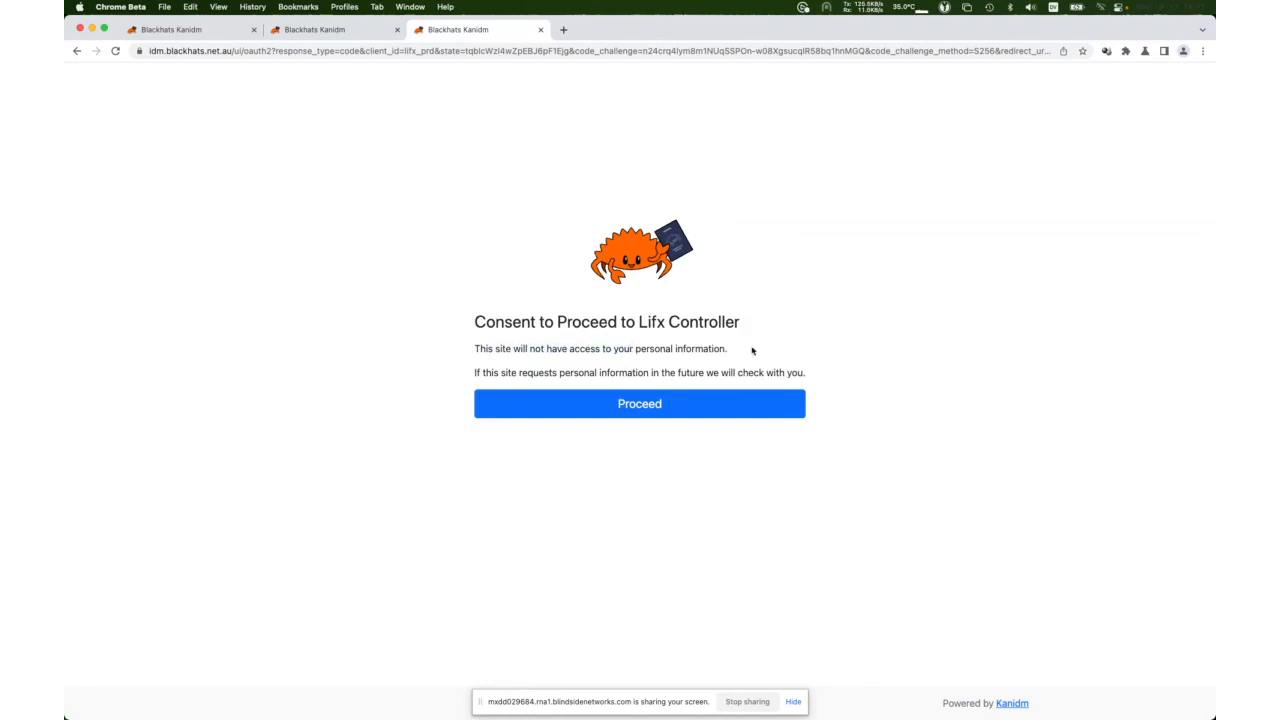
pyautogui.moveTo(483, 372); pyautogui.dragTo(700, 372)
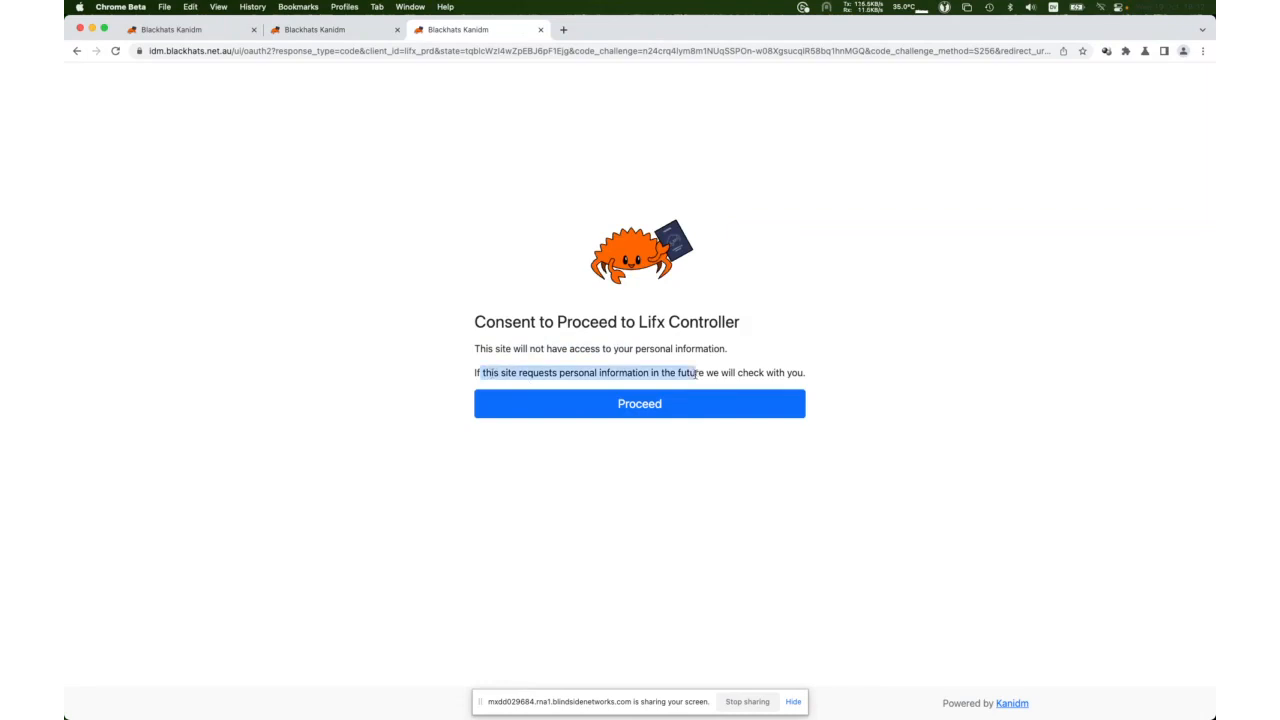
pyautogui.moveTo(773, 373)
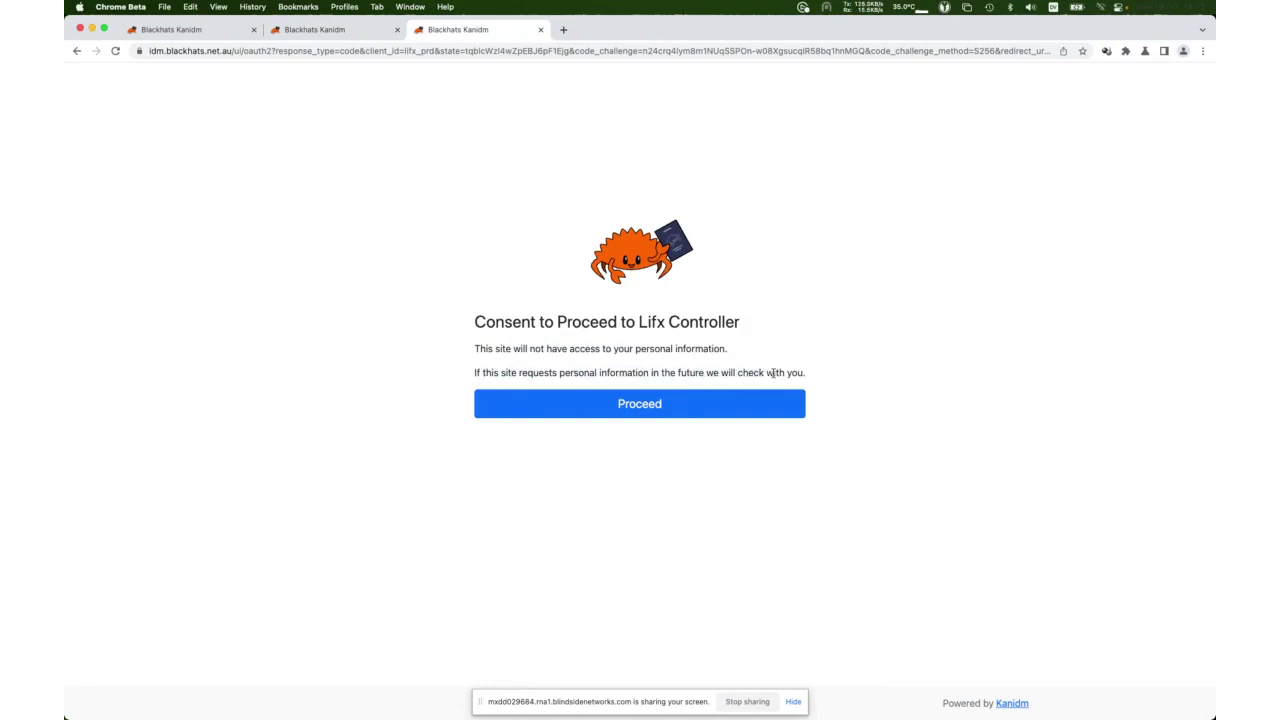
pyautogui.moveTo(811, 450)
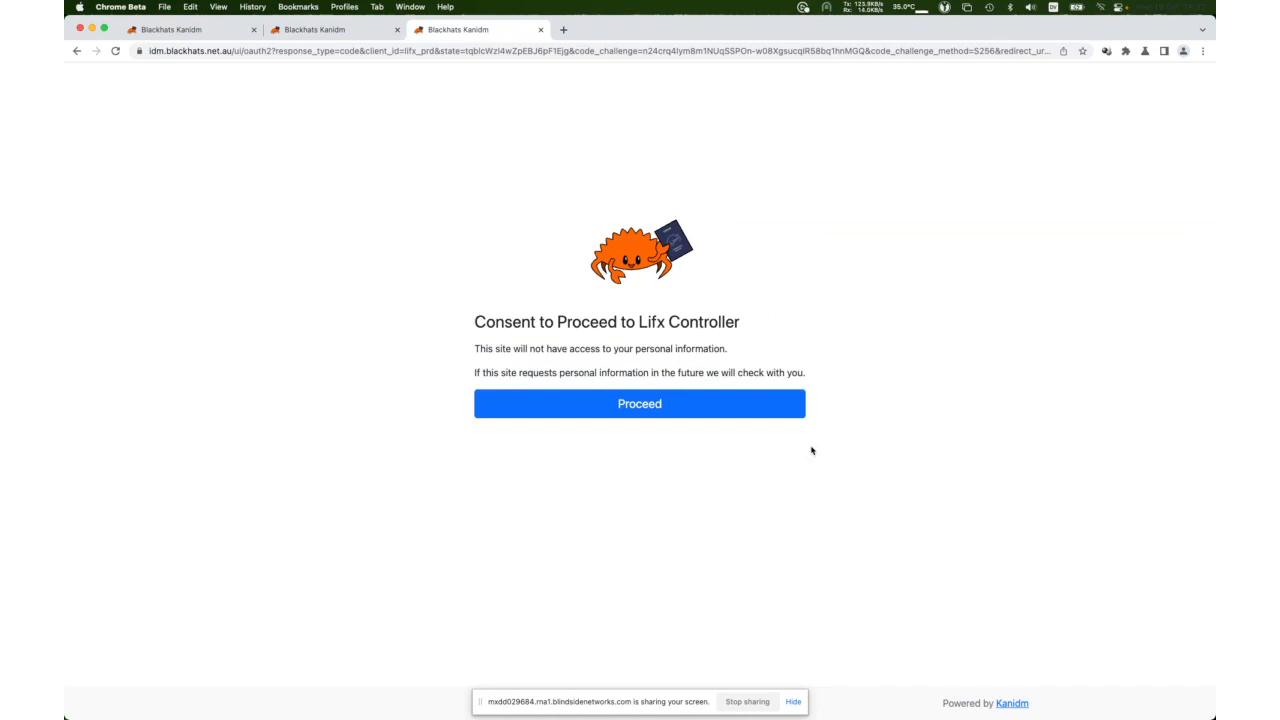
pyautogui.moveTo(924, 399)
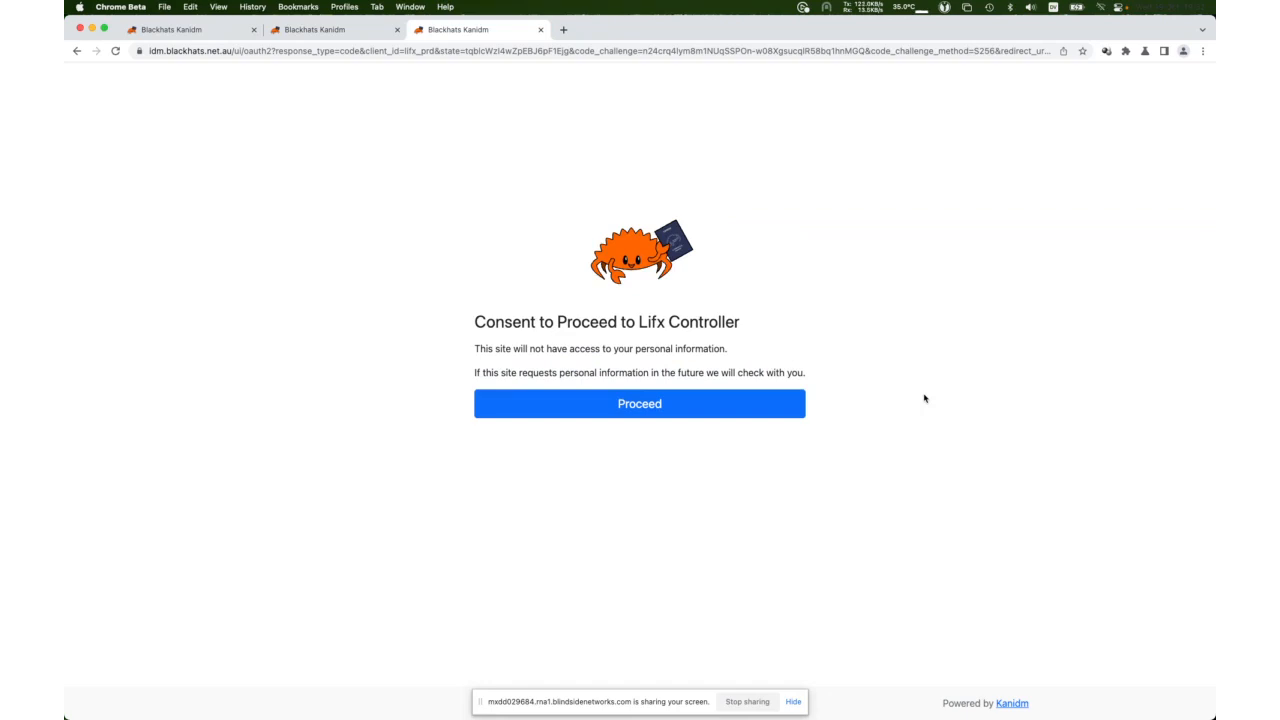
pyautogui.moveTo(725, 424)
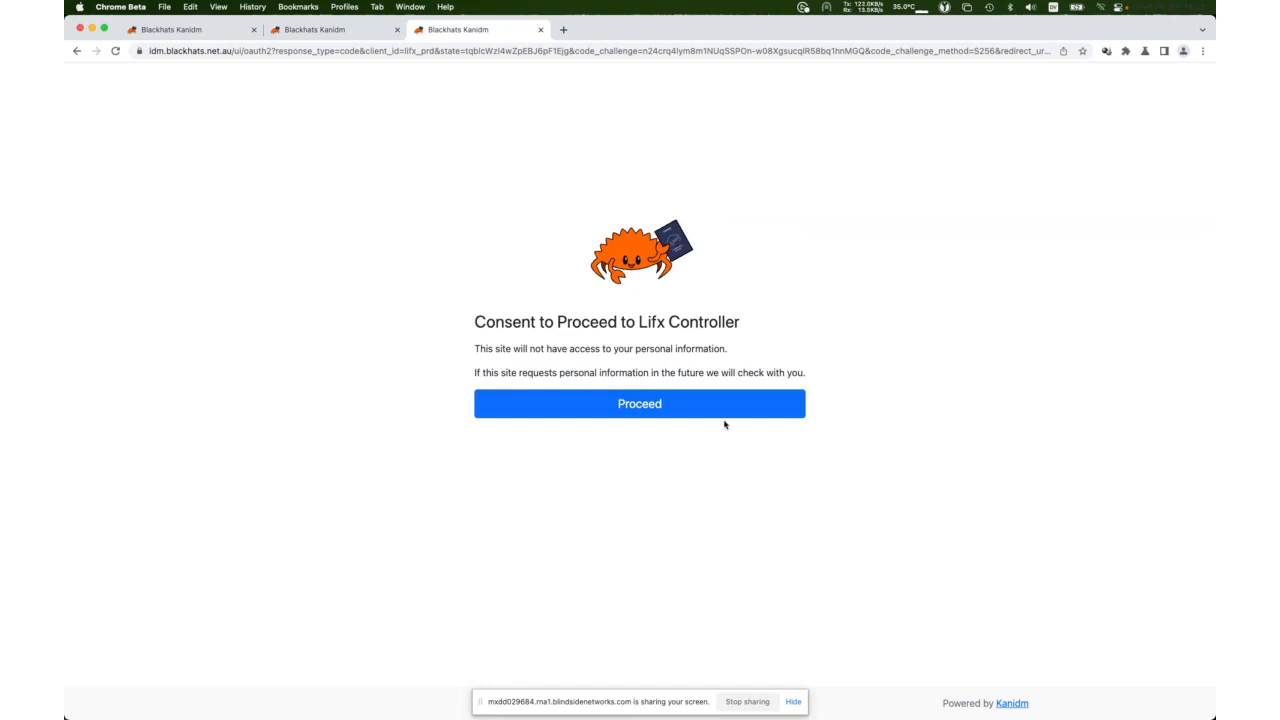
pyautogui.click(639, 403)
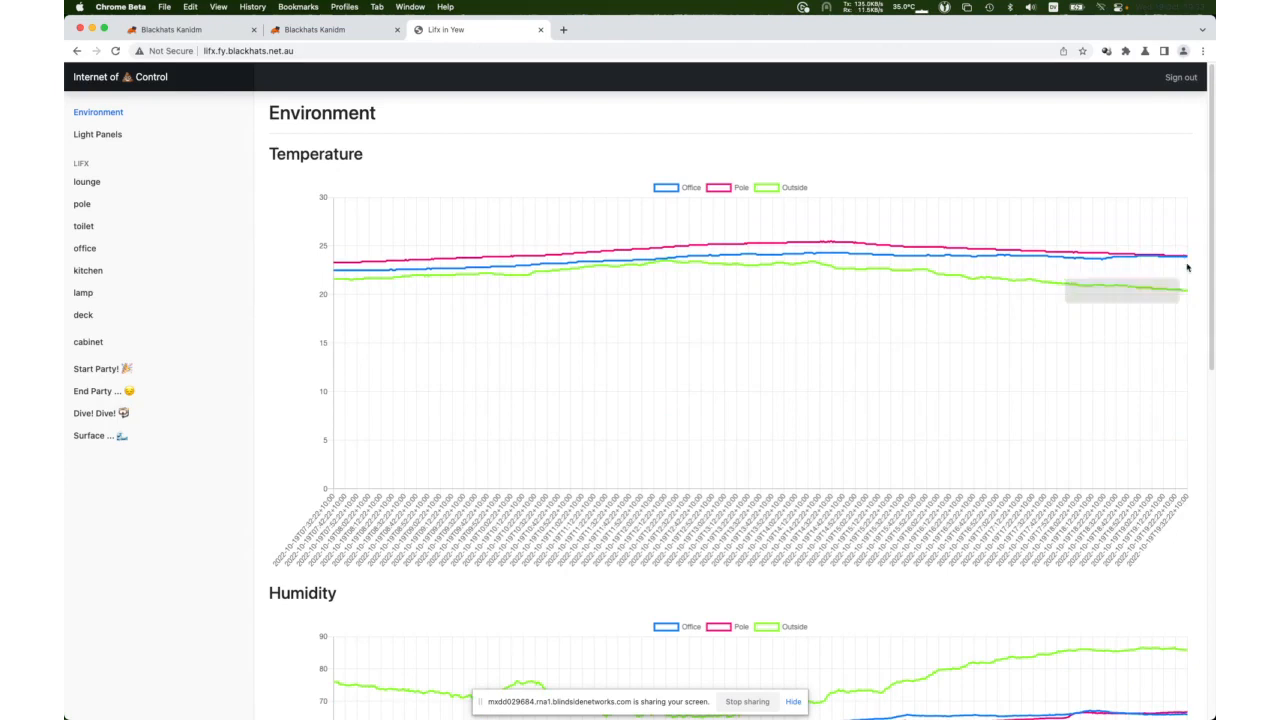
pyautogui.moveTo(1185, 267)
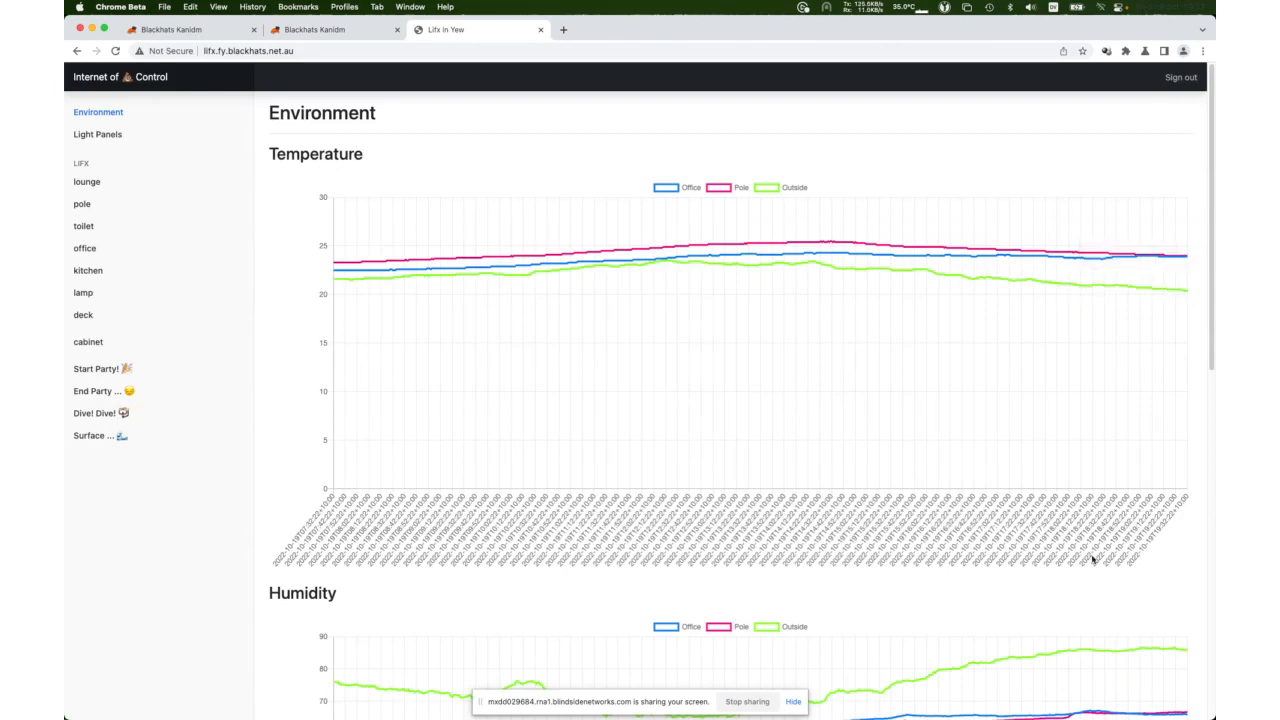
pyautogui.moveTo(1197, 363)
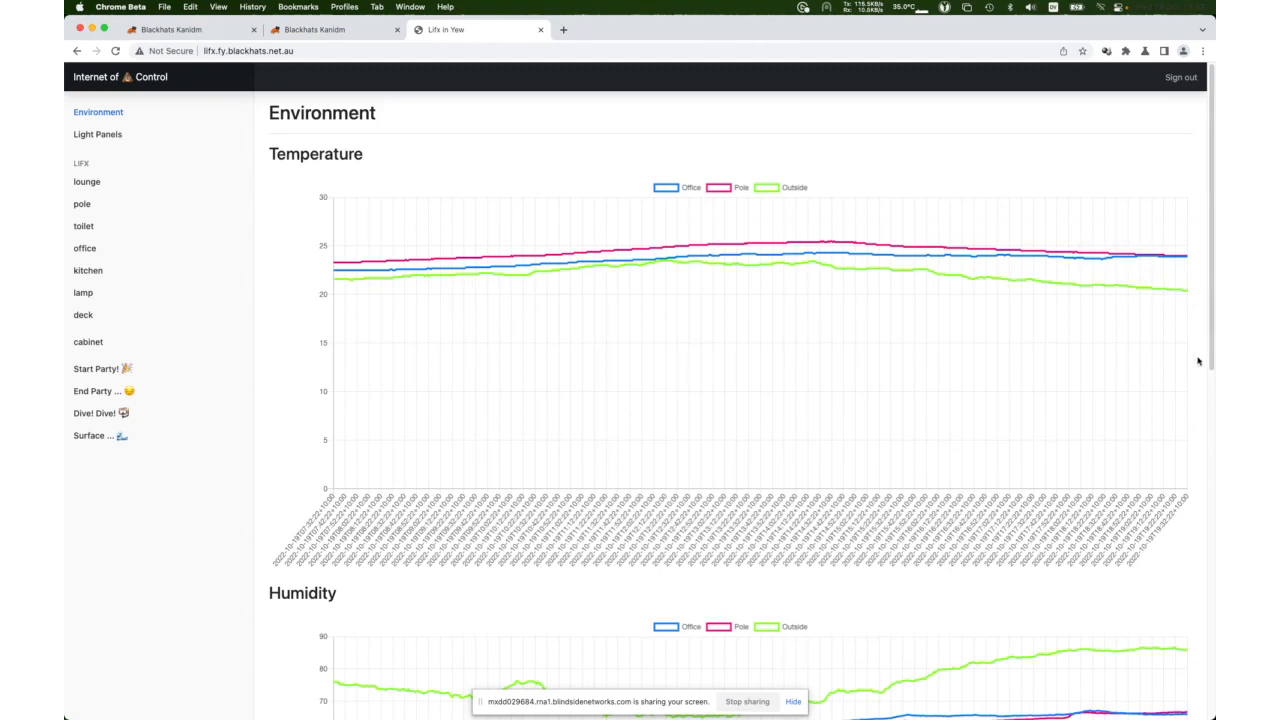
pyautogui.scroll(-3)
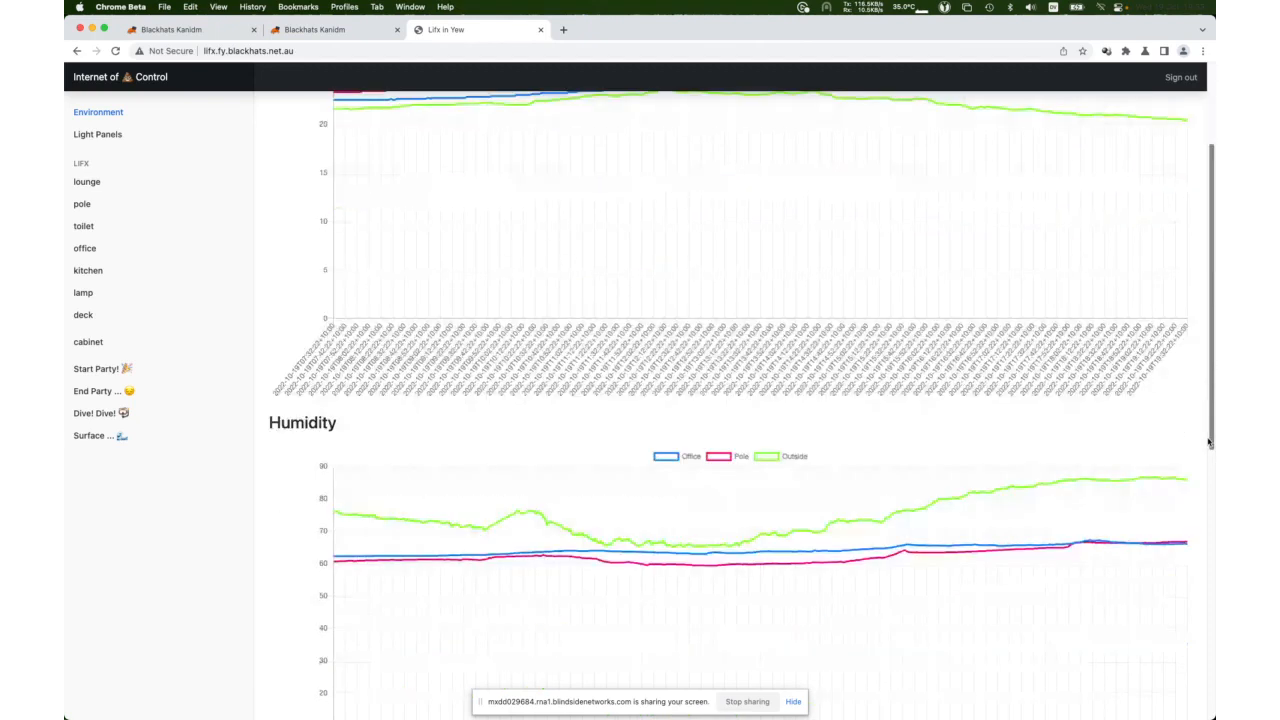
pyautogui.scroll(-3)
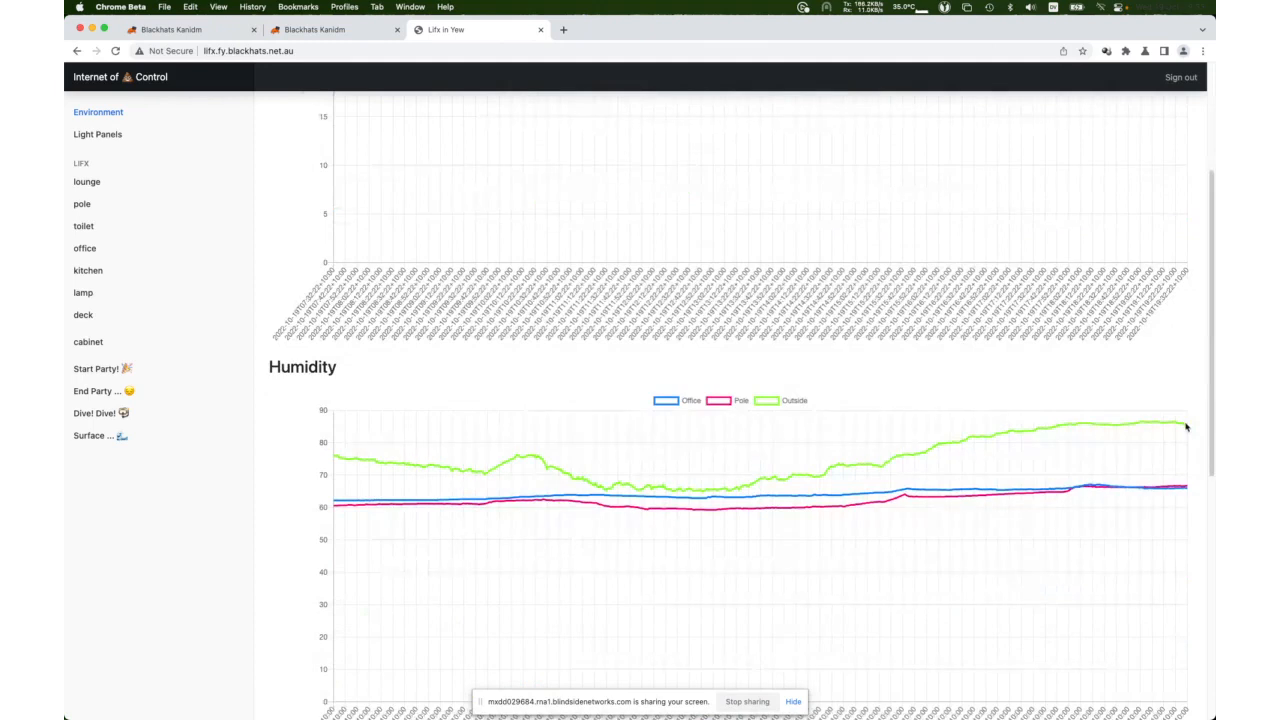
pyautogui.moveTo(1182, 493)
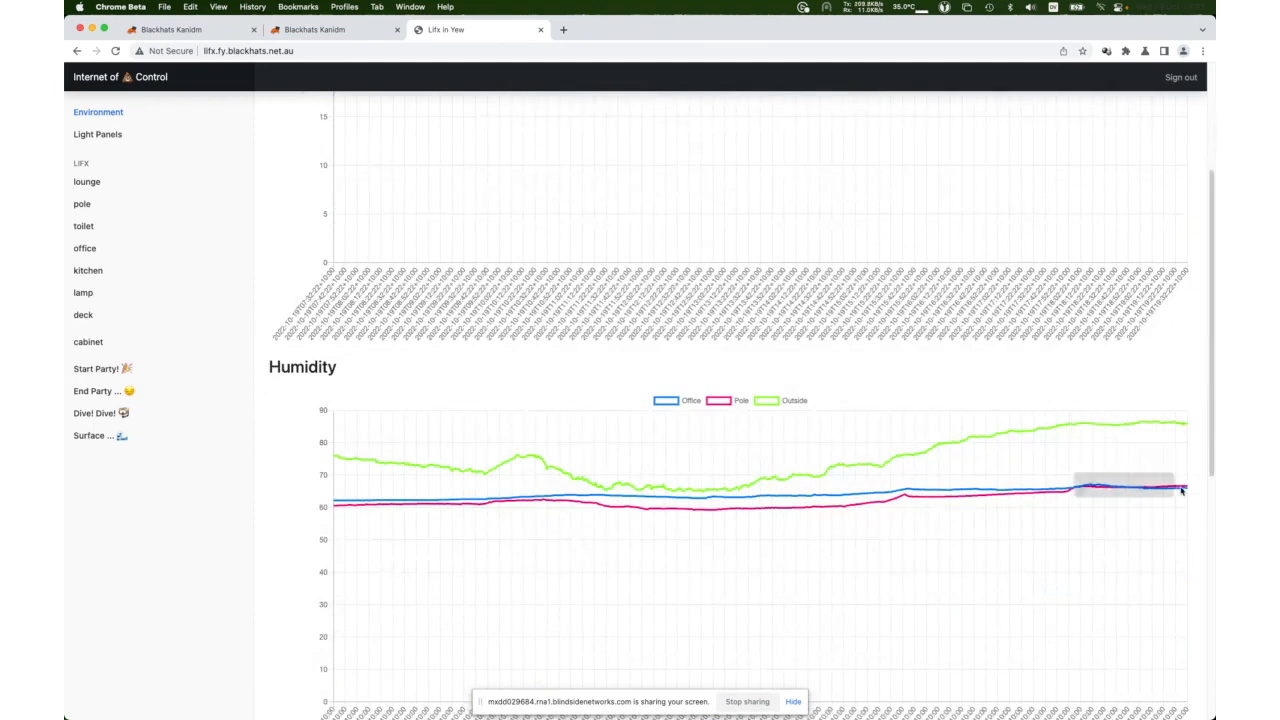
pyautogui.moveTo(1185, 497)
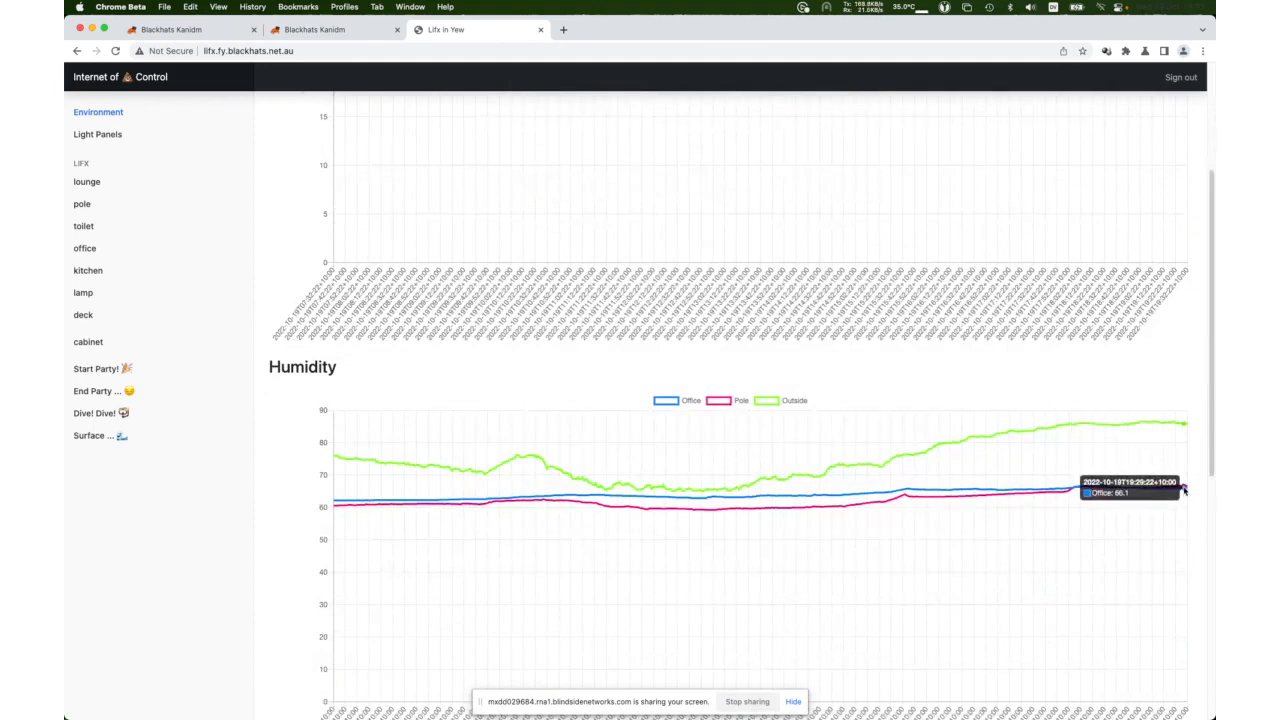
pyautogui.scroll(3)
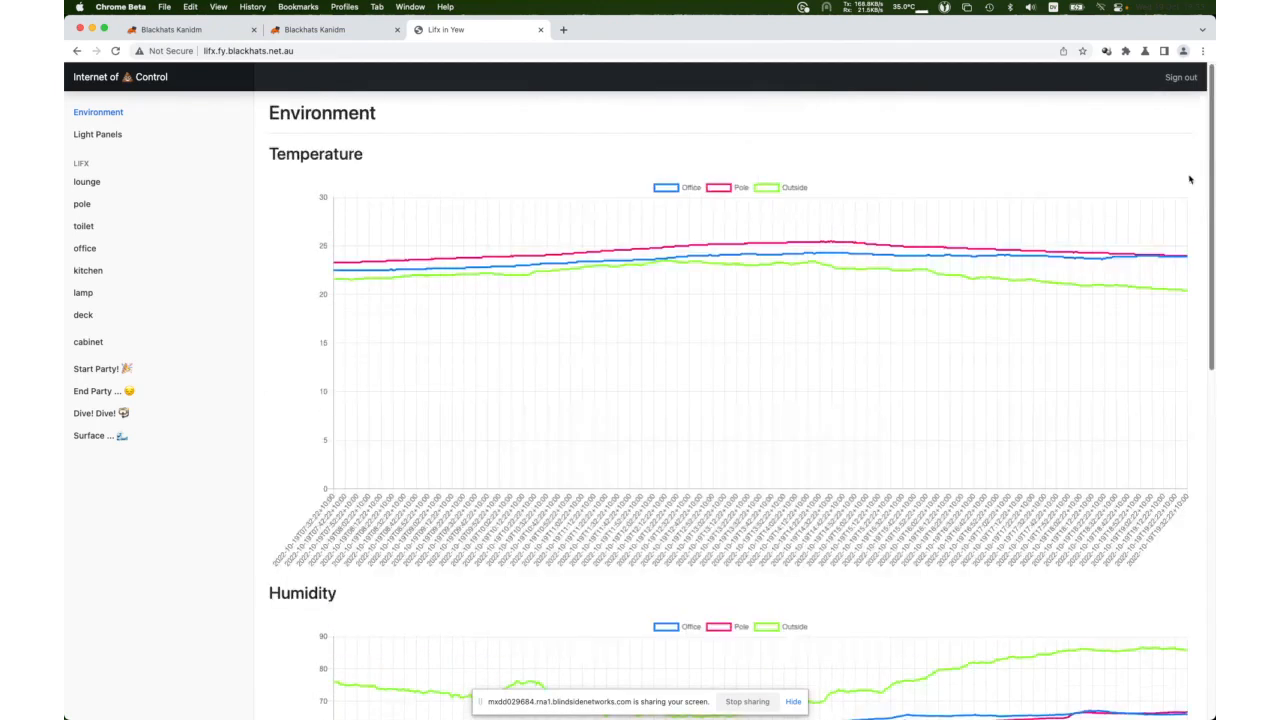
pyautogui.moveTo(704, 166)
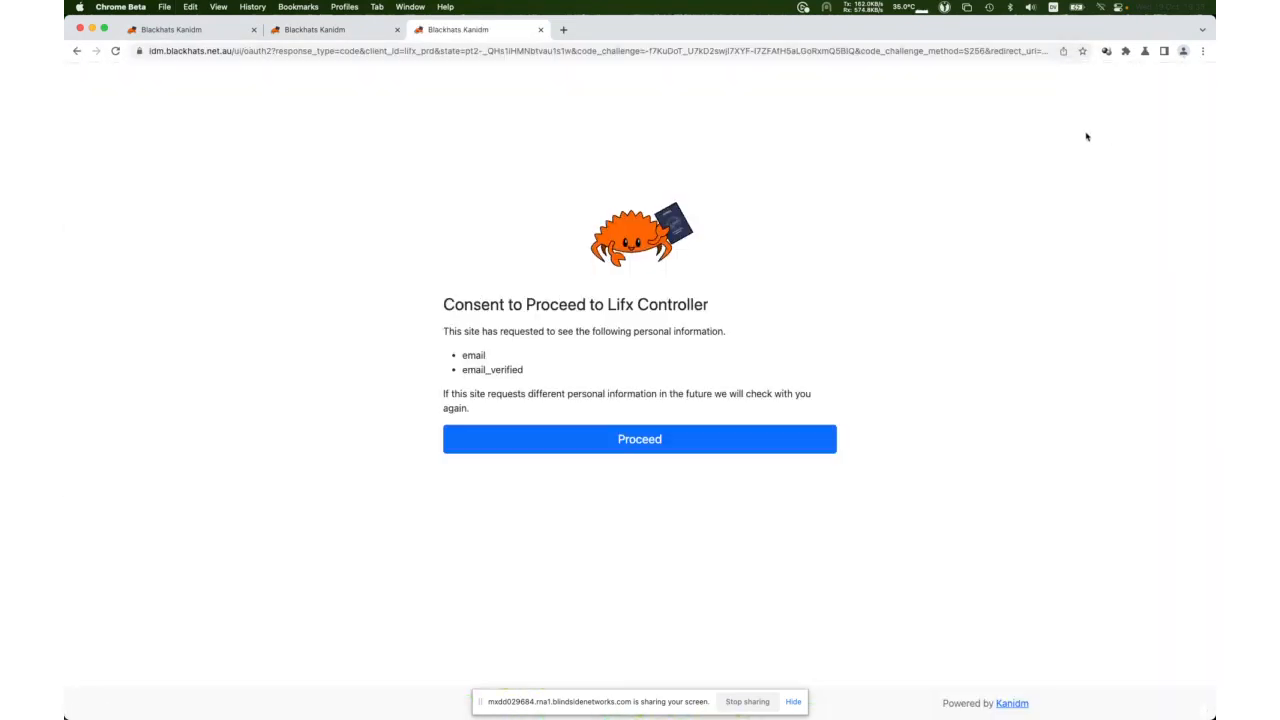
pyautogui.moveTo(583, 360)
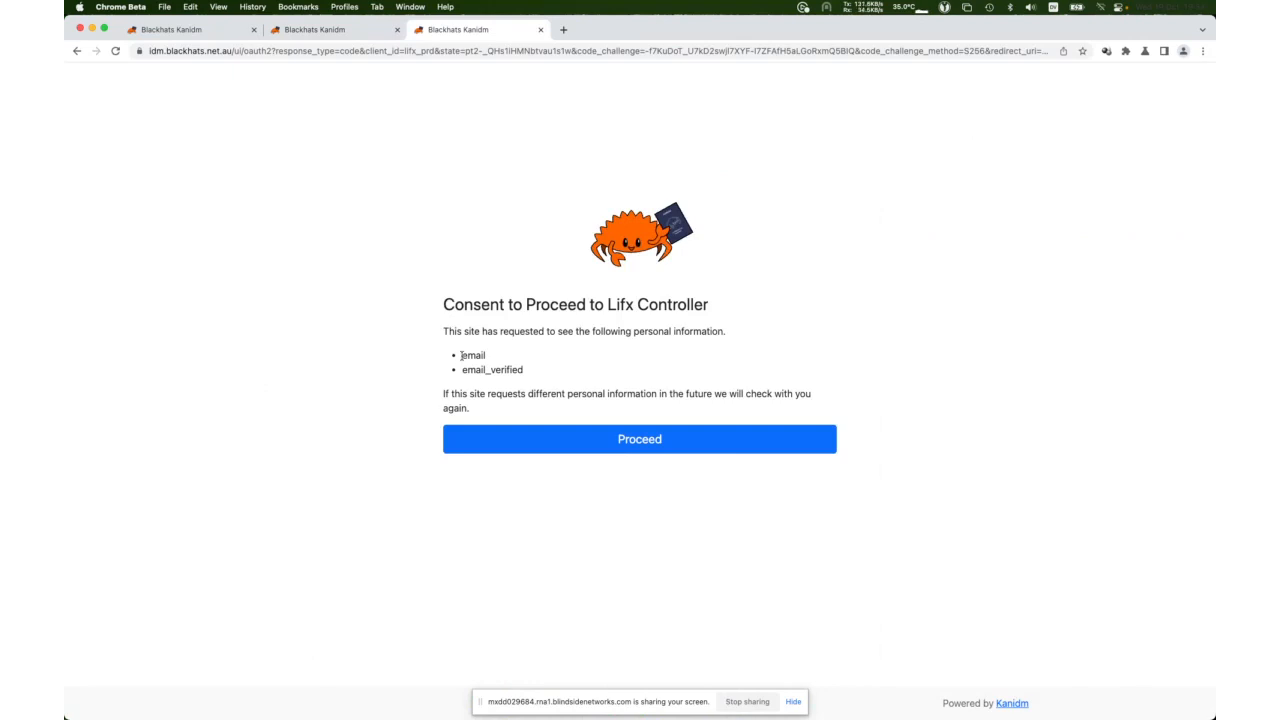
# Approve the Lifx Controller's request to see the email details.
pyautogui.doubleClick(492, 369)
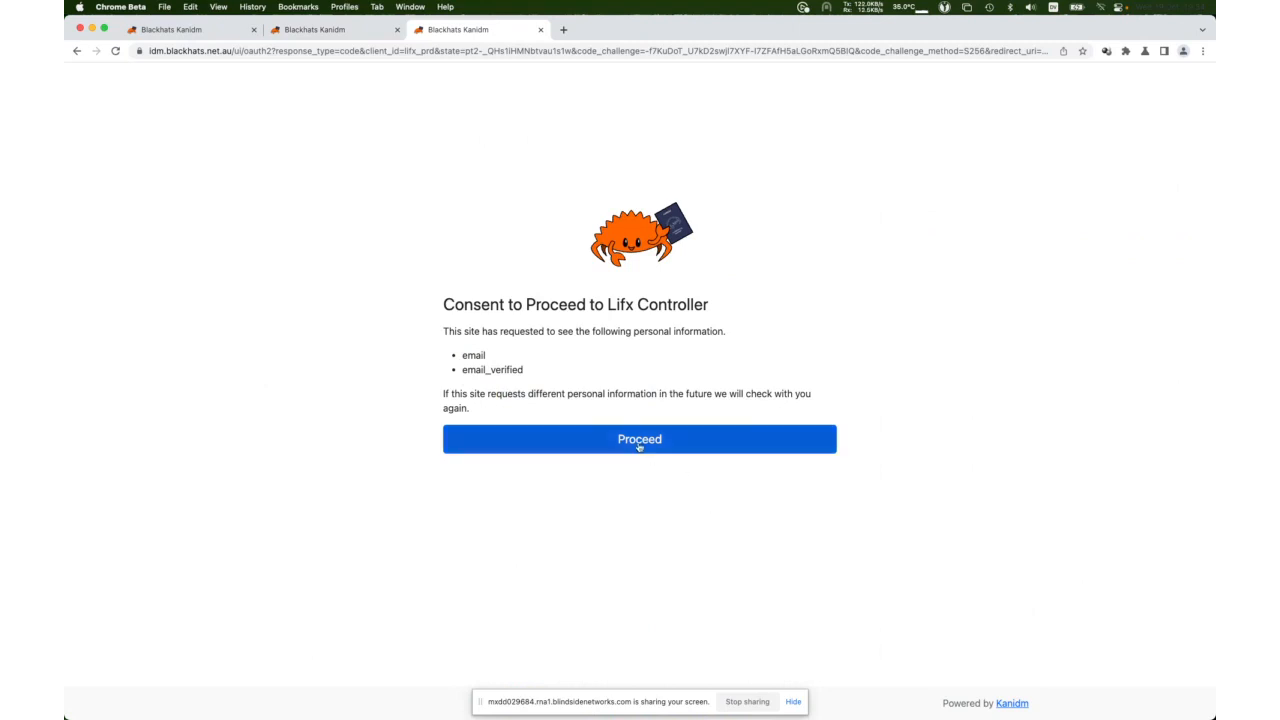
pyautogui.click(639, 439)
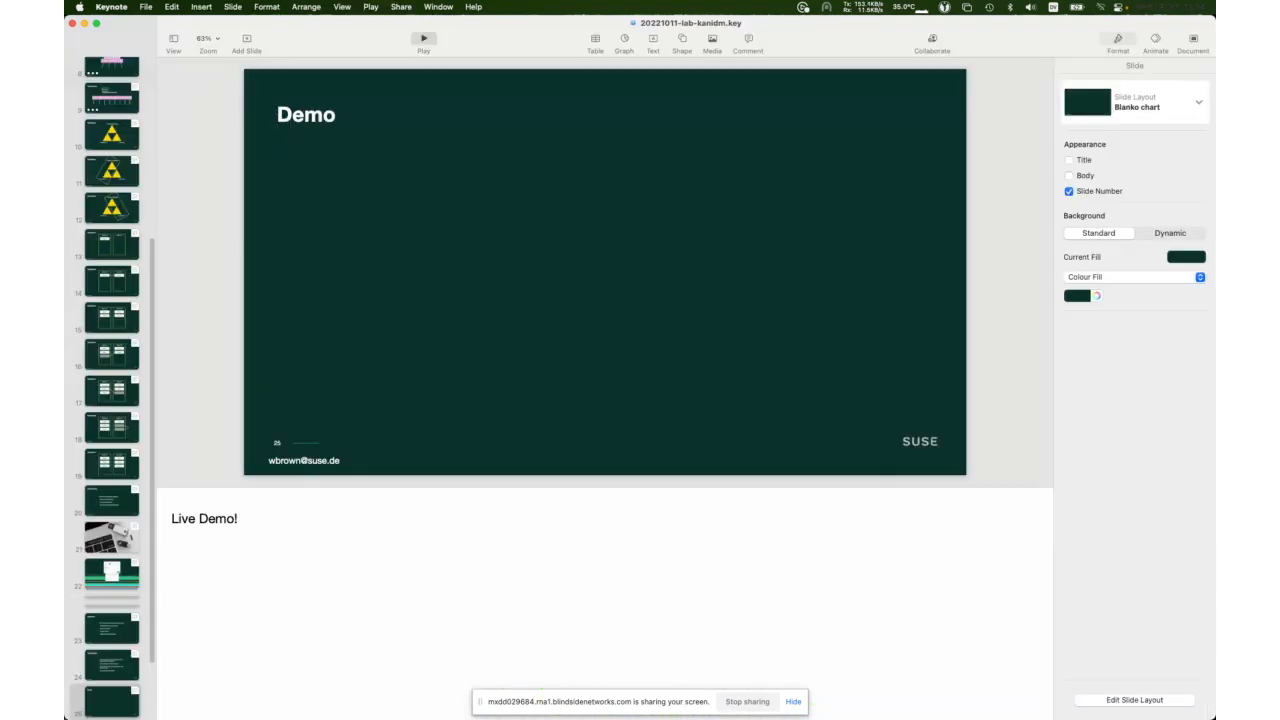
# Play the Keynote slideshow and advance past 2023 Development to the Thank You slide.
pyautogui.click(419, 38)
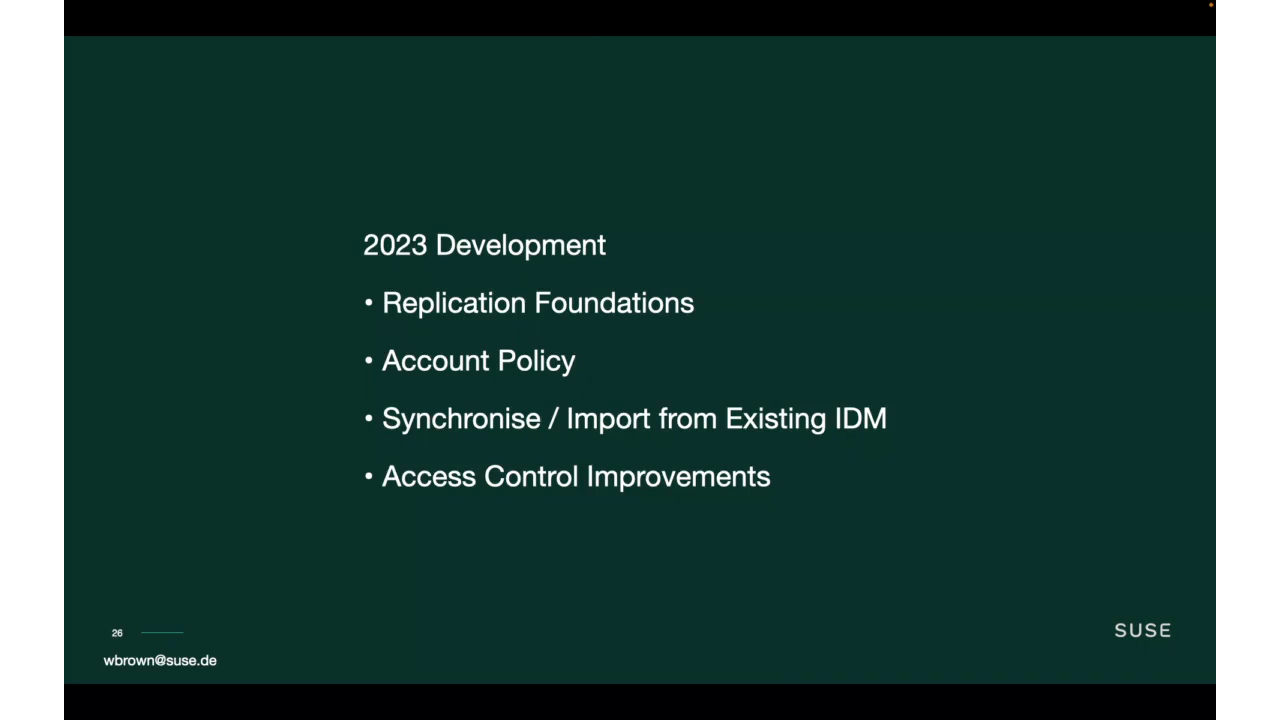
pyautogui.press('Right')
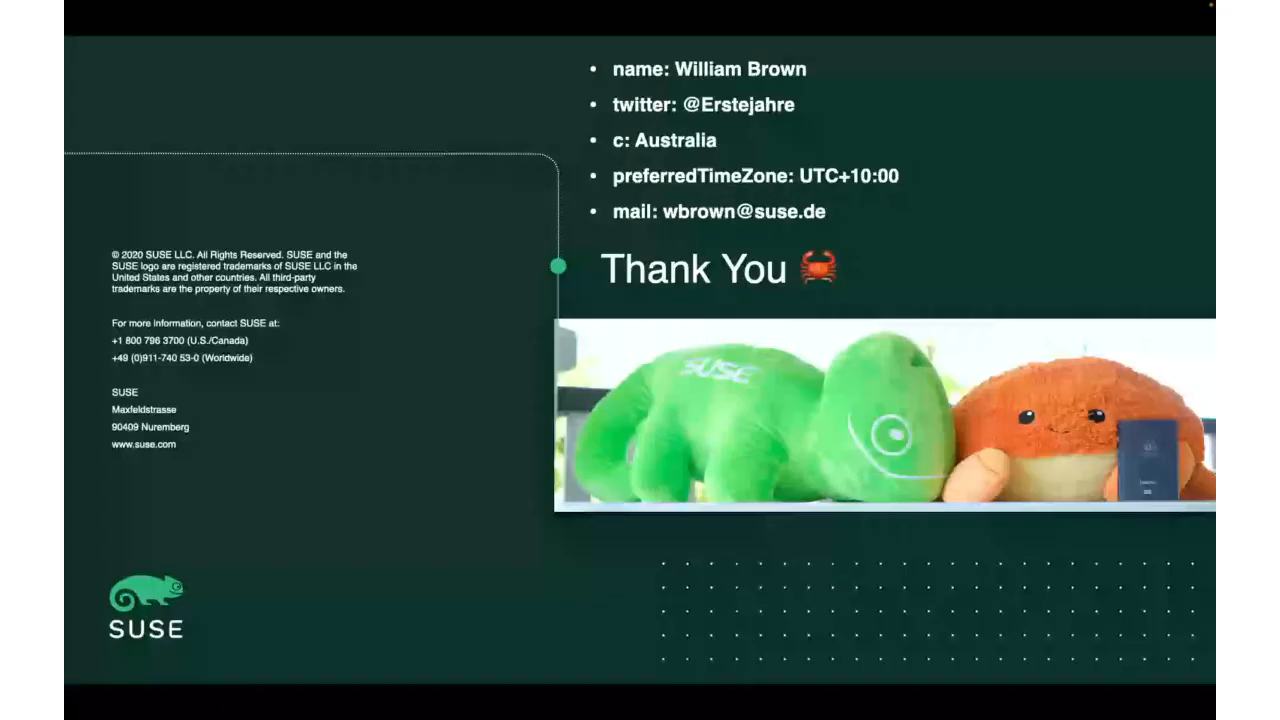